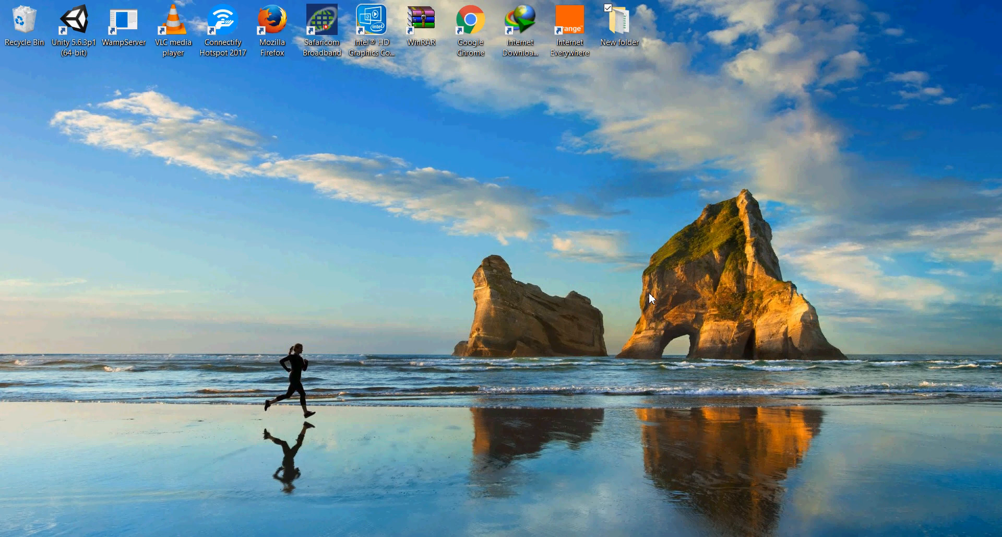
mouse_move(509, 474)
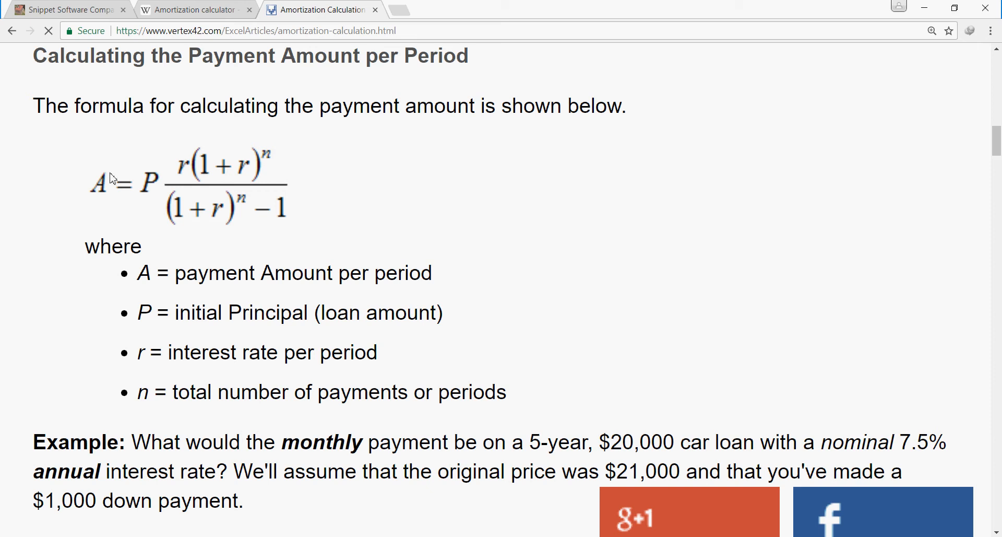
mouse_move(102, 187)
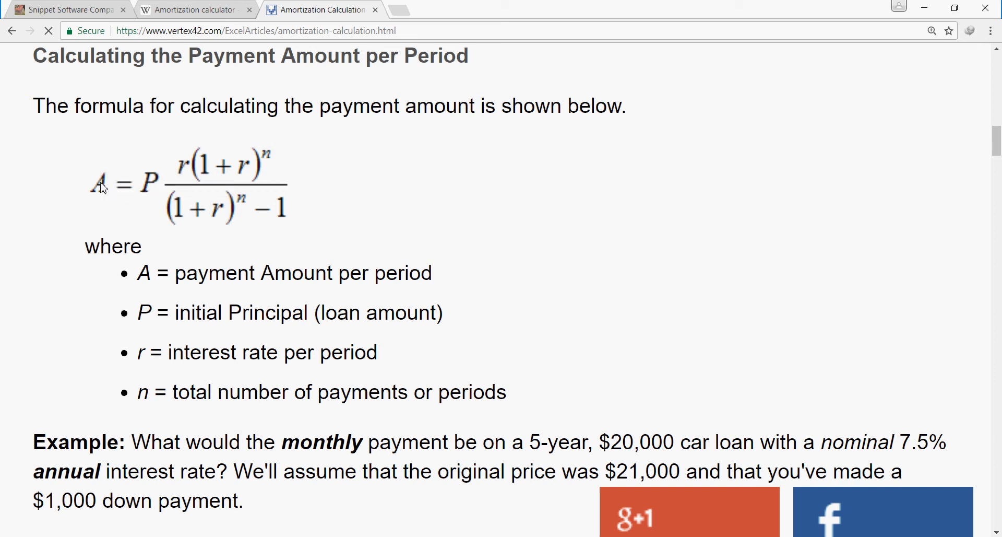
mouse_move(114, 173)
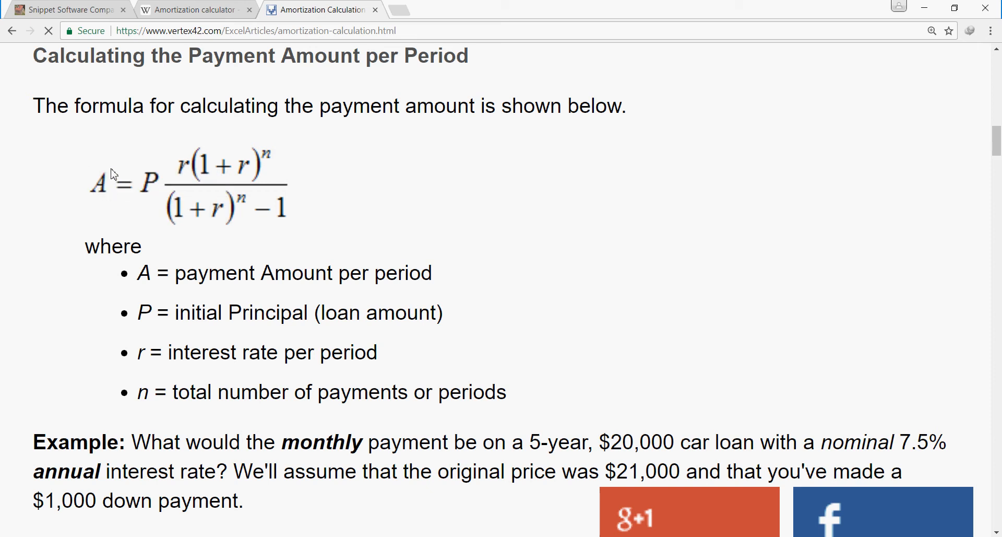
mouse_move(391, 218)
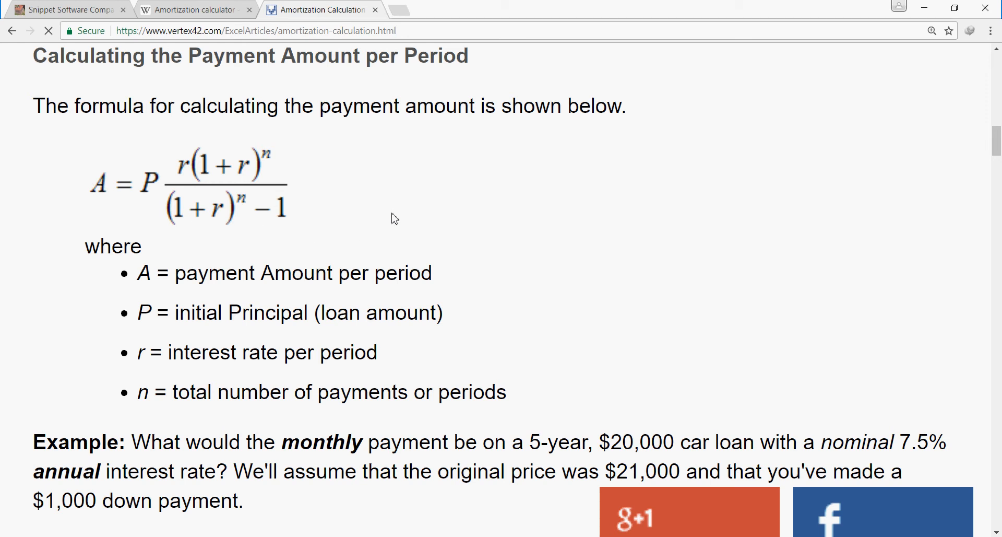
mouse_move(843, 74)
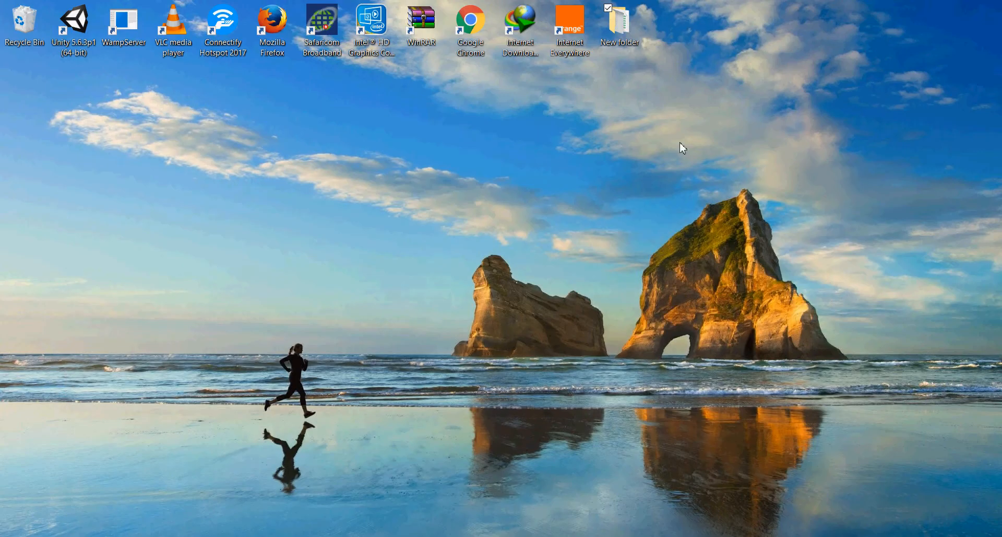
mouse_move(415, 337)
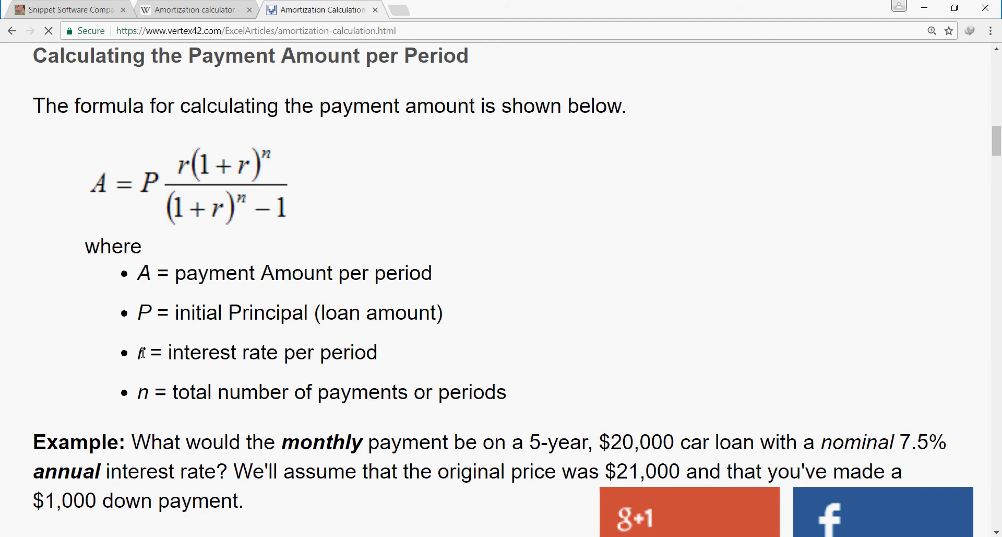
- Note the r and n definitions on the web example, then launch Visual Studio 2017 from the Start menu
drag(136, 352, 350, 392)
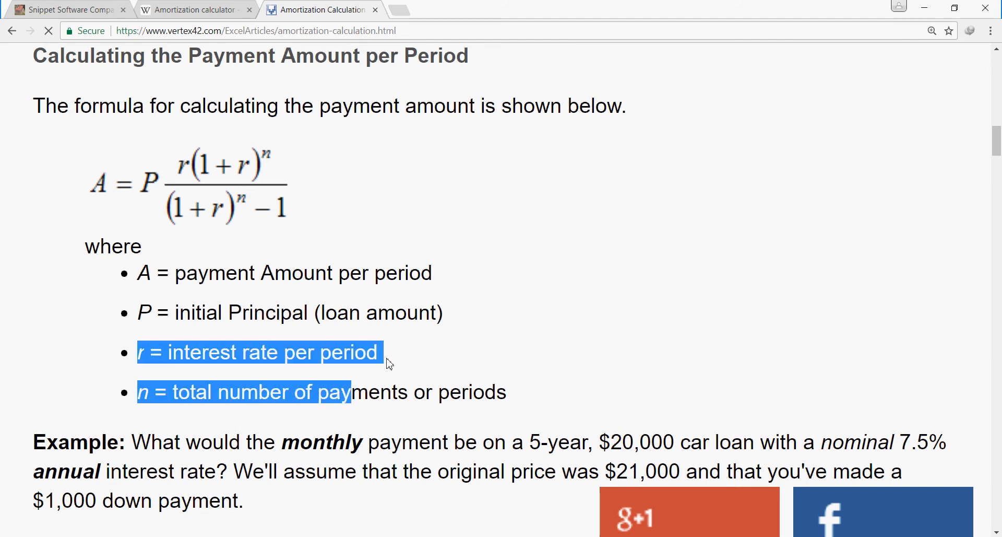
click(388, 361)
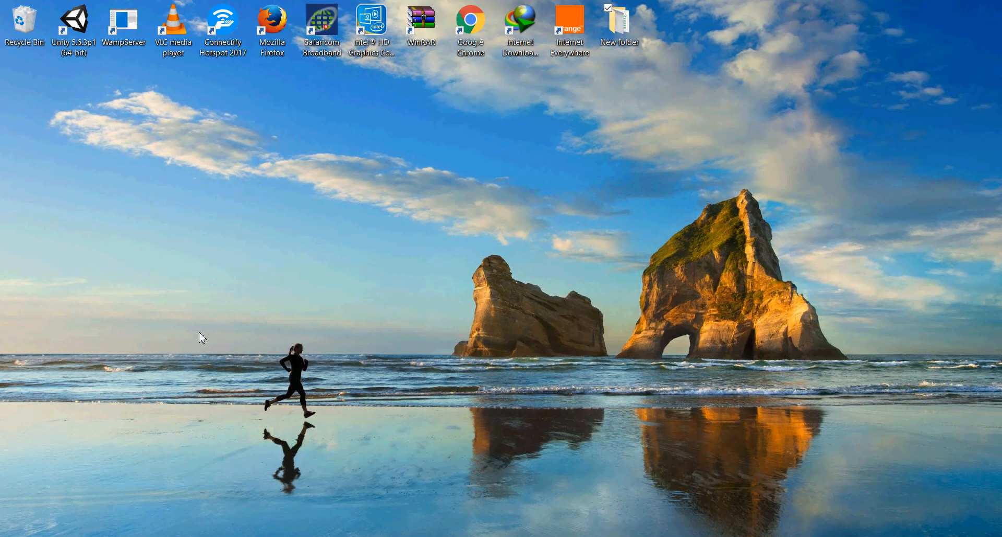
click(10, 536)
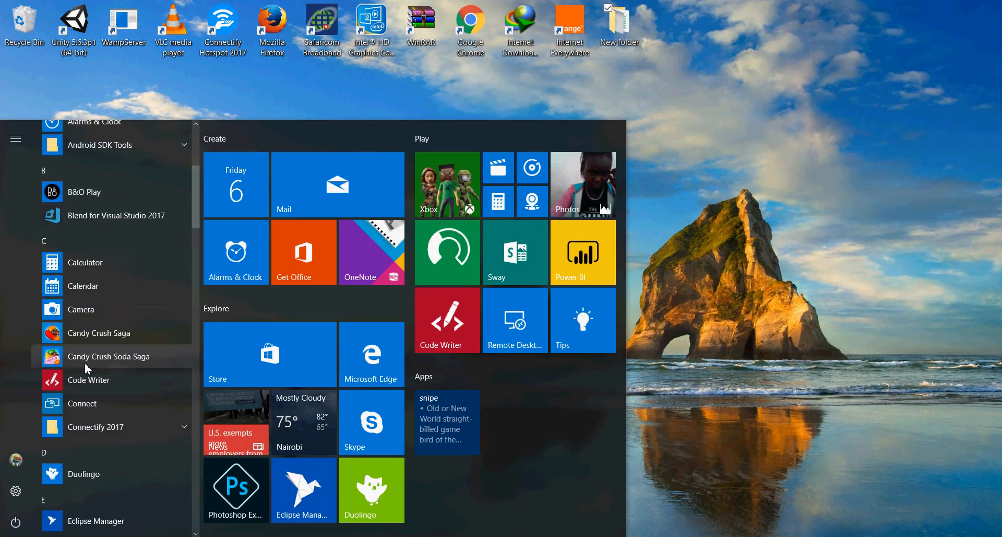
scroll(down, 3)
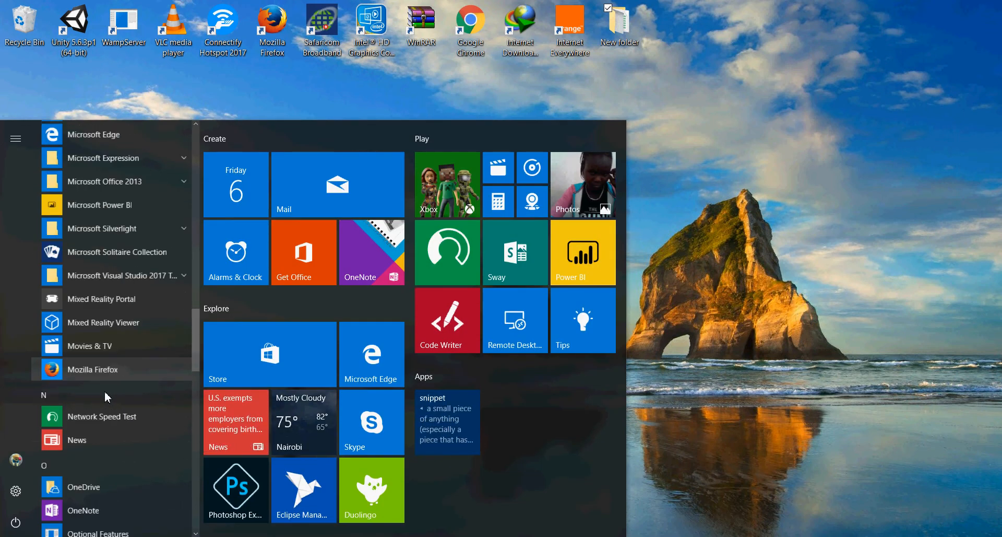
scroll(down, 3)
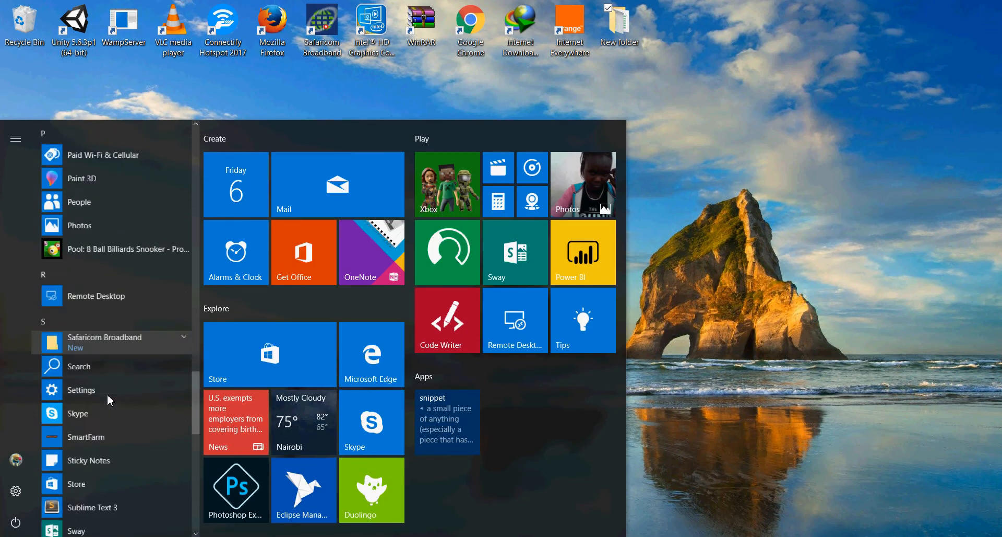
scroll(down, 3)
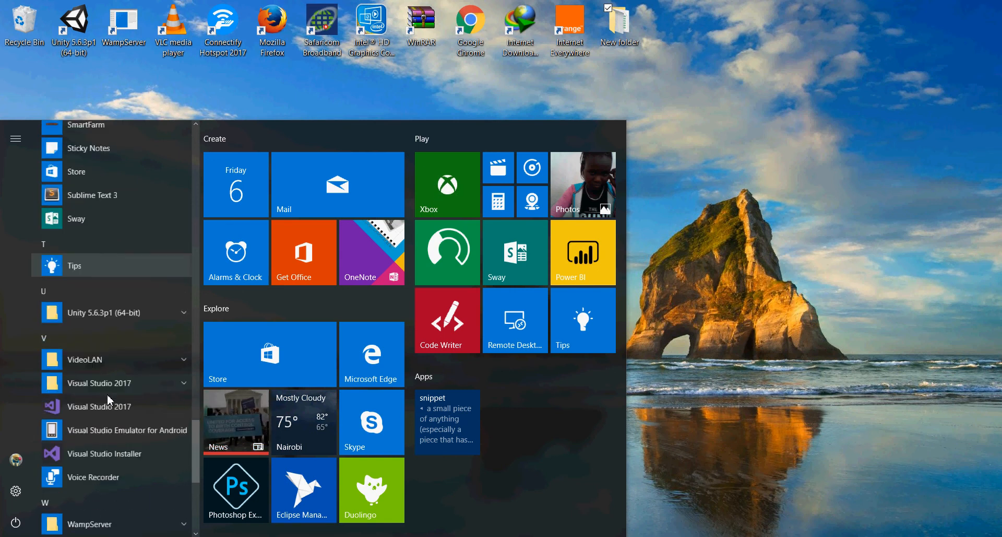
scroll(down, 3)
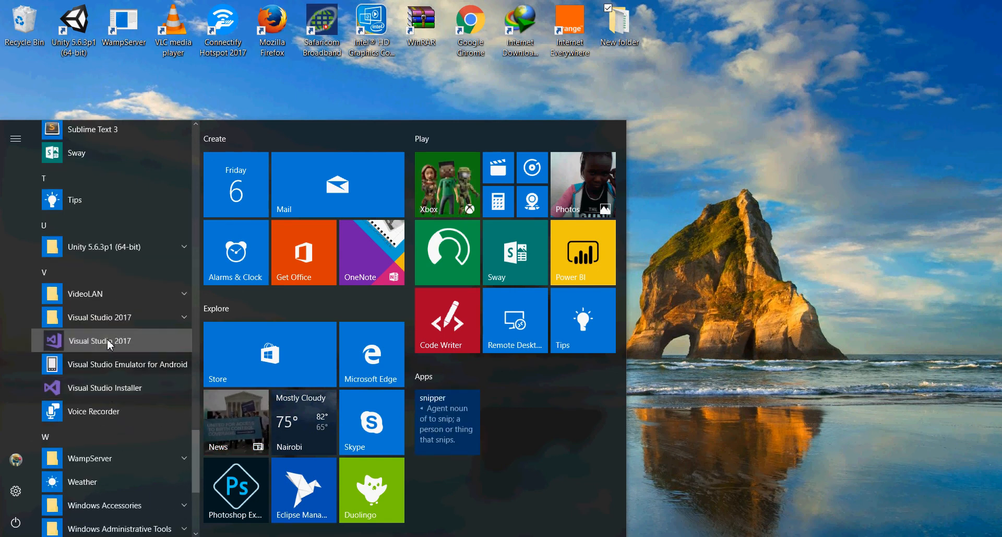
click(100, 340)
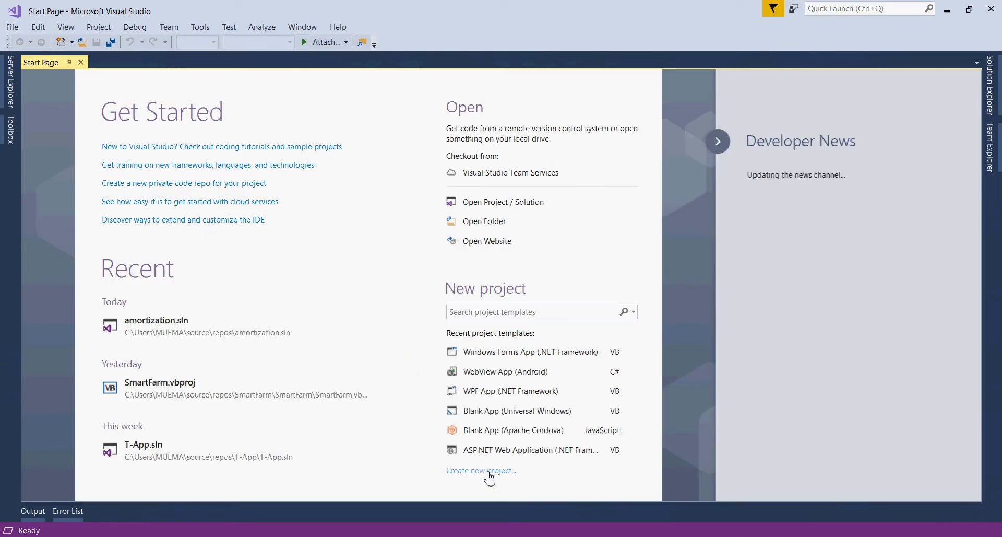
- Create a Visual Basic Windows Forms App project named amortization
click(480, 470)
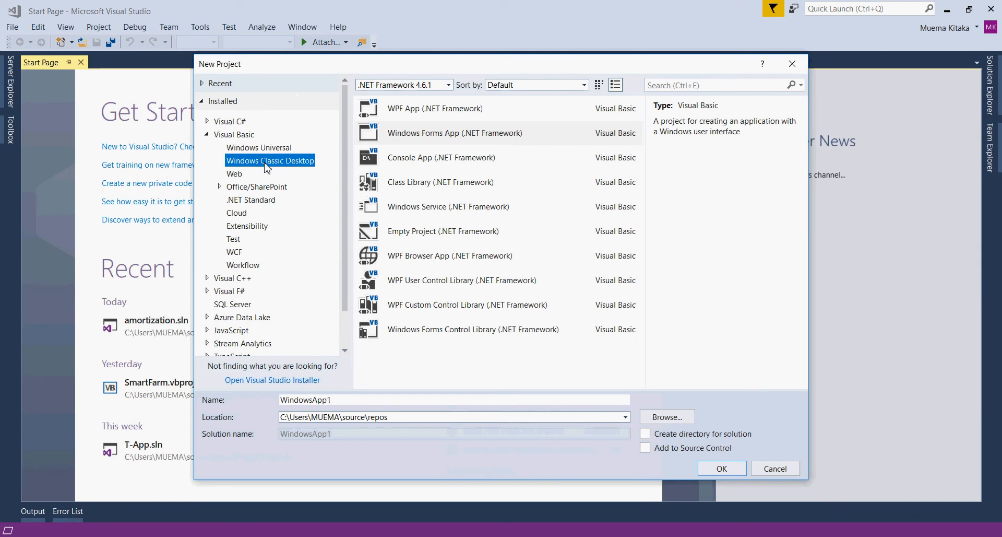
mouse_move(225, 142)
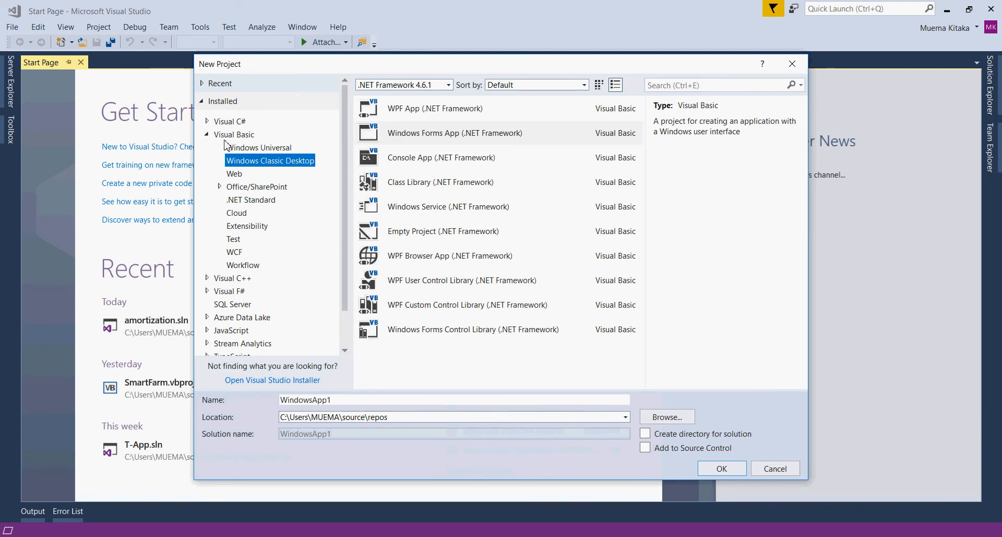
mouse_move(214, 147)
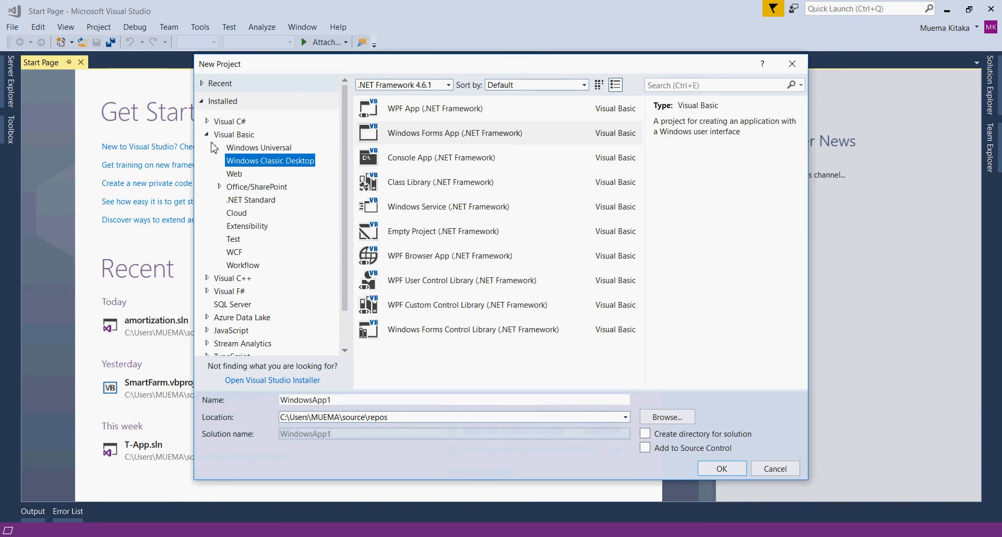
mouse_move(262, 166)
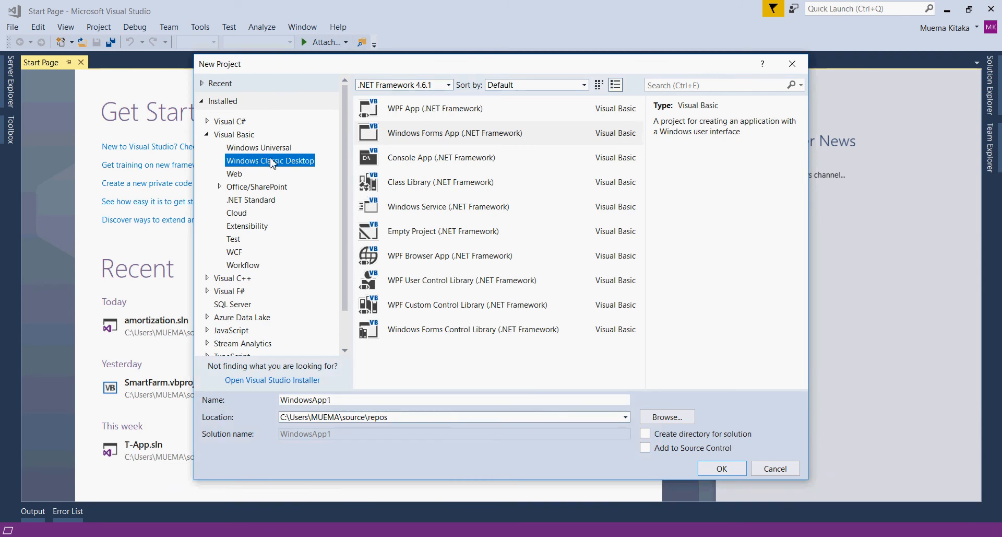
mouse_move(416, 137)
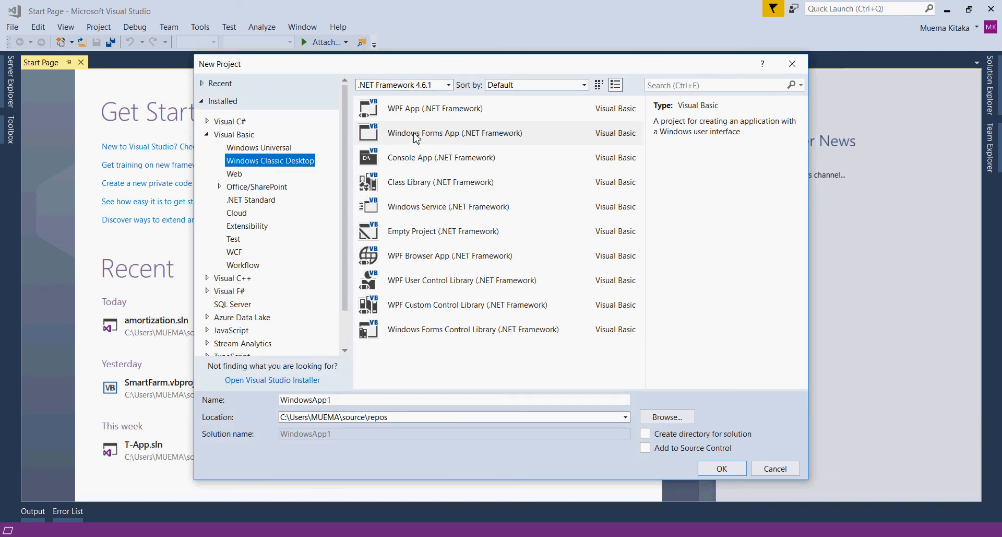
click(454, 132)
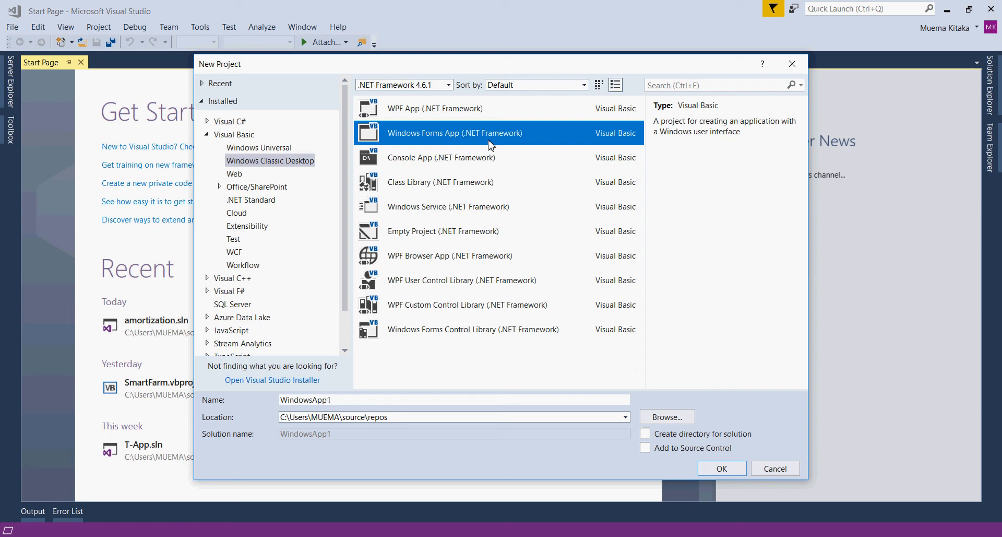
click(454, 399)
text(a)
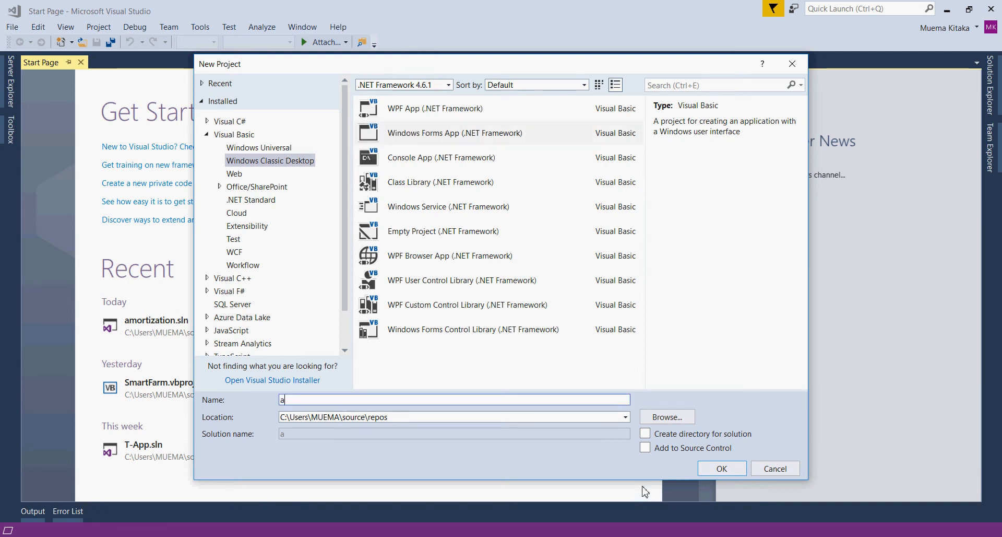
text(morti)
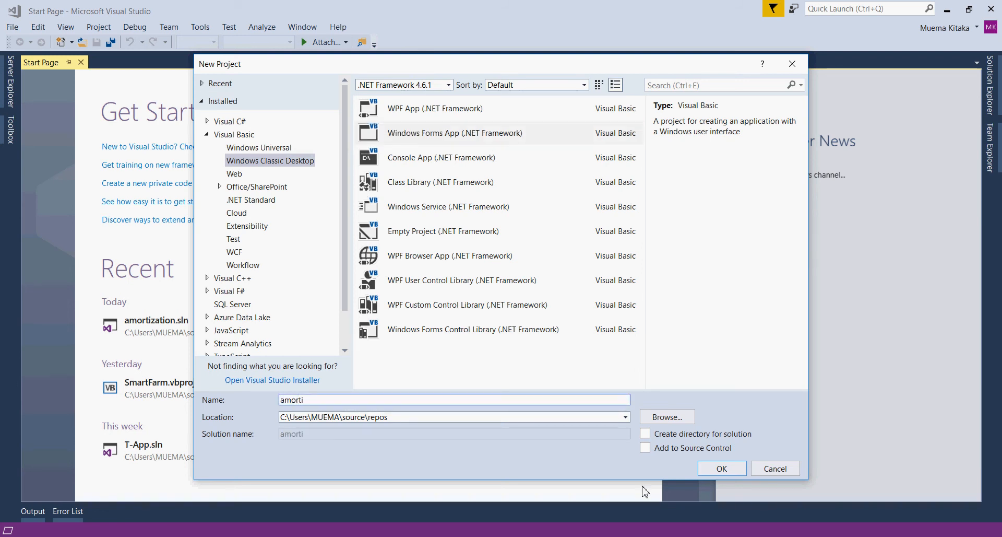
text(zation)
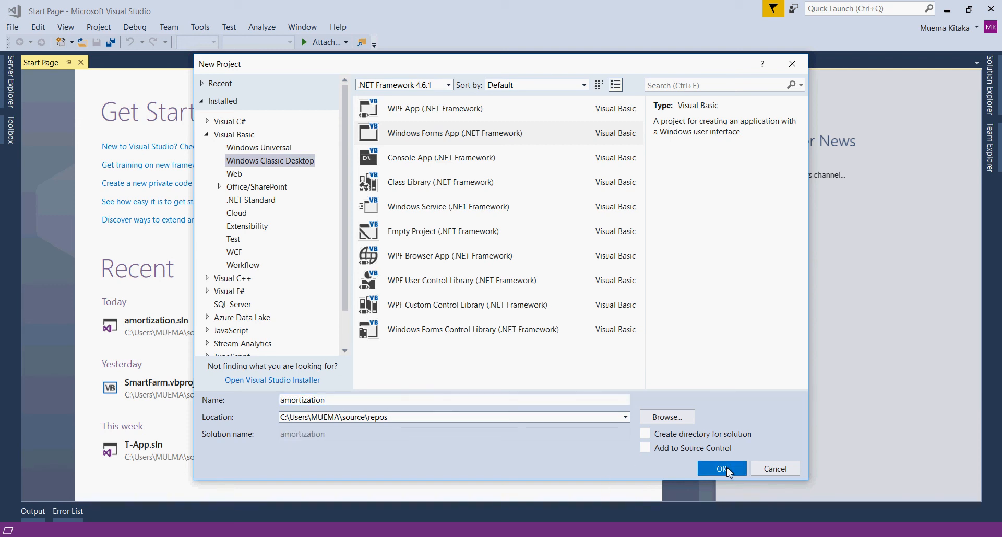
click(722, 469)
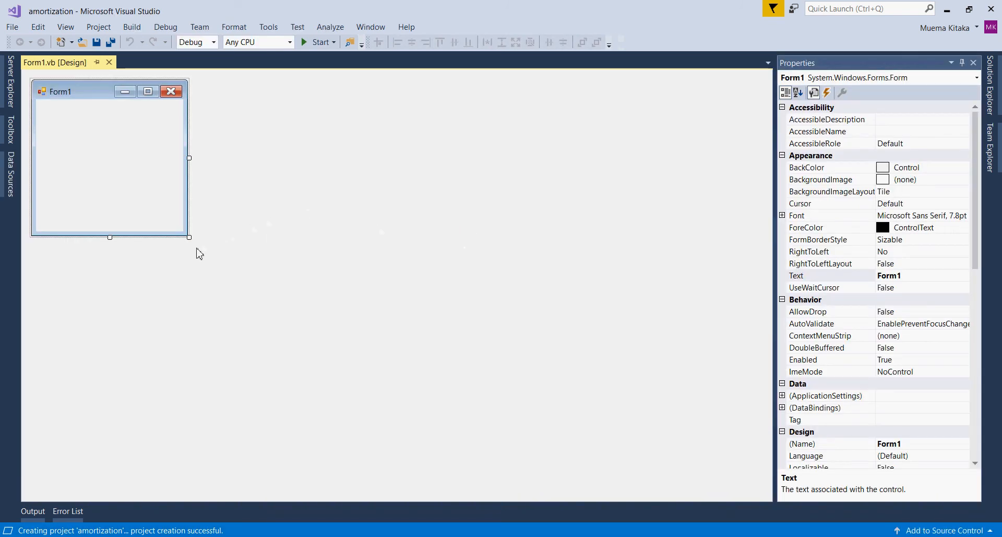
- Drag Form1's corner handle to enlarge it to about 739 by 558
drag(189, 237, 296, 338)
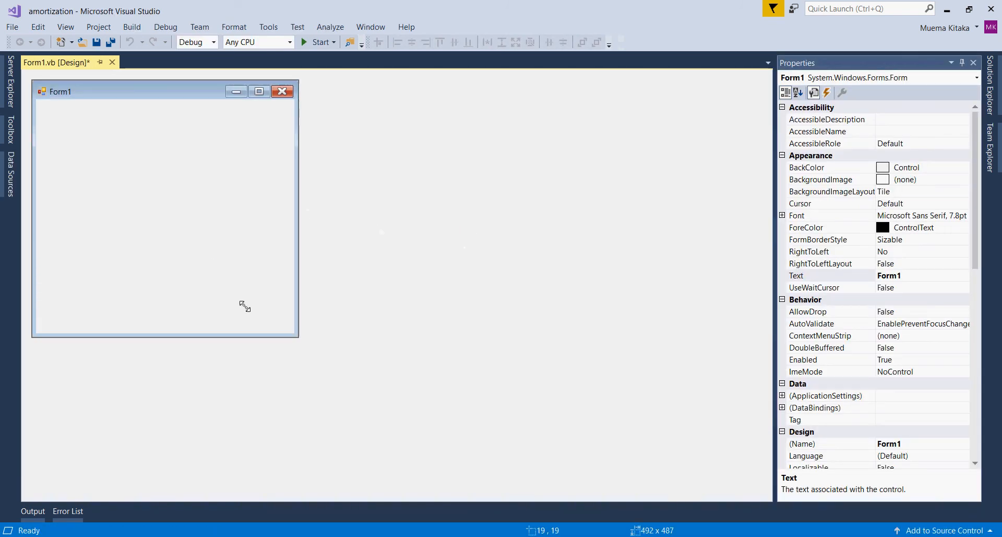
drag(296, 337, 417, 368)
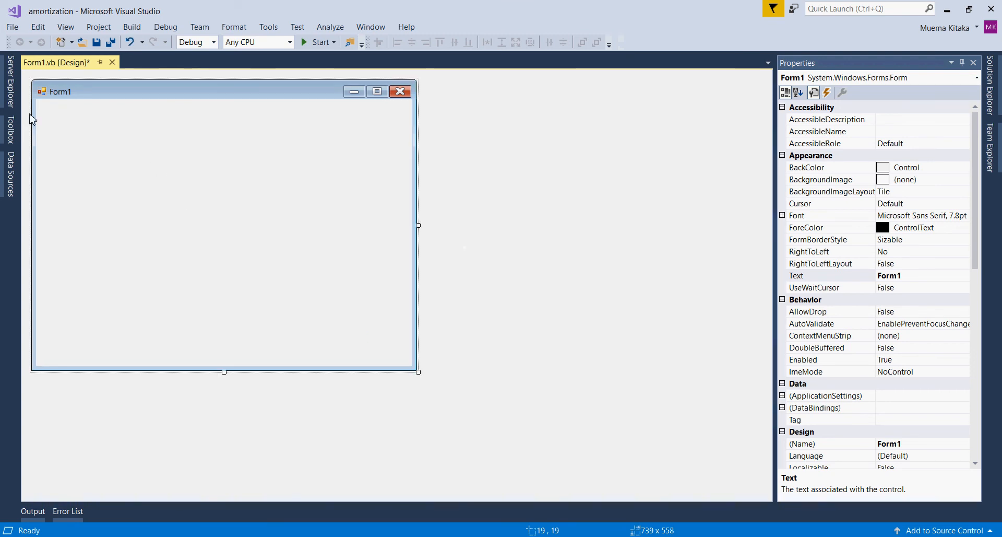
mouse_move(267, 107)
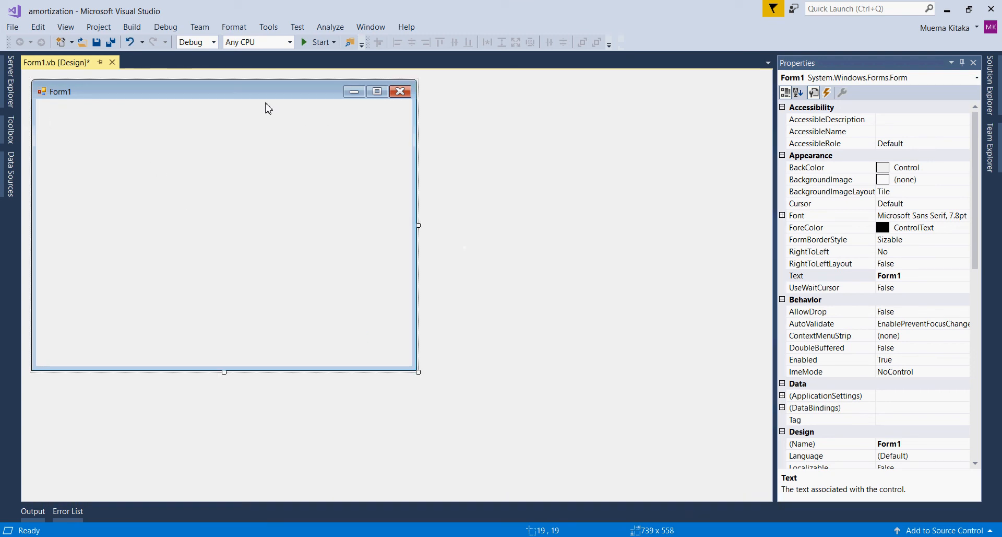
mouse_move(675, 232)
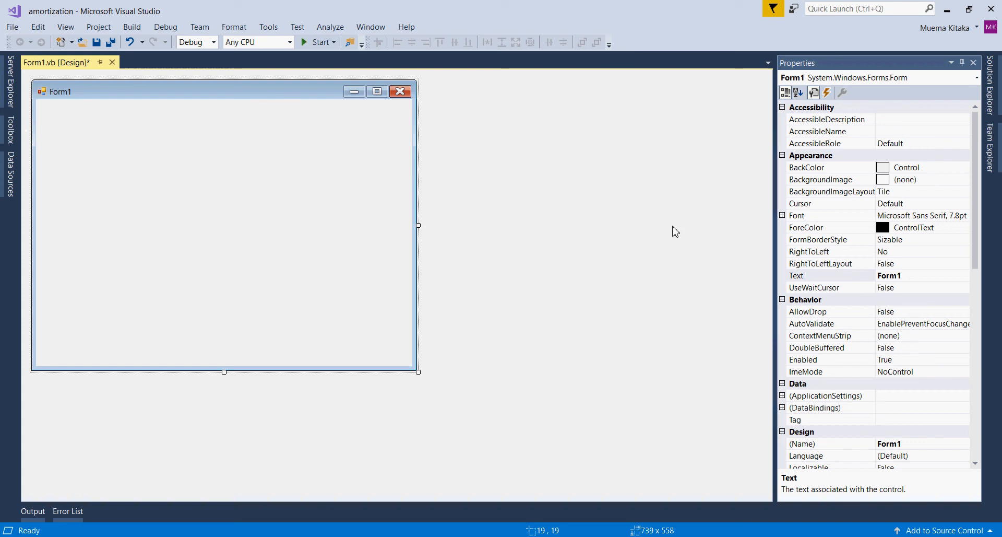
mouse_move(987, 191)
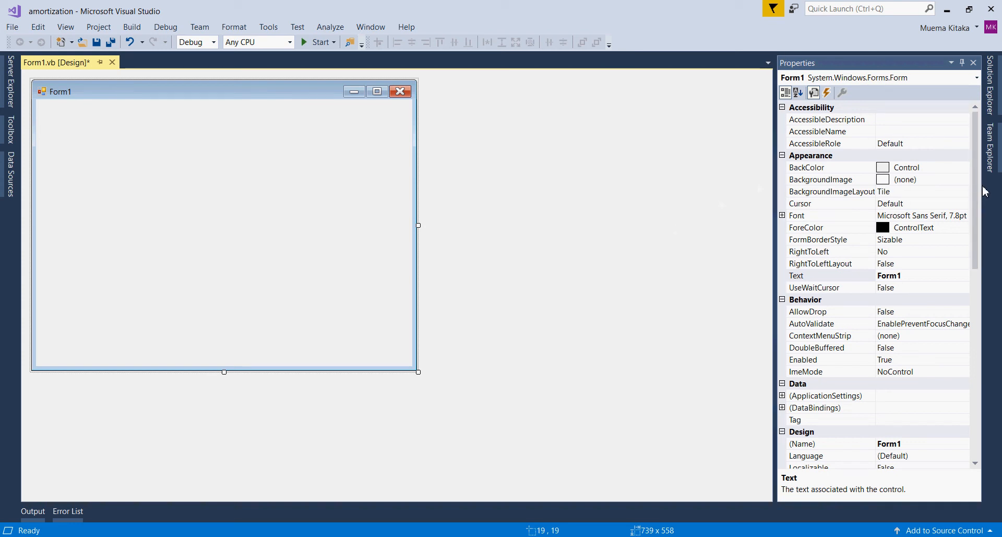
- Set StartPosition to CenterScreen and rename the form MainWindow
scroll(down, 3)
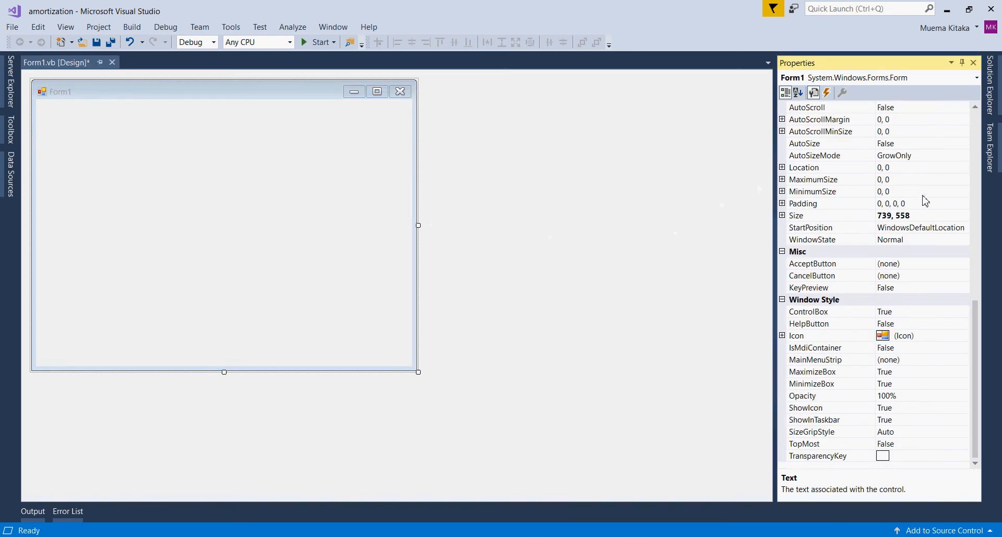
click(964, 226)
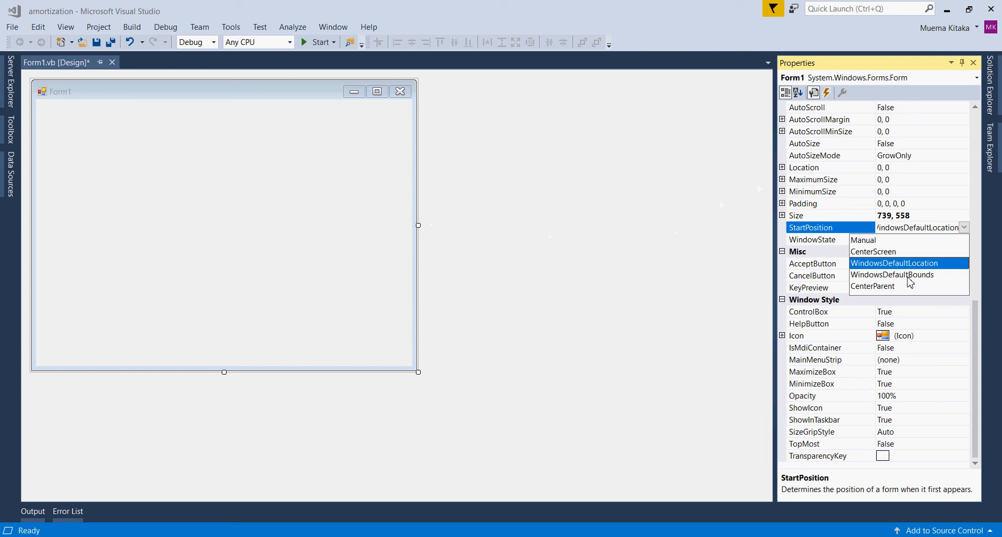
click(874, 250)
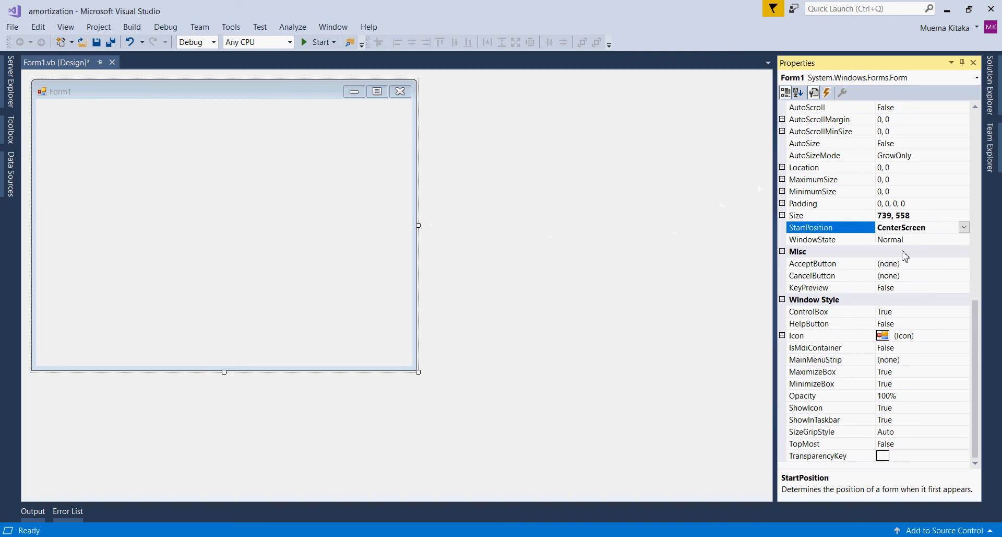
mouse_move(821, 383)
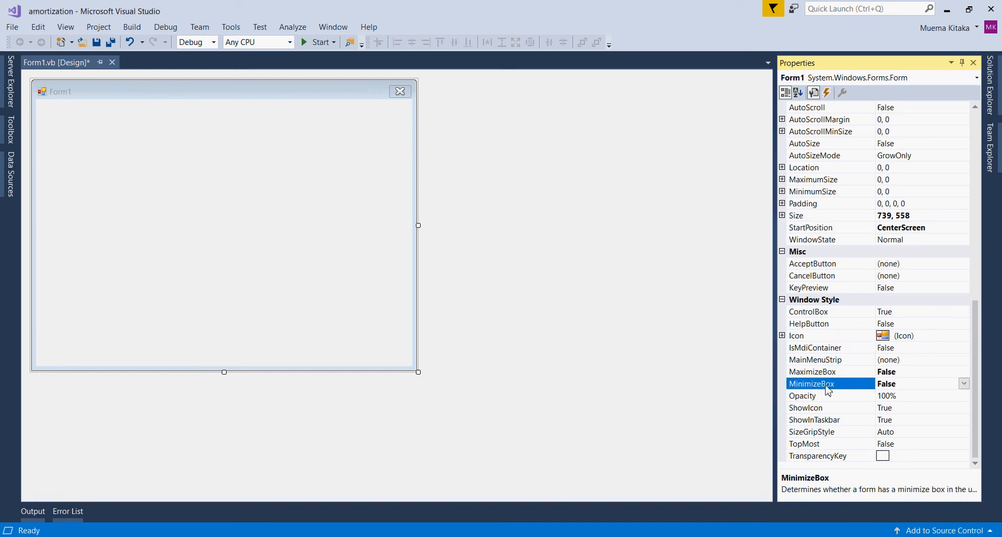
mouse_move(836, 319)
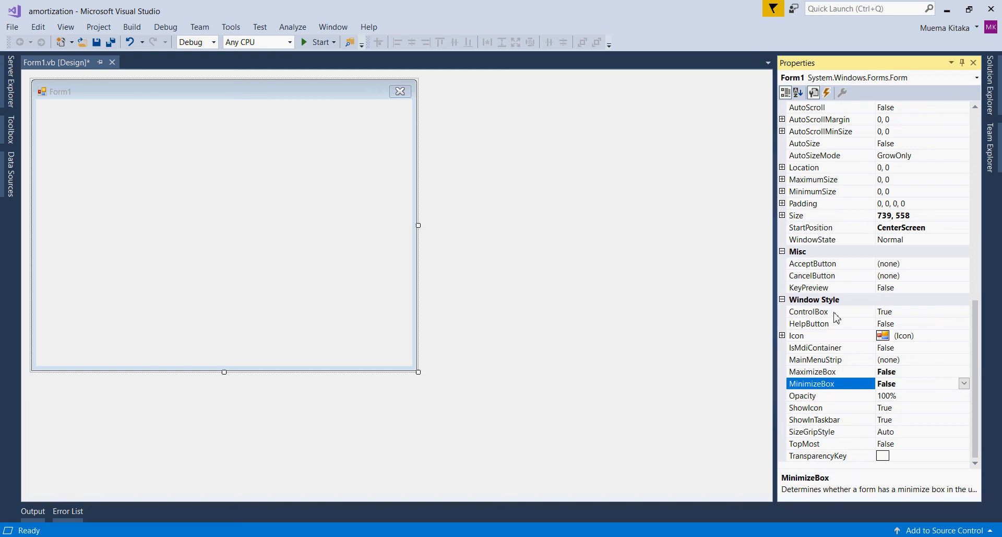
scroll(up, 3)
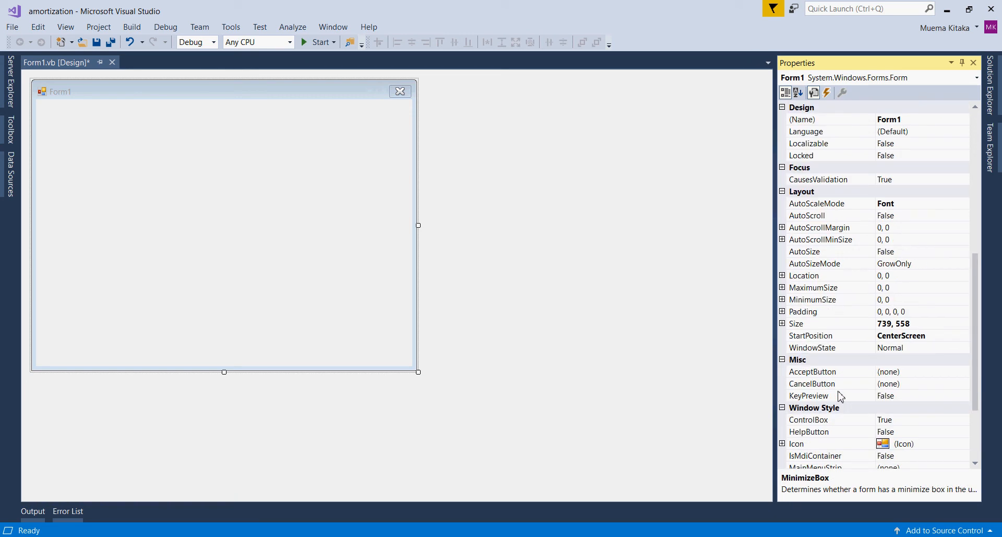
scroll(up, 3)
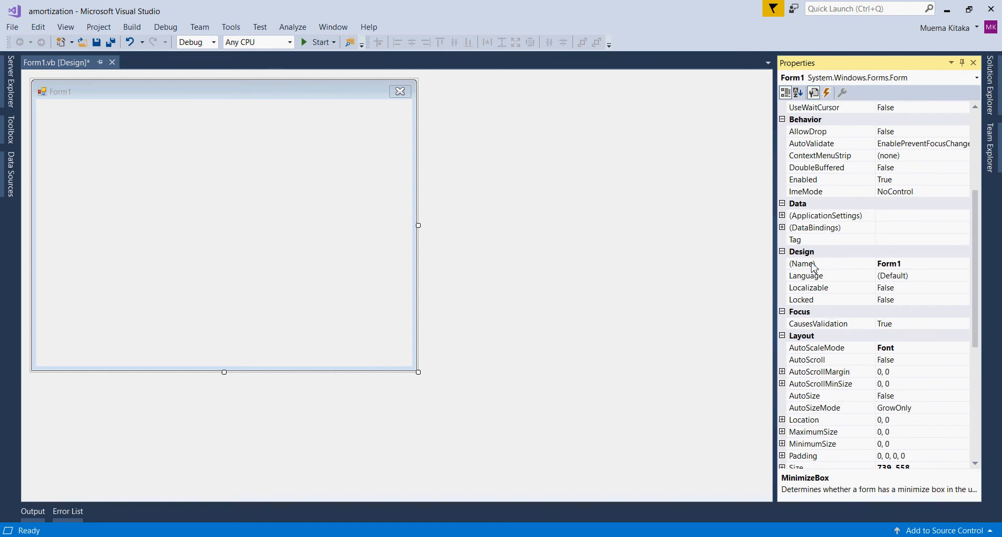
click(802, 263)
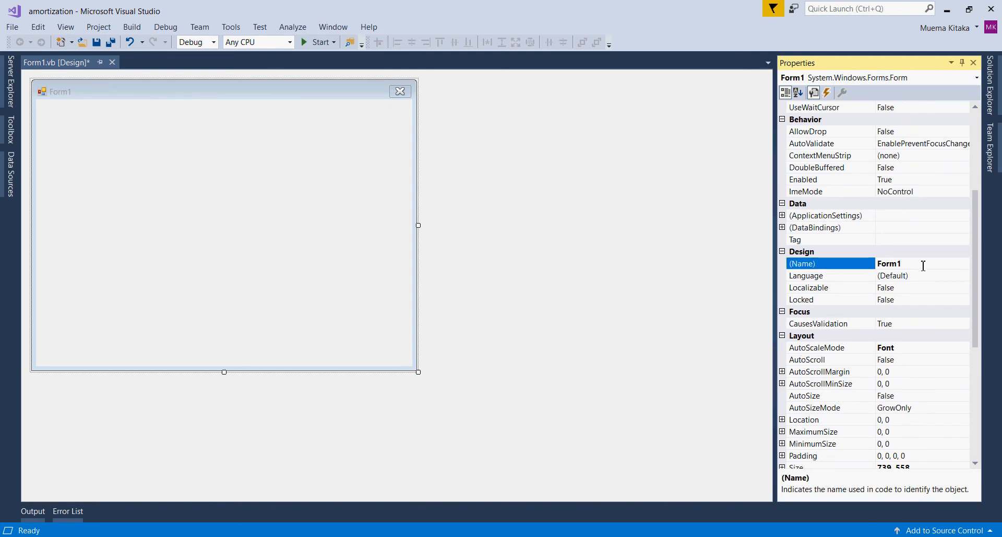
text(MainWindow)
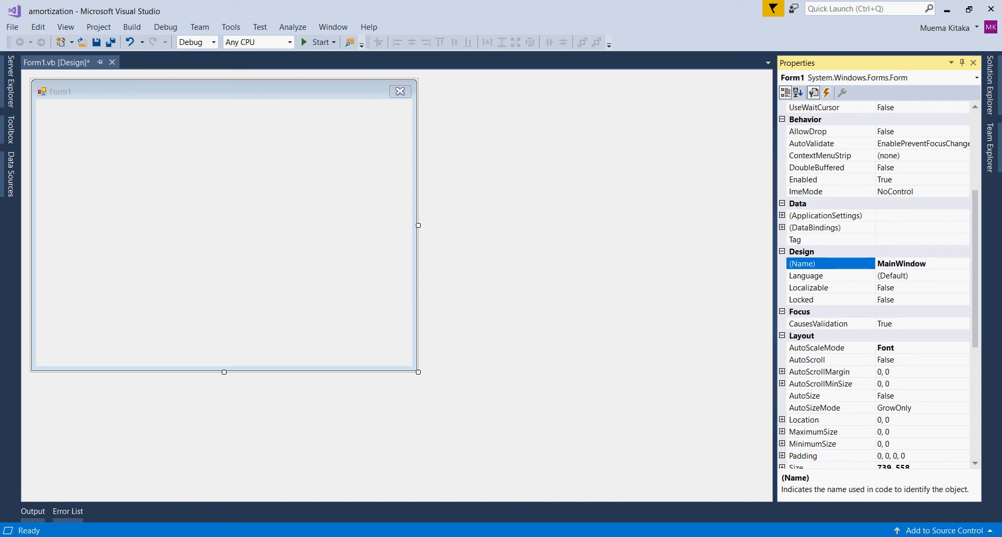
key(Return)
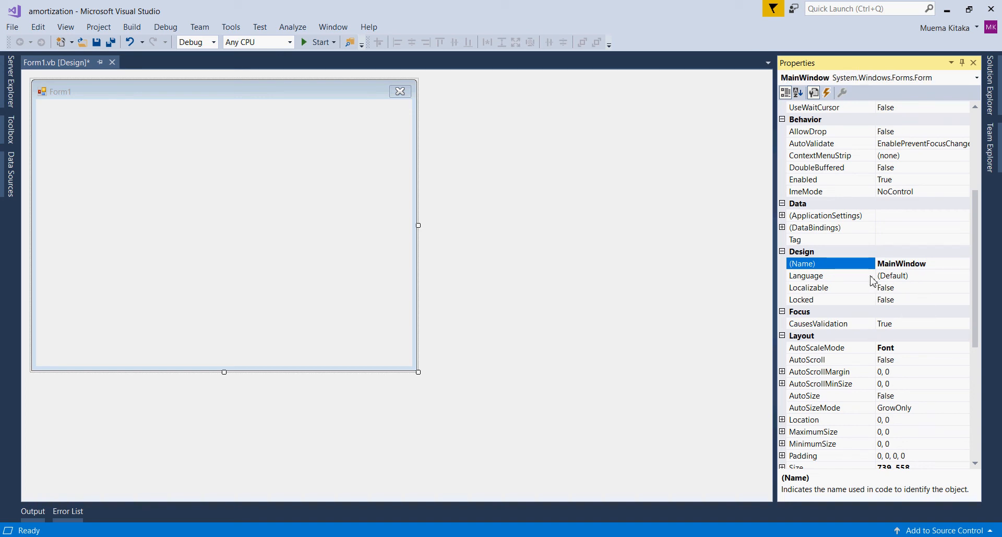
- Title the form 'Amortization Calculator', give it a FixedSingle border and resize to about 714 by 543
scroll(up, 3)
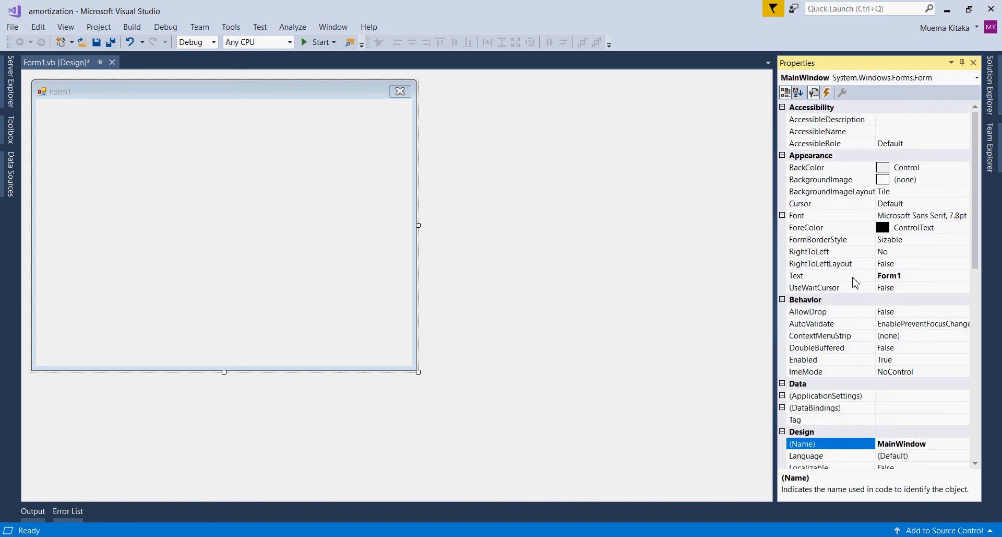
click(797, 276)
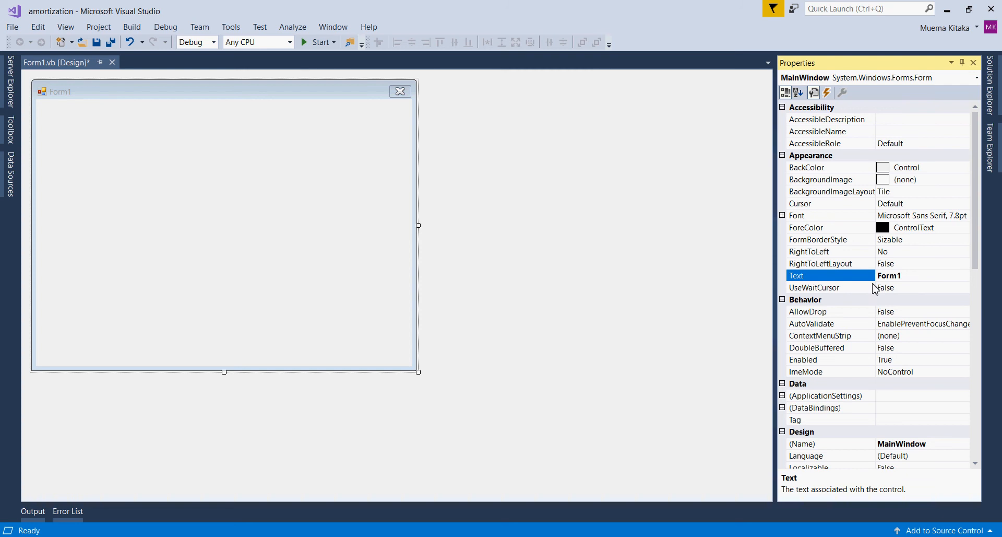
text(Amorti)
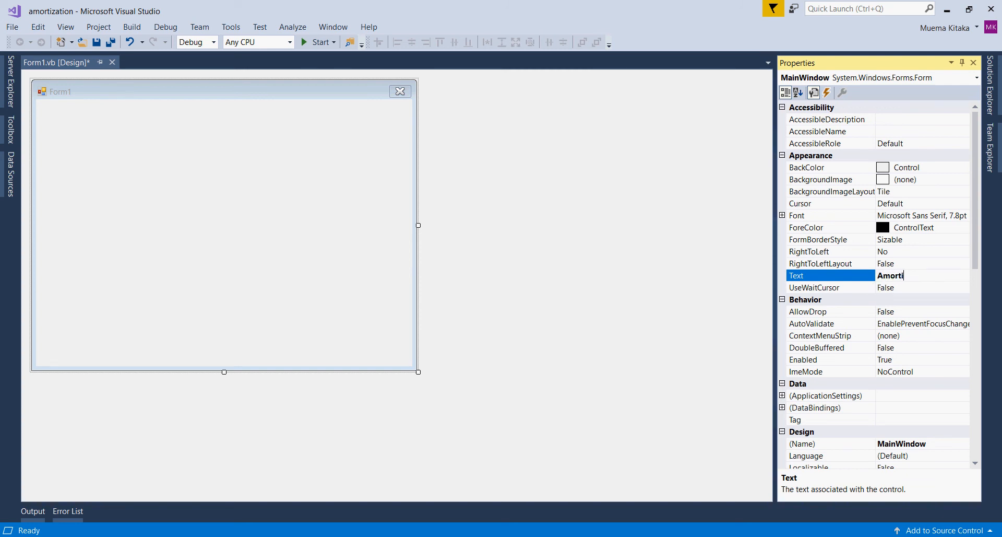
text(zation)
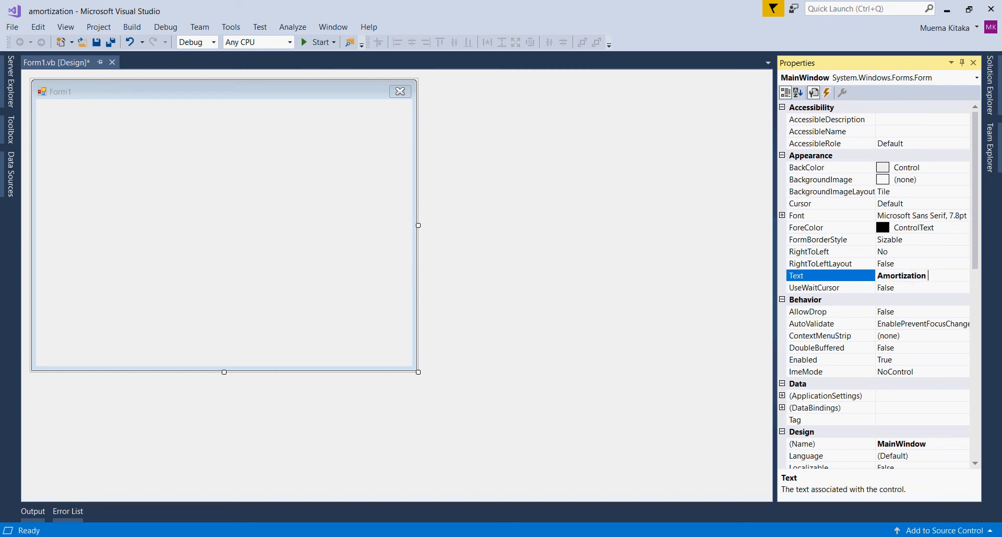
text(Calculator)
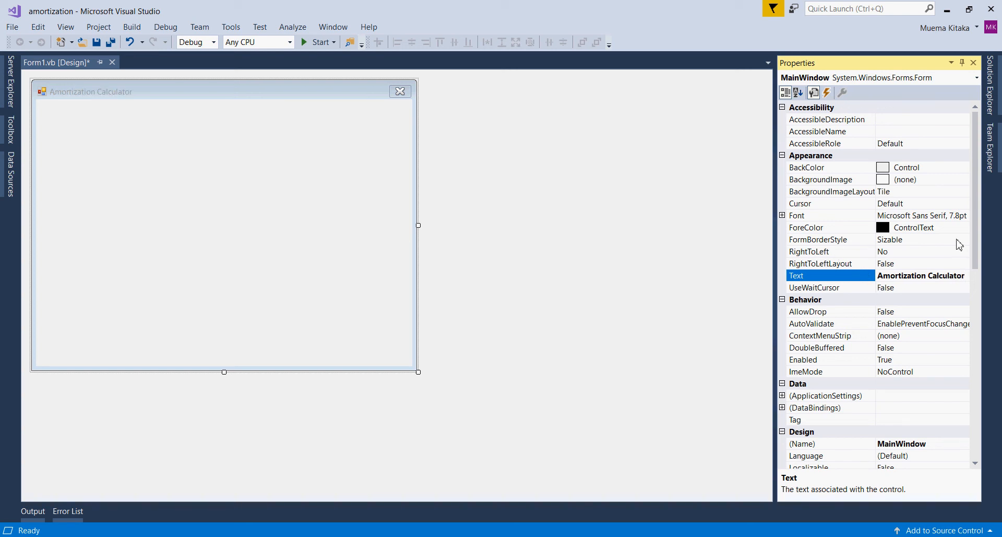
click(964, 239)
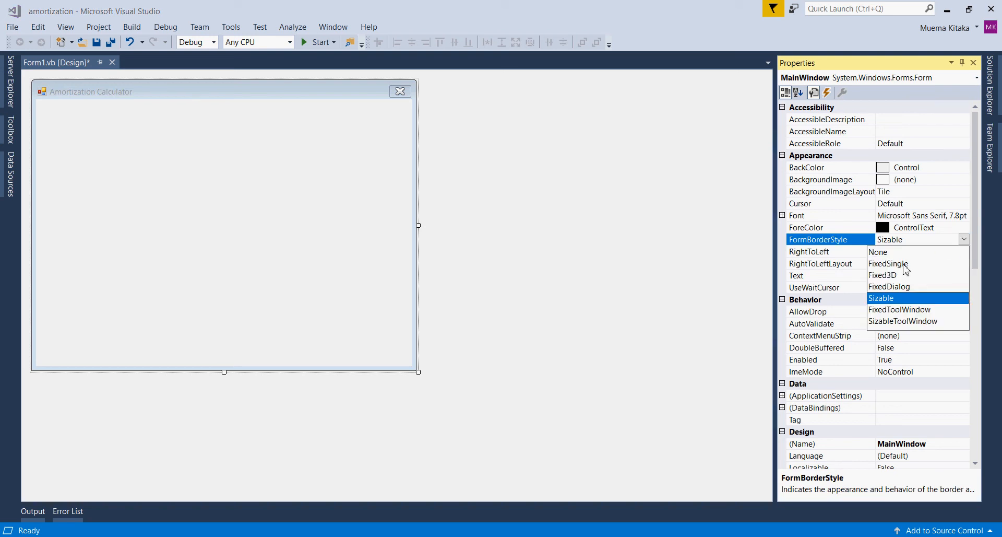
click(887, 263)
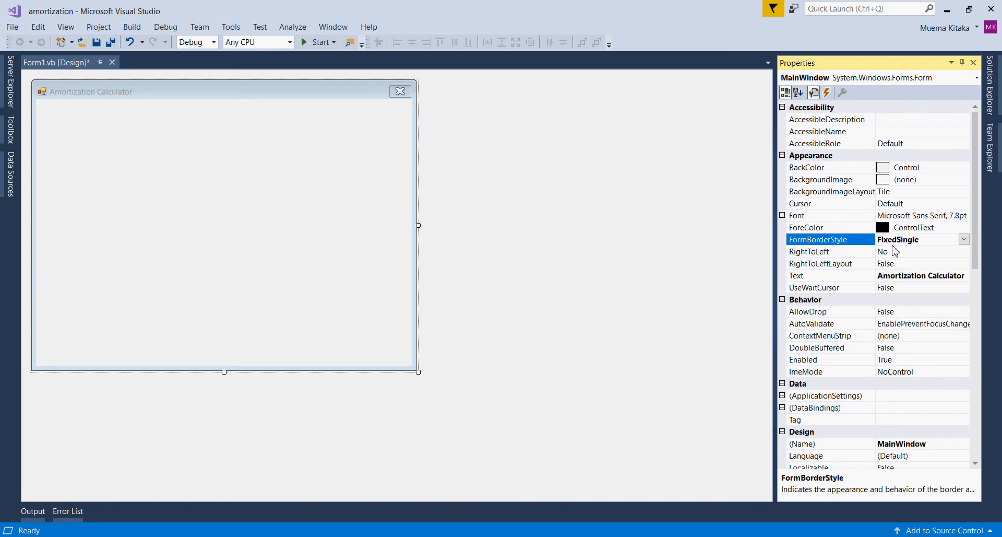
mouse_move(211, 135)
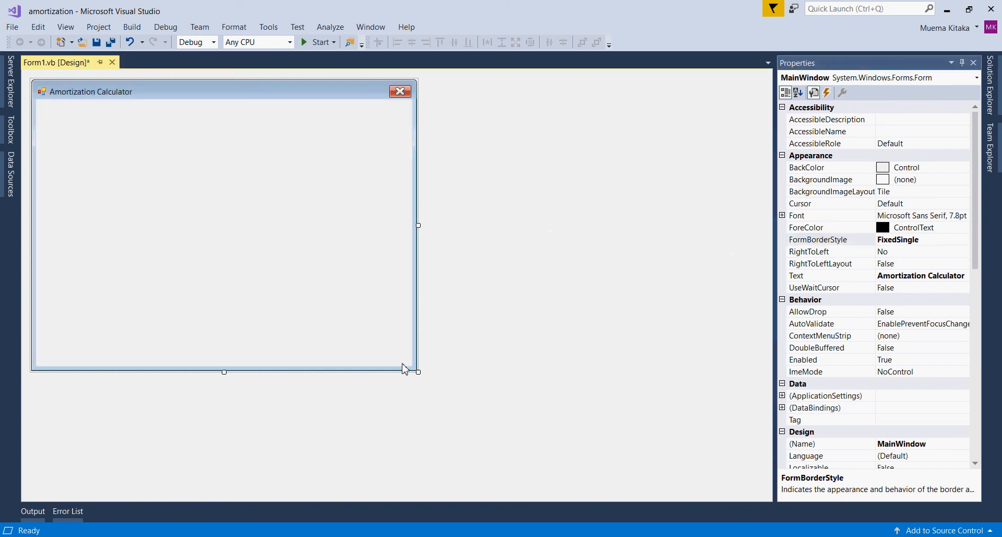
drag(417, 372, 420, 250)
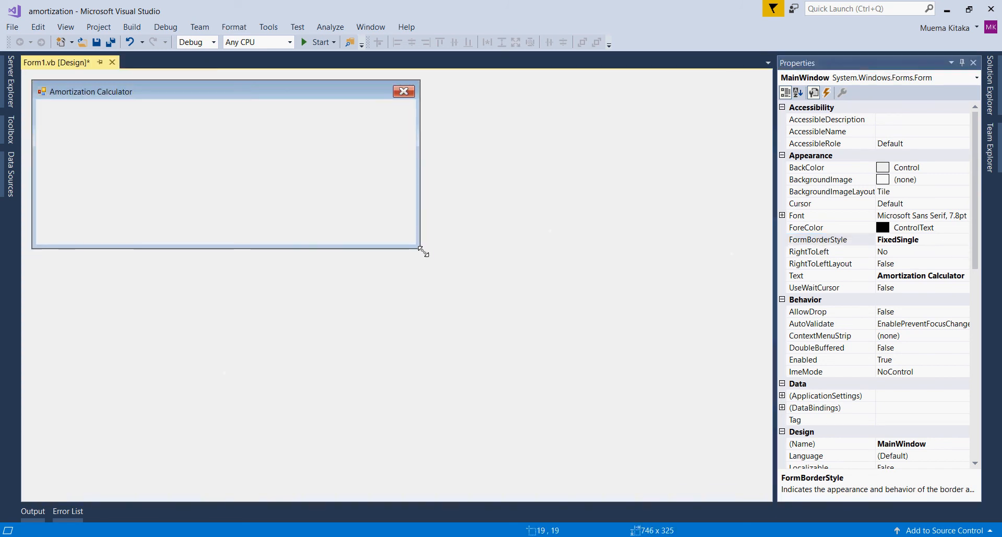
drag(421, 248, 406, 364)
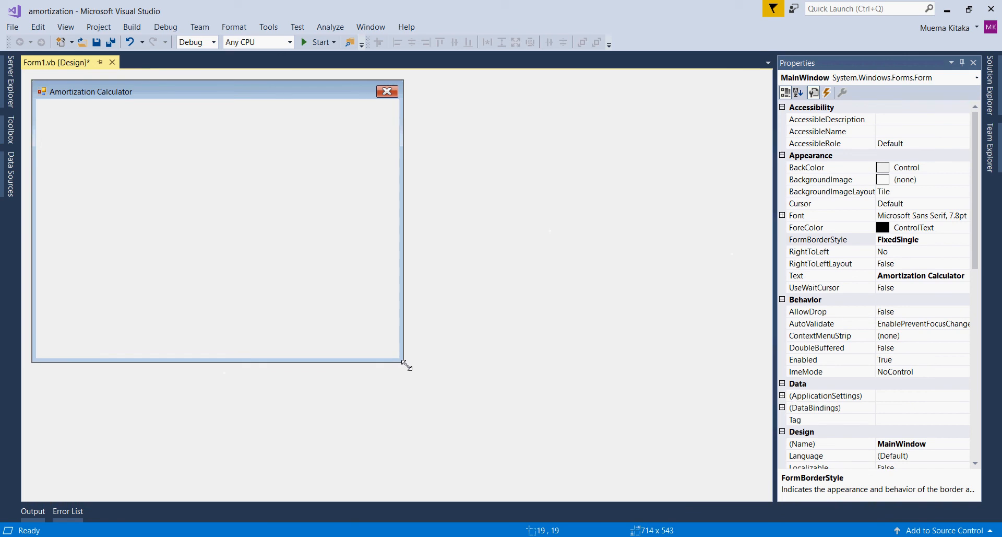
- Add Label1 through Label4 from the Toolbox in a column down the form's left side
click(9, 127)
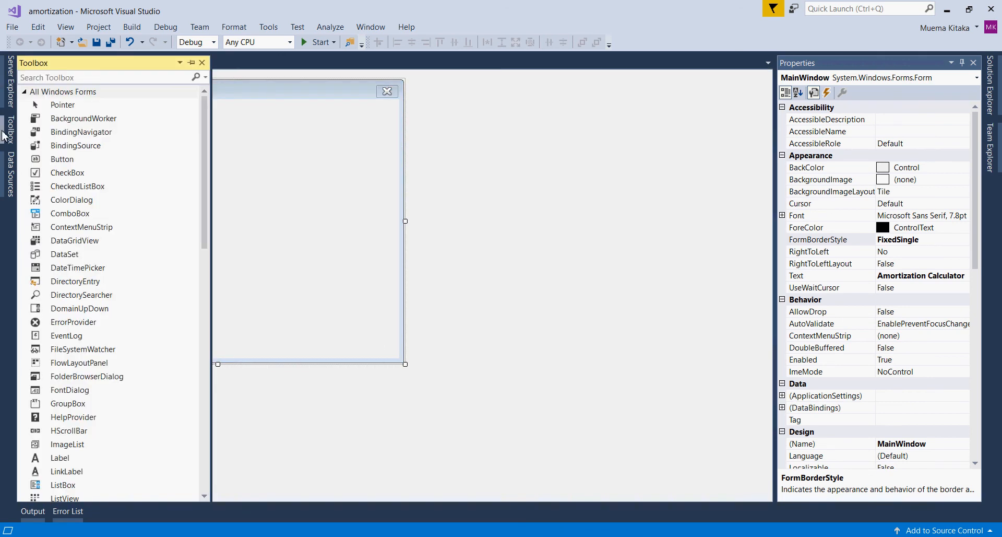
mouse_move(84, 118)
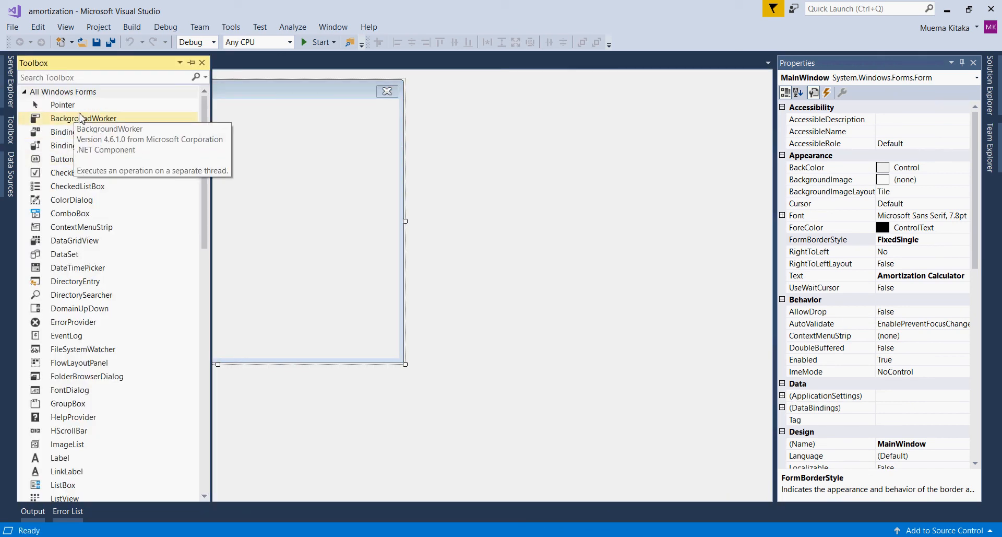
scroll(down, 3)
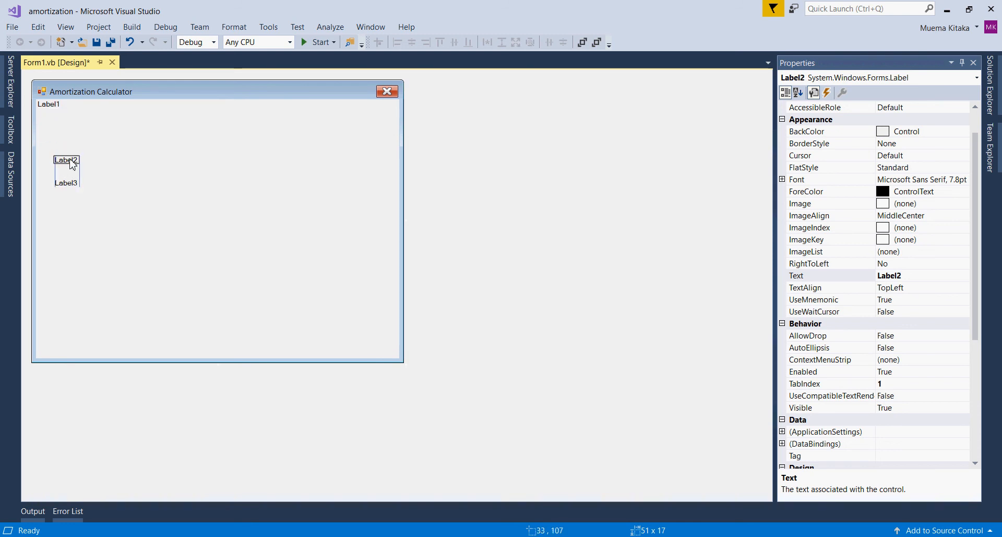
click(65, 135)
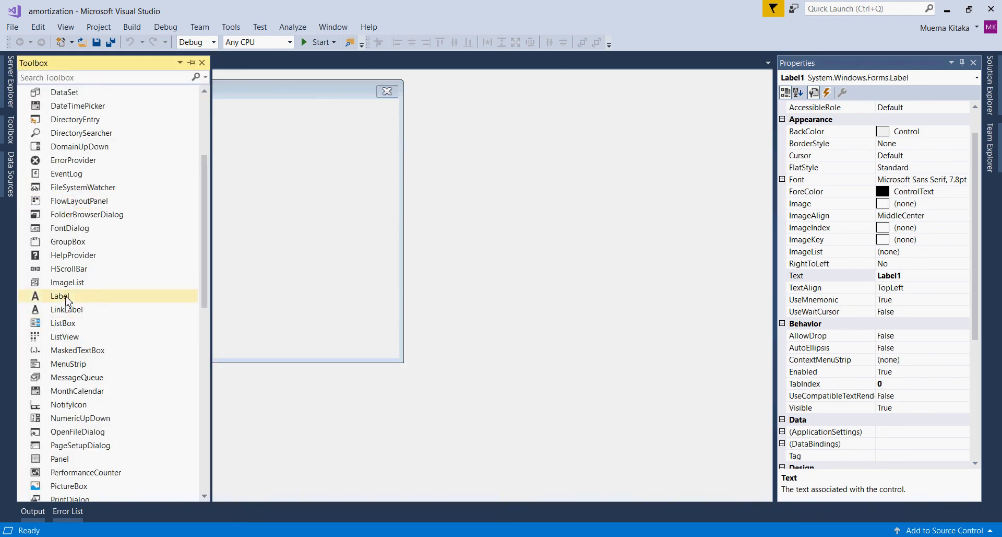
click(307, 223)
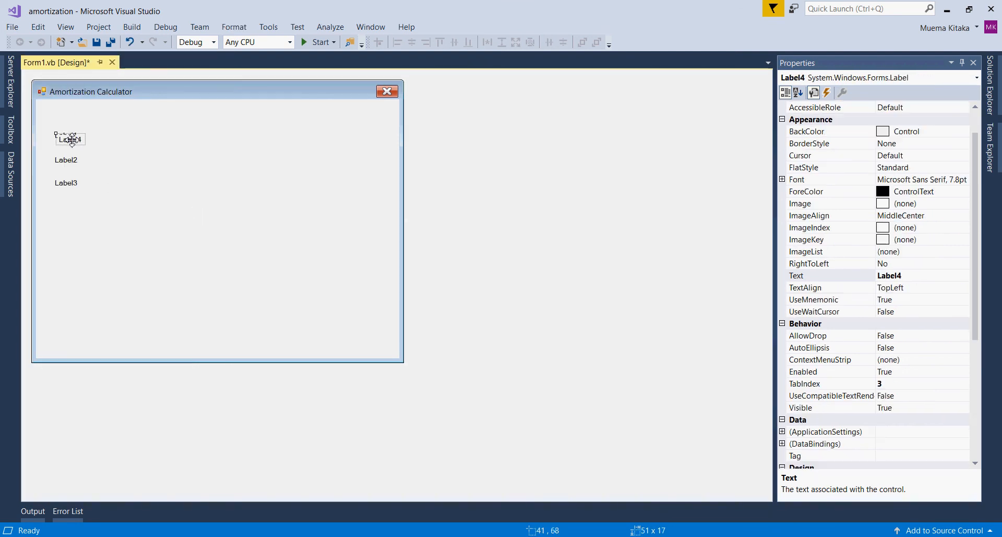
click(65, 119)
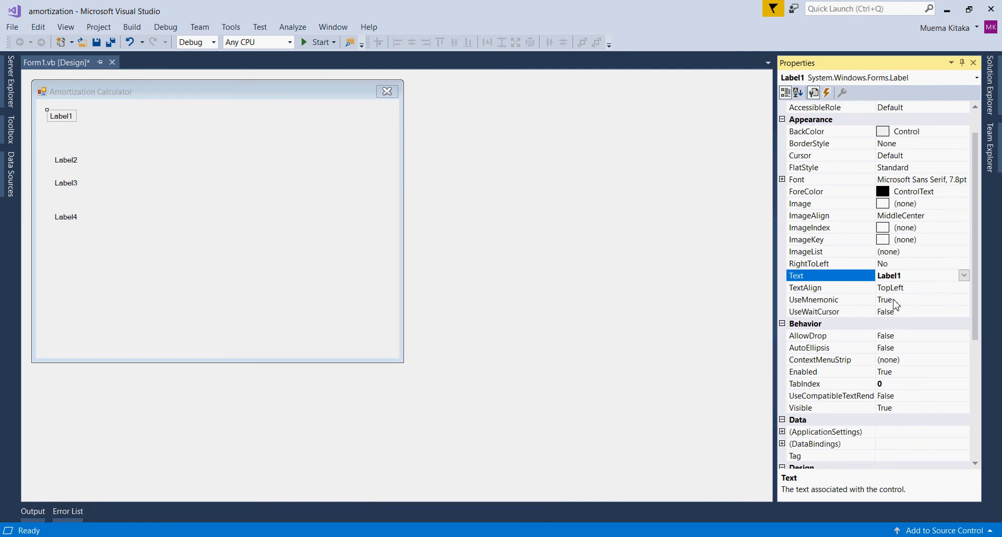
- Set Label1's Text to 'Amortization Calculator in VB.NET'
text(Amorti)
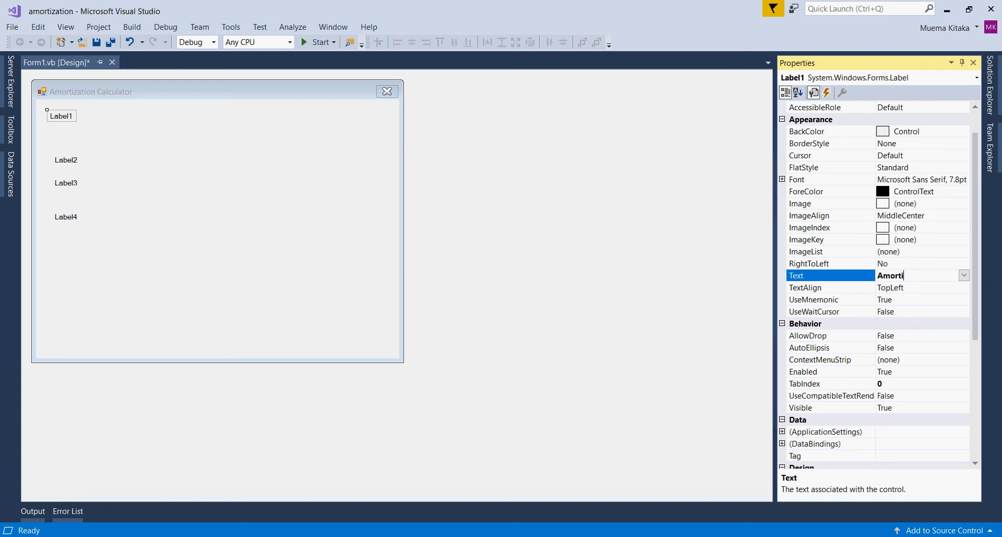
text(zation Clacu)
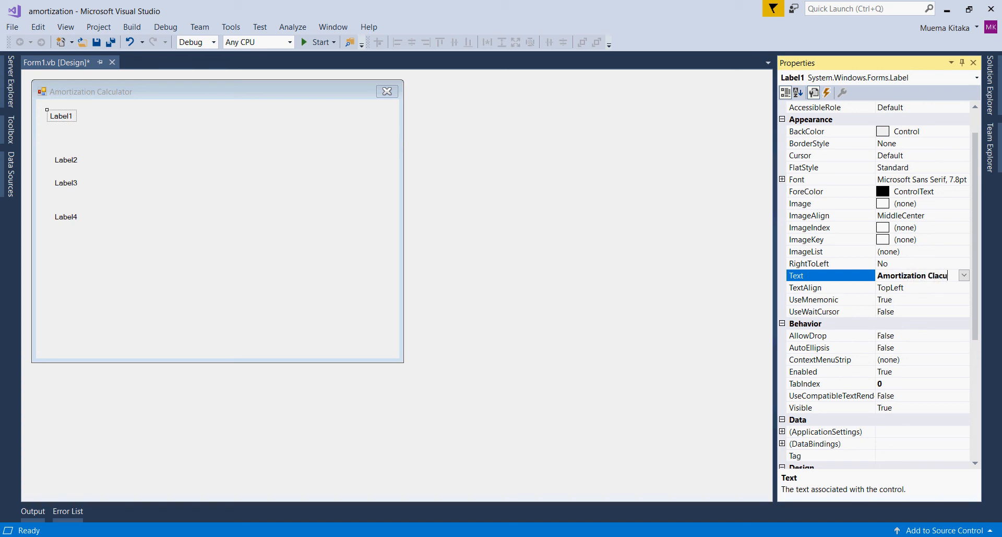
key(backspace)
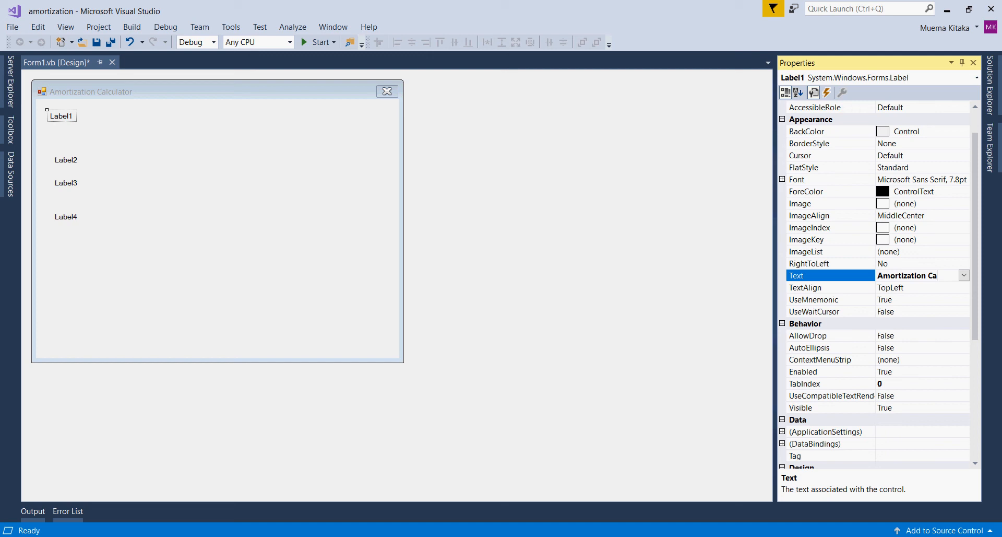
text(lculator)
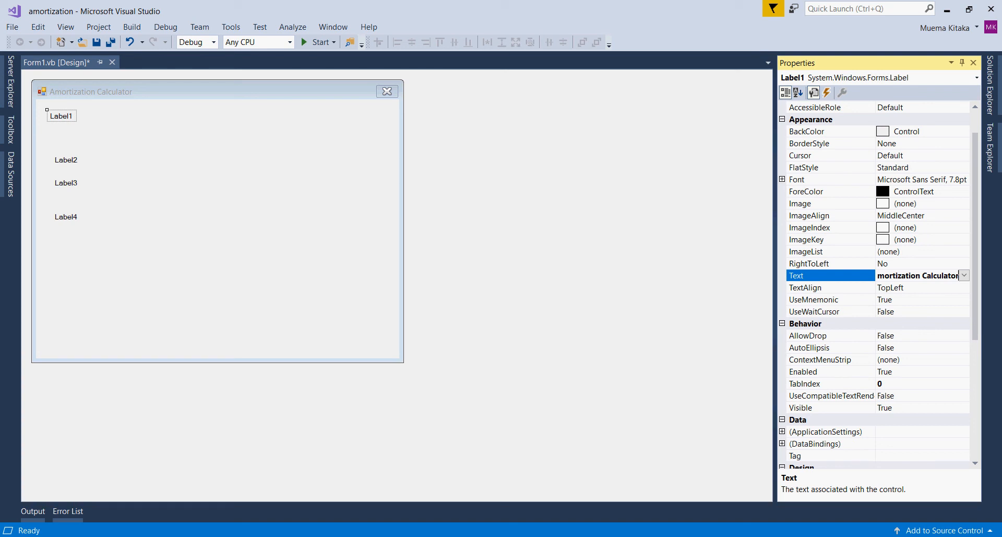
text(in)
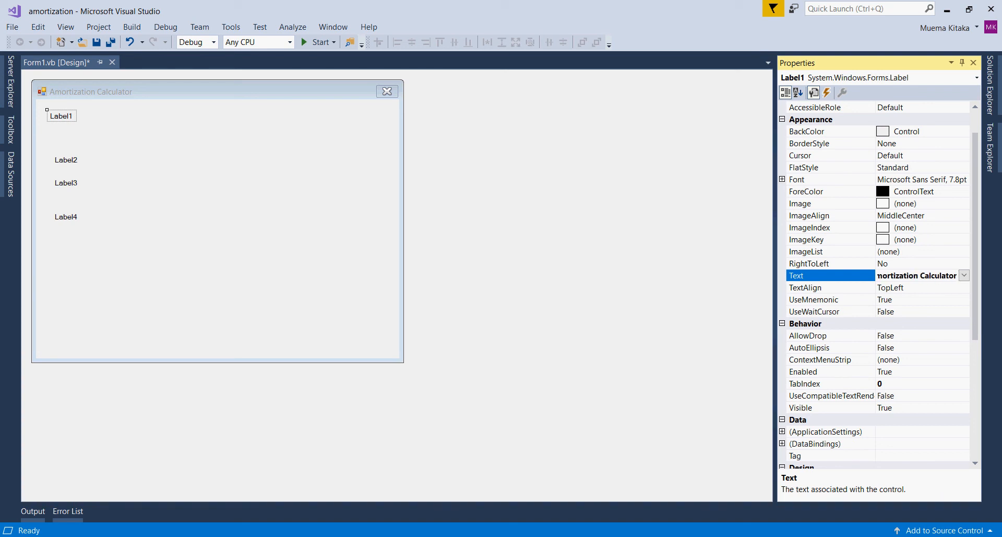
text(in VB.NET)
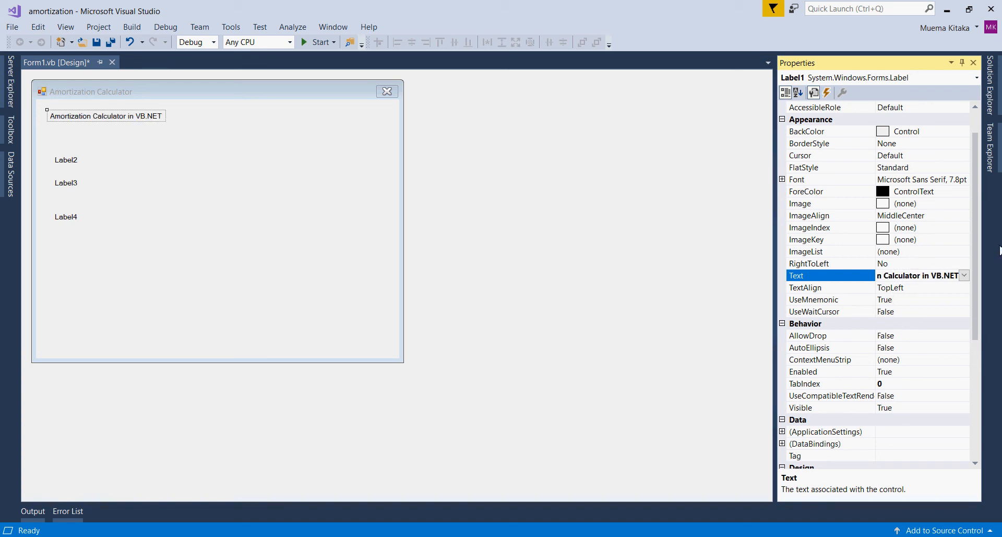
click(825, 179)
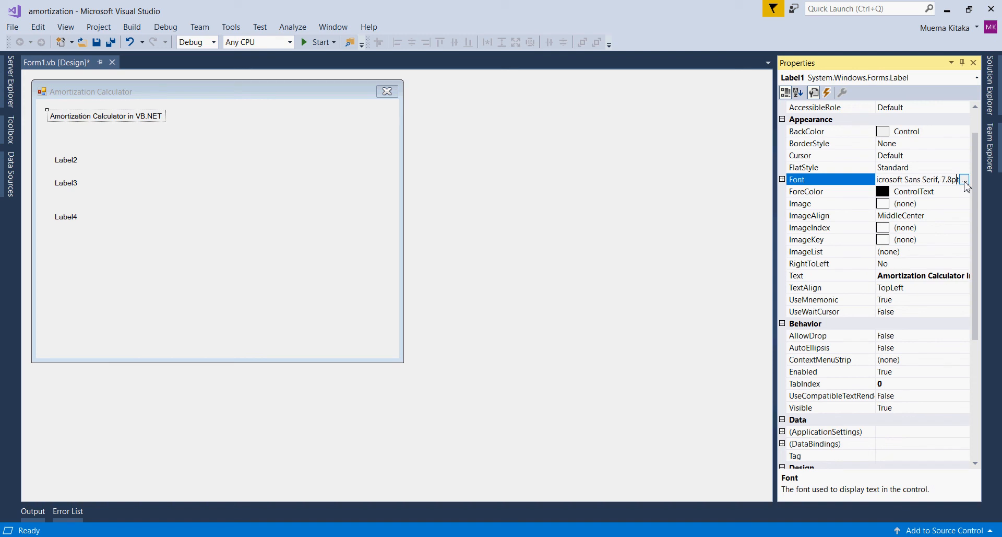
- Give the heading label a size 16 font
click(963, 179)
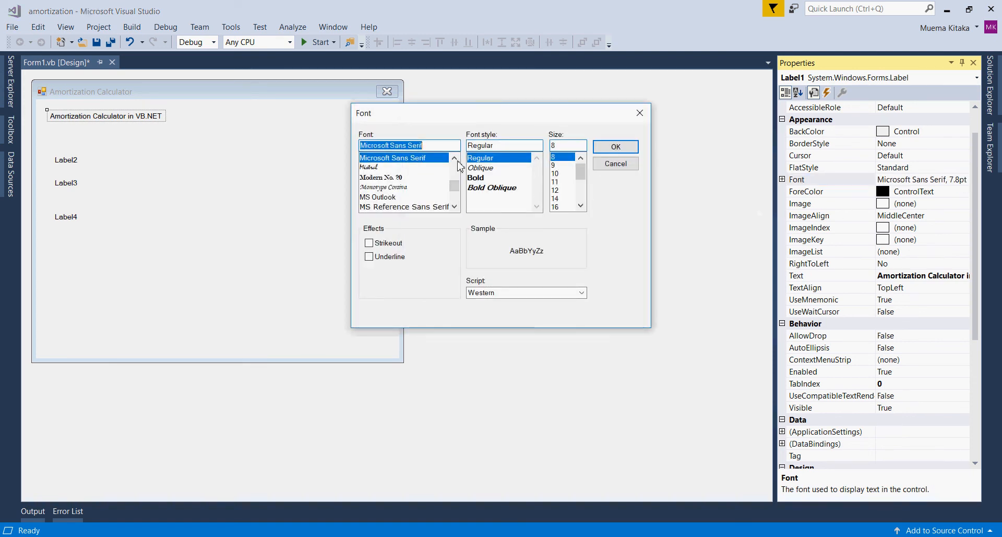
click(556, 199)
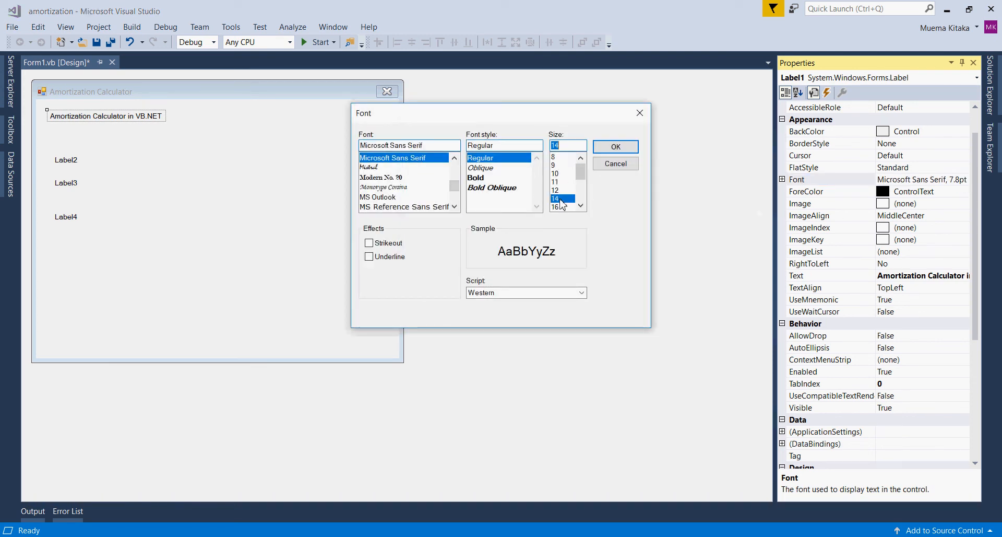
click(555, 207)
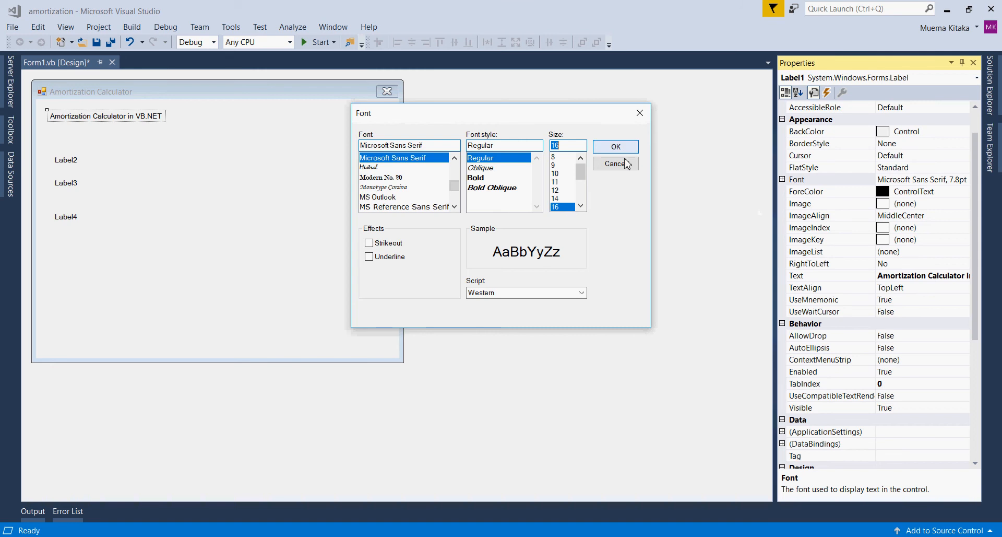
click(615, 146)
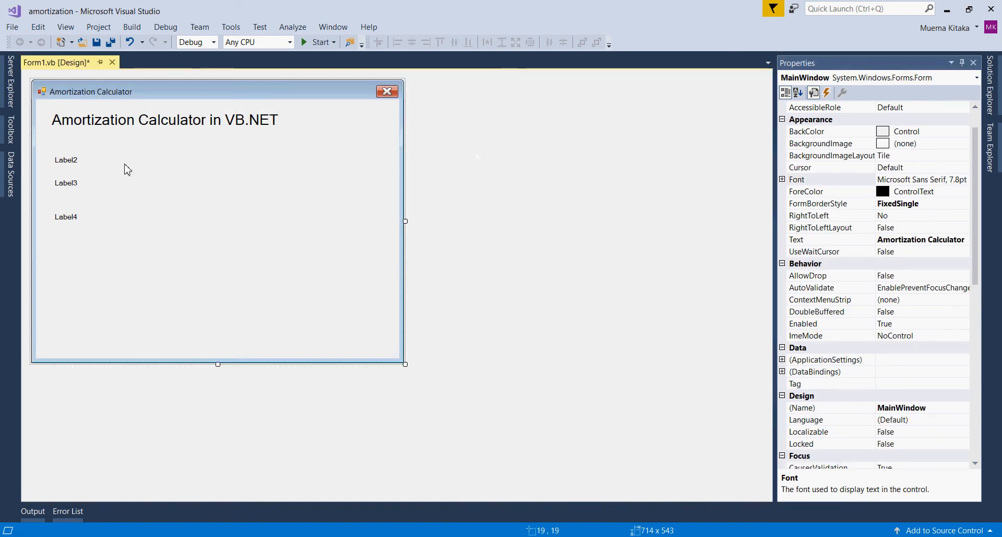
- Move Label2 and Label3 to the left margin beneath the title
click(164, 119)
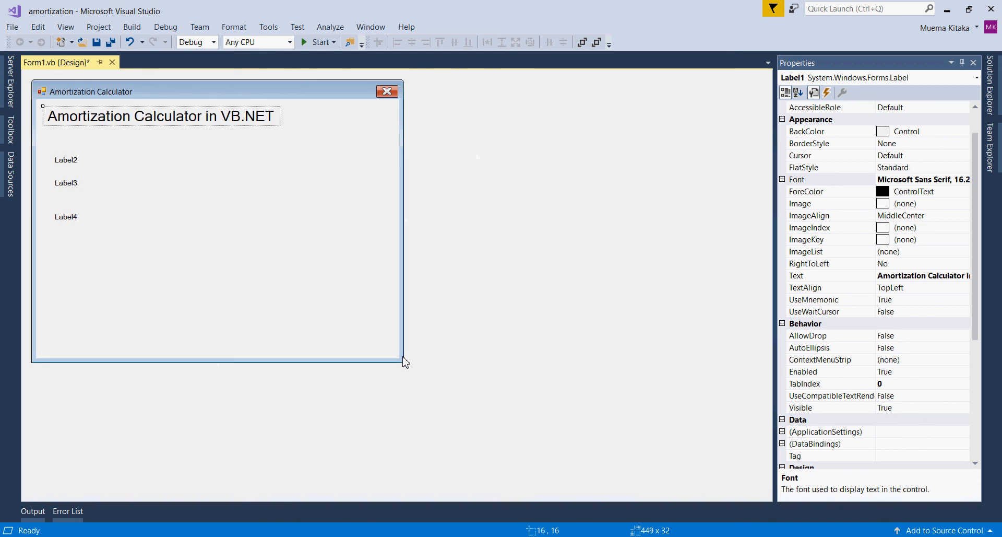
click(58, 149)
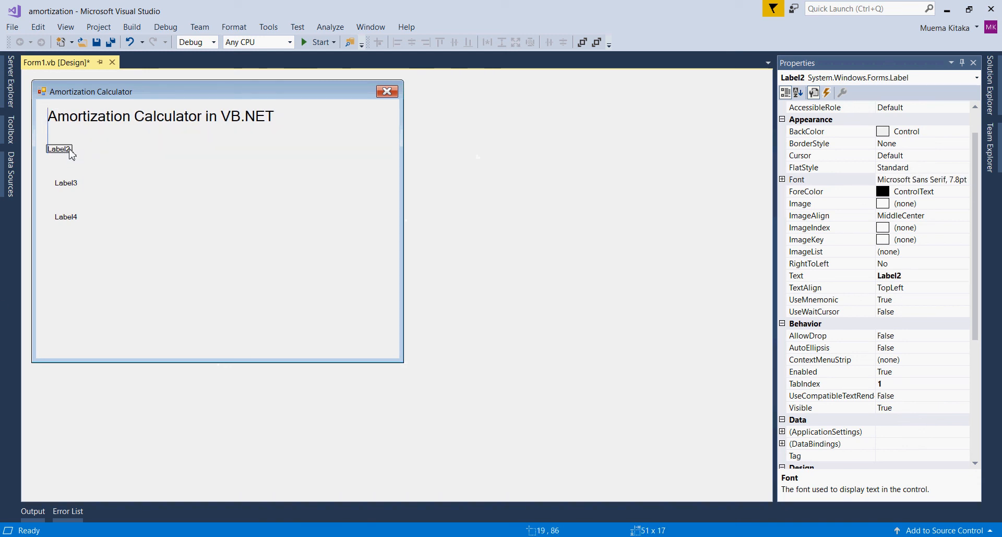
click(50, 173)
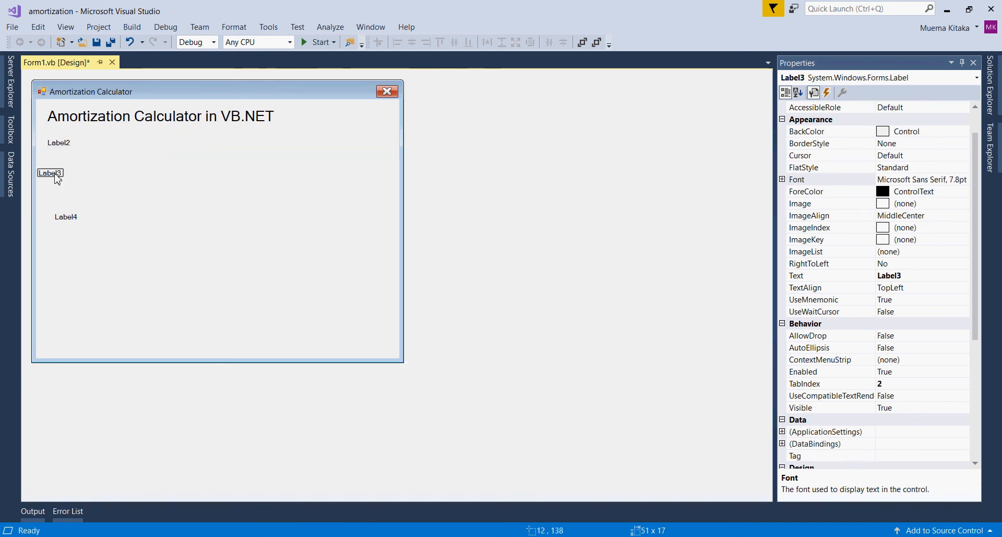
click(56, 202)
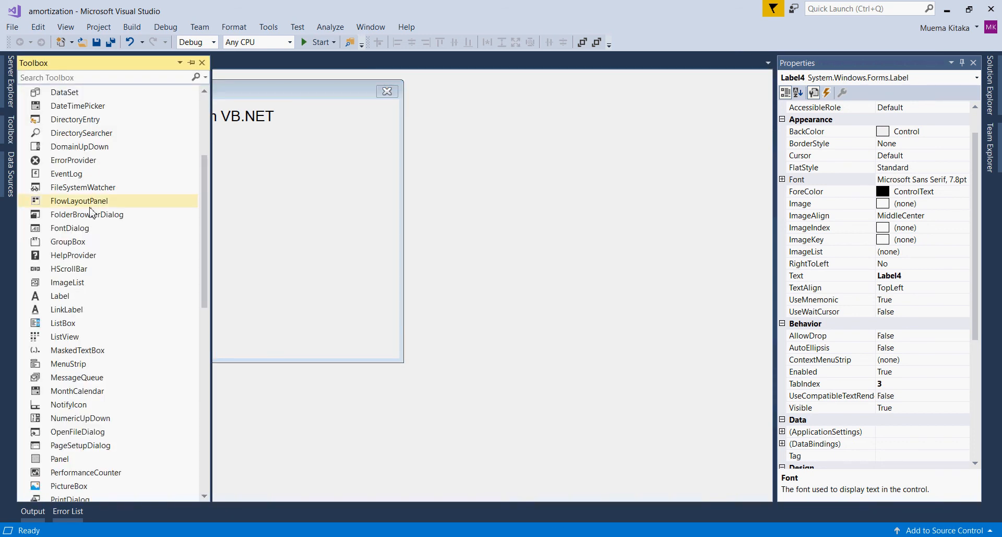
- Place three TextBox controls on the form beside the labels
scroll(down, 3)
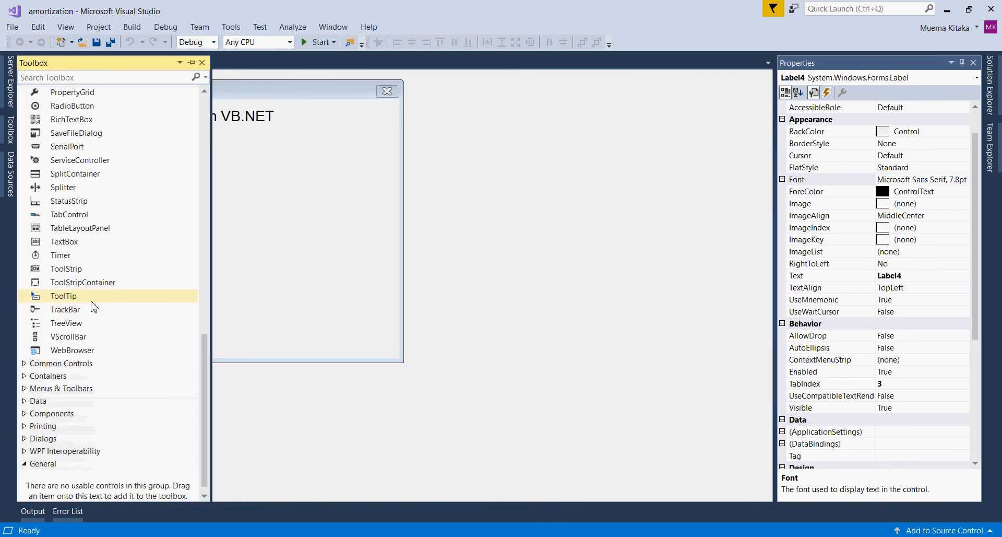
mouse_move(64, 241)
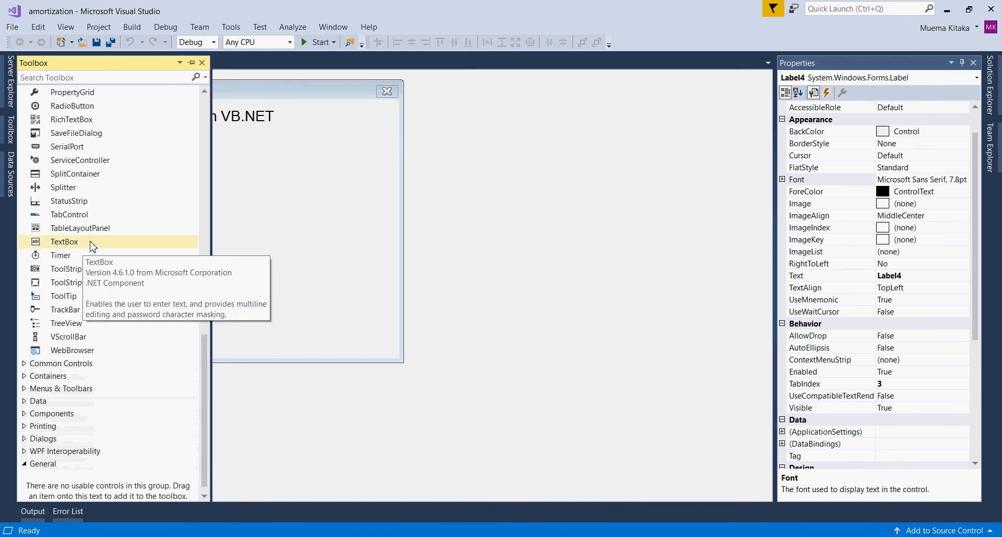
click(300, 223)
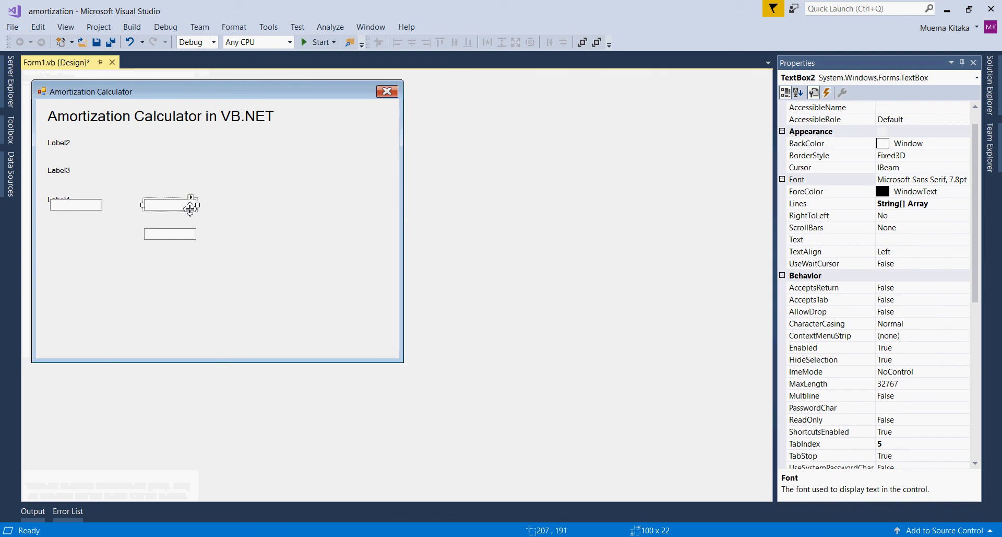
drag(170, 206, 155, 141)
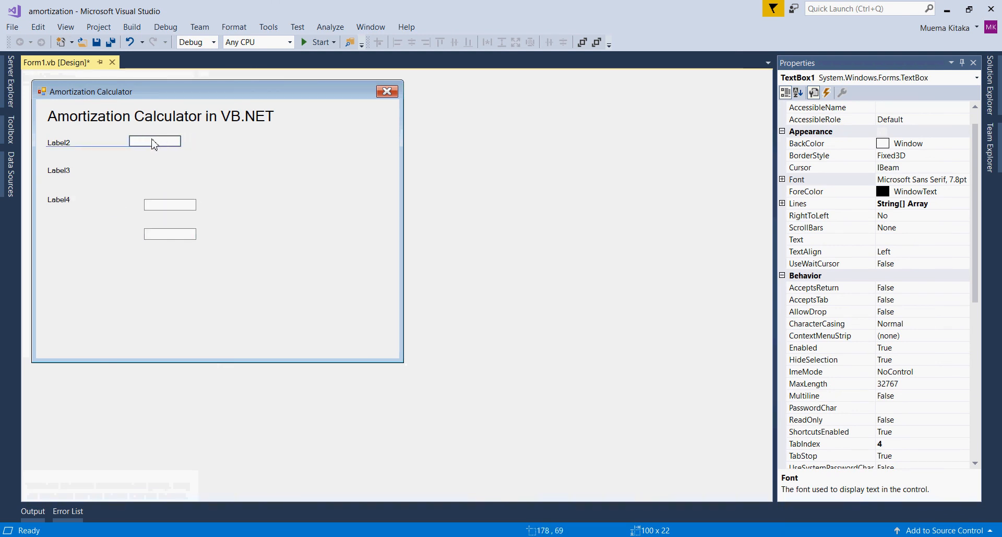
click(170, 205)
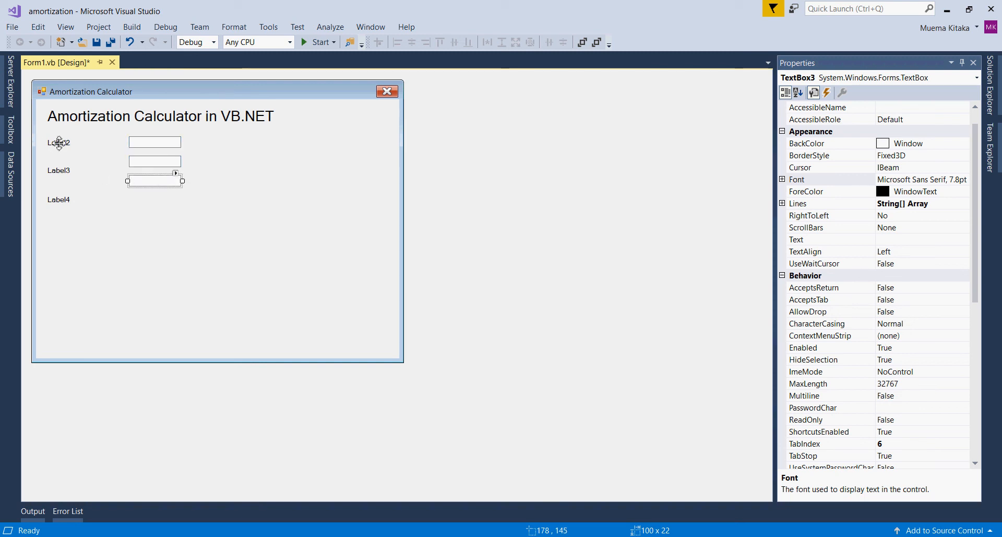
click(59, 129)
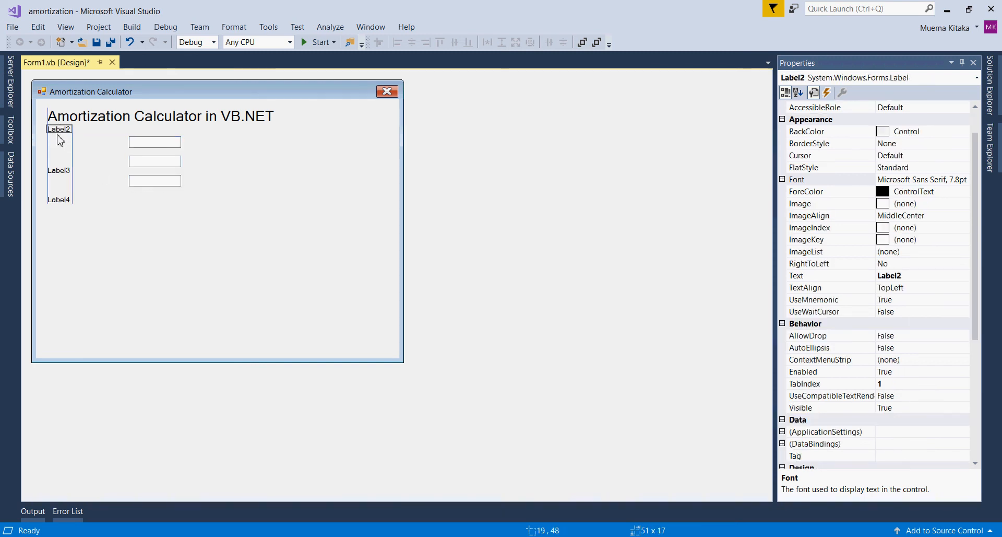
- Line up Label2, Label3 and Label4 with their text boxes
drag(58, 129, 58, 141)
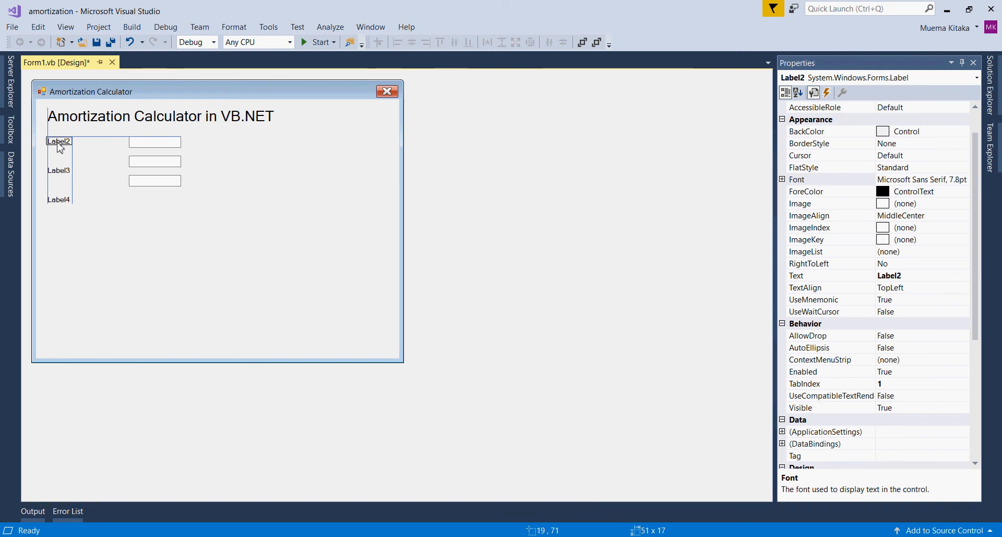
click(59, 163)
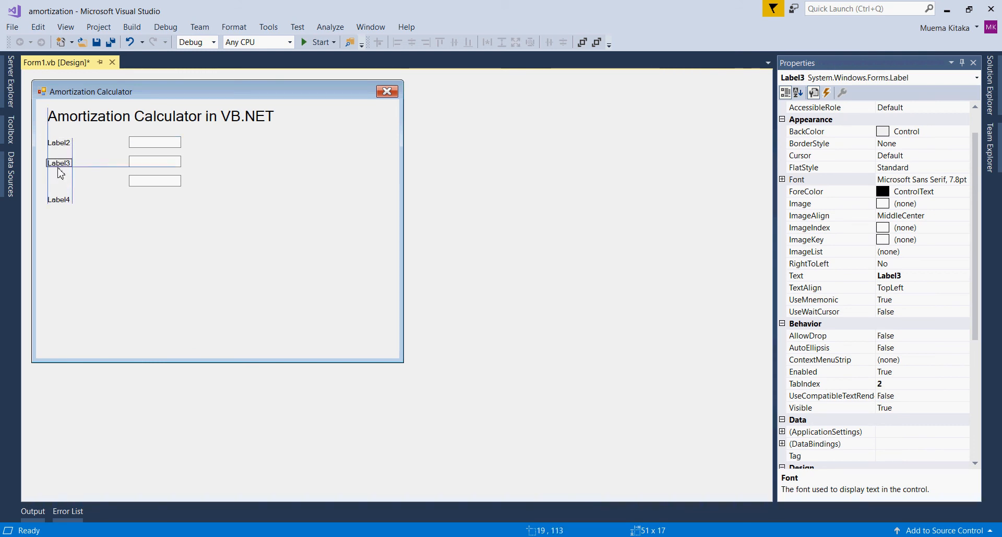
click(58, 197)
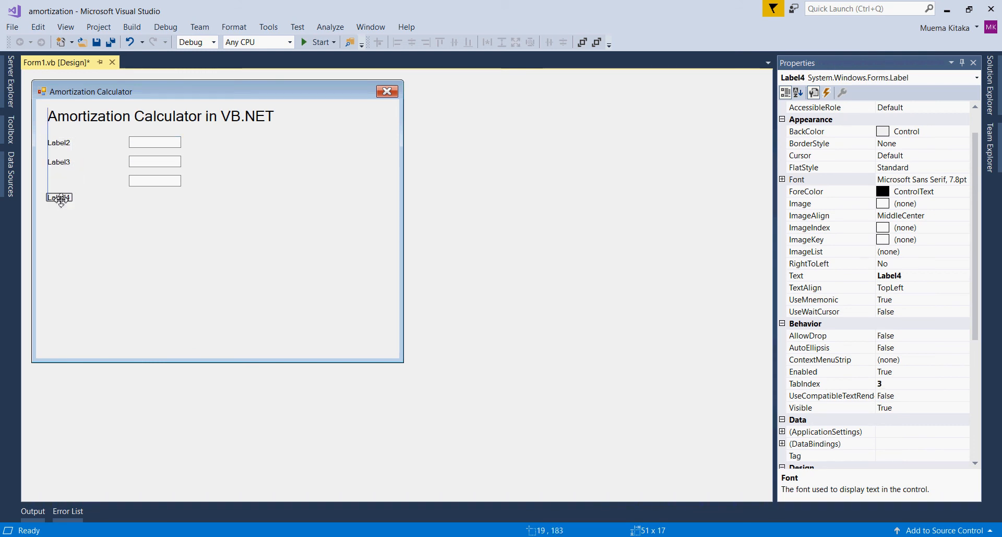
drag(59, 197, 59, 181)
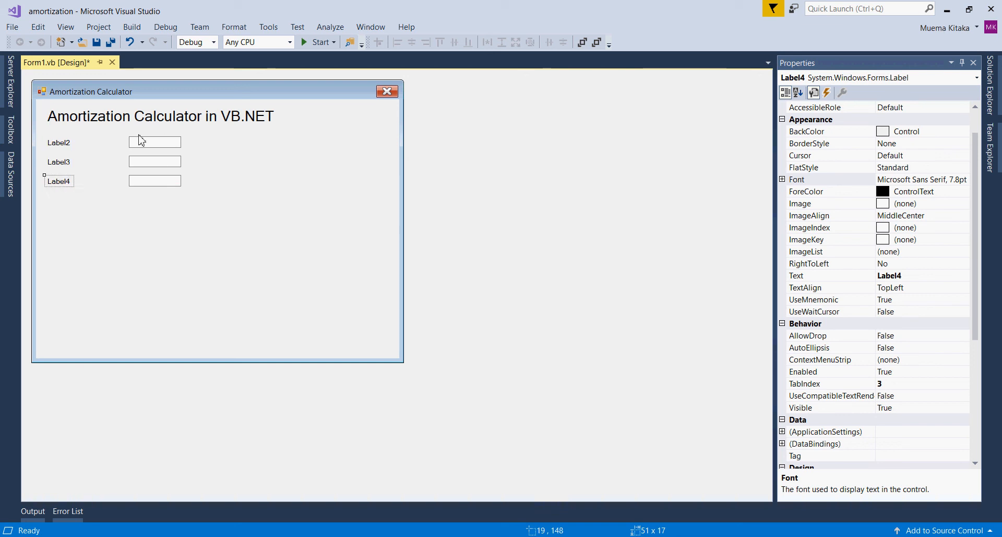
click(59, 142)
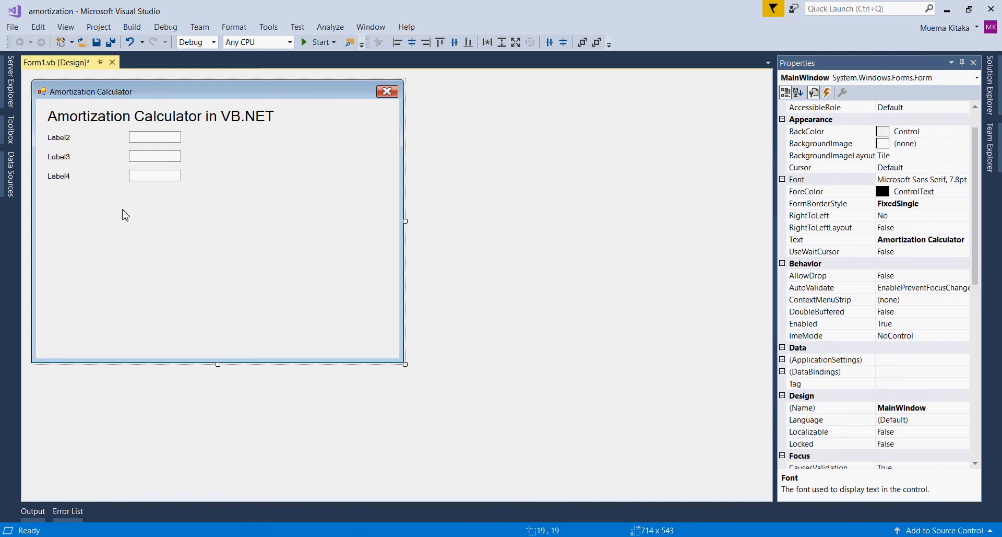
- Caption the labels Principal (P), Rate (R) and Period in years
click(59, 137)
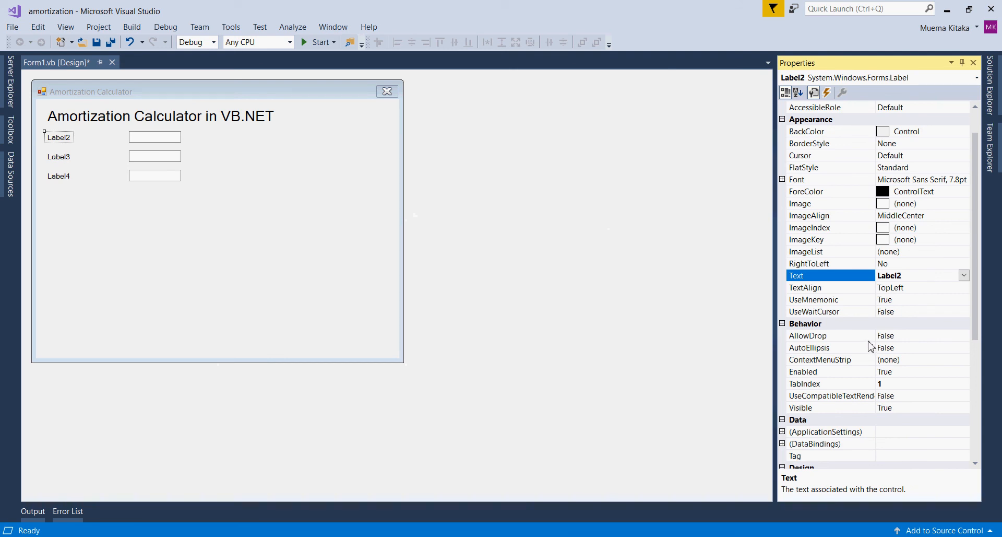
text(Pr)
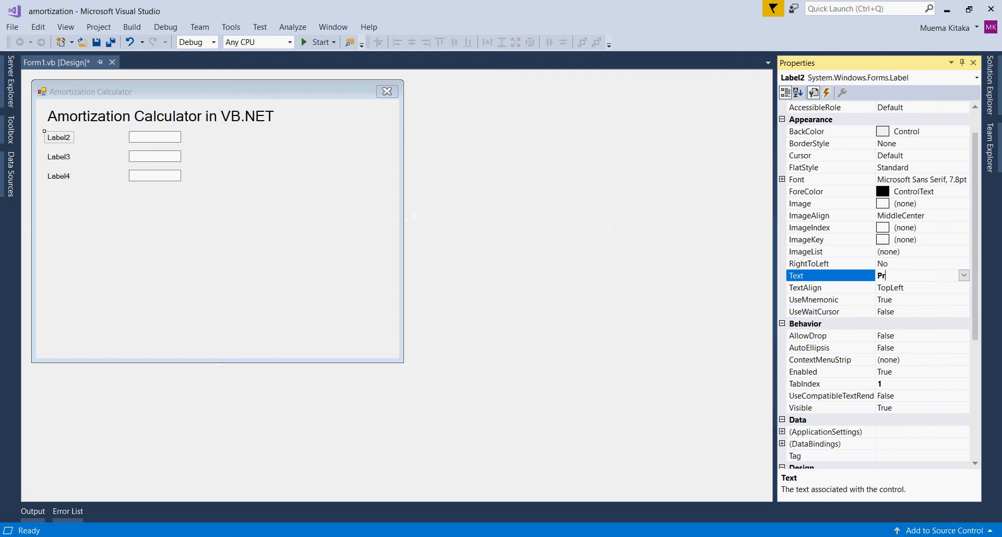
text(incipal (P)
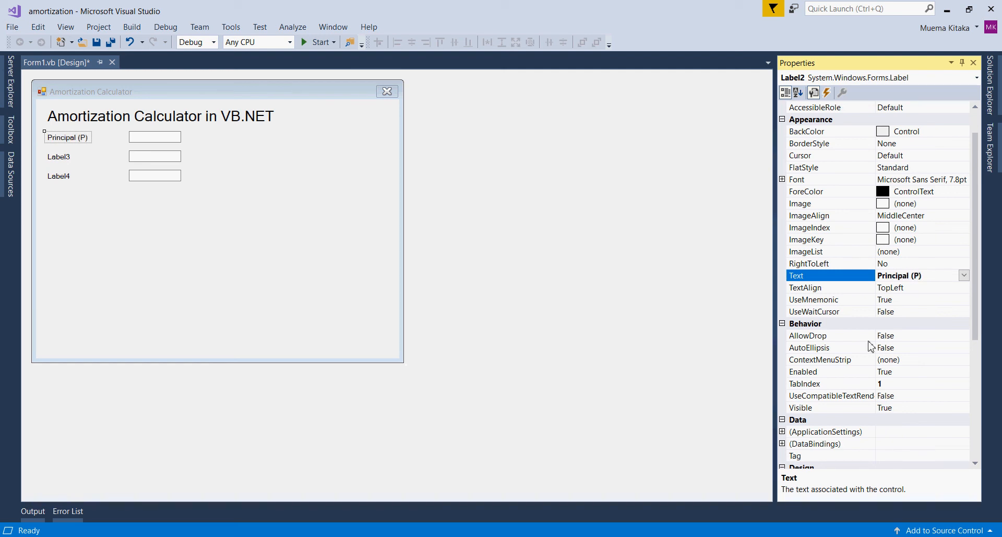
click(59, 157)
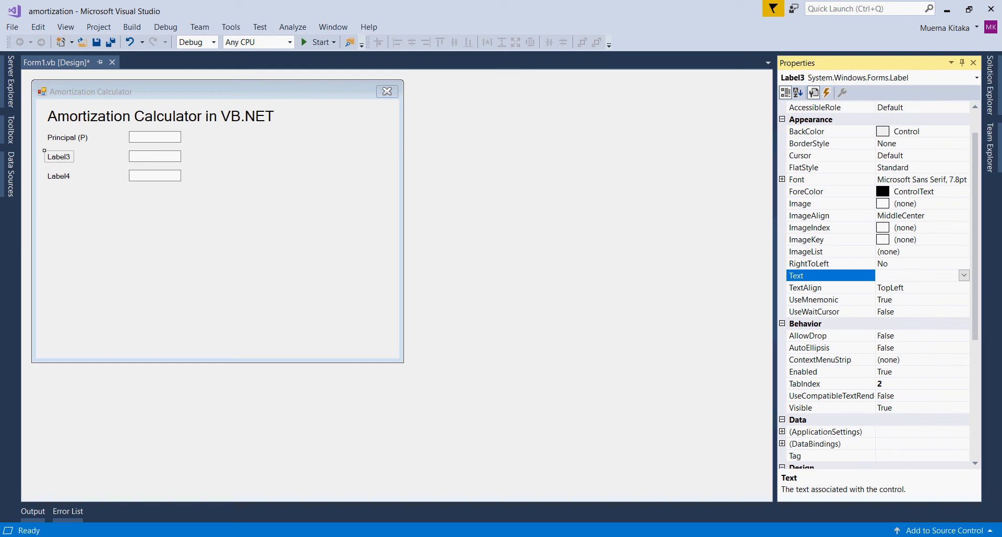
text(Rate ()
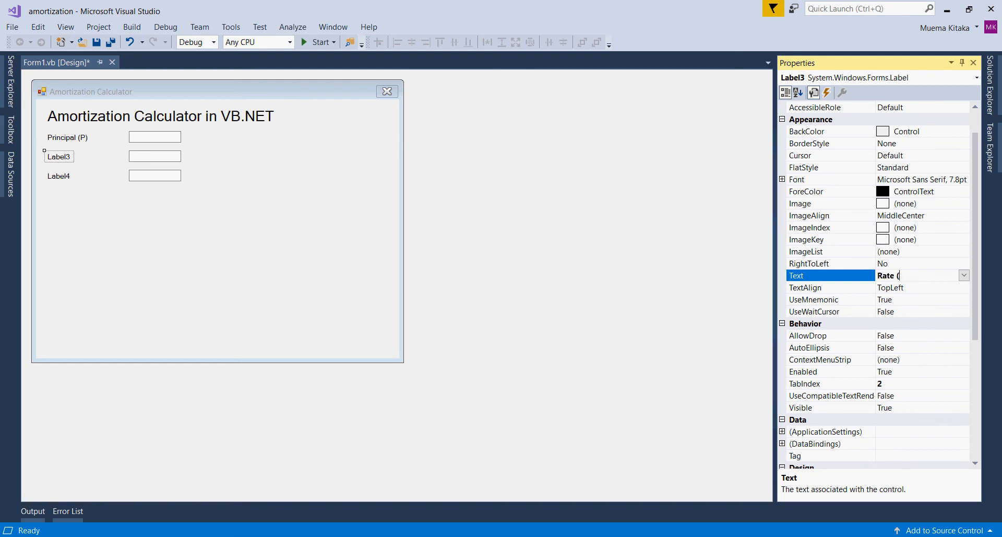
text(R))
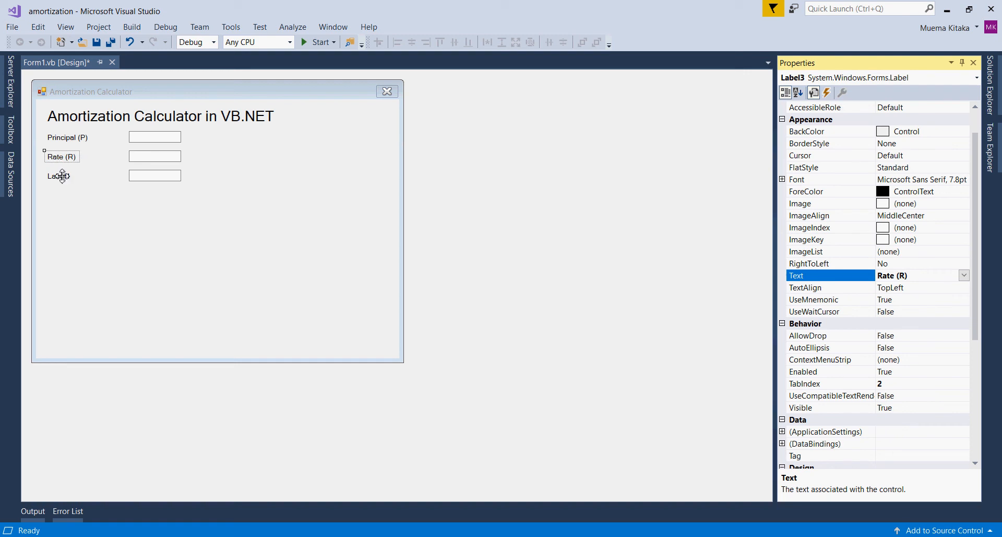
click(59, 175)
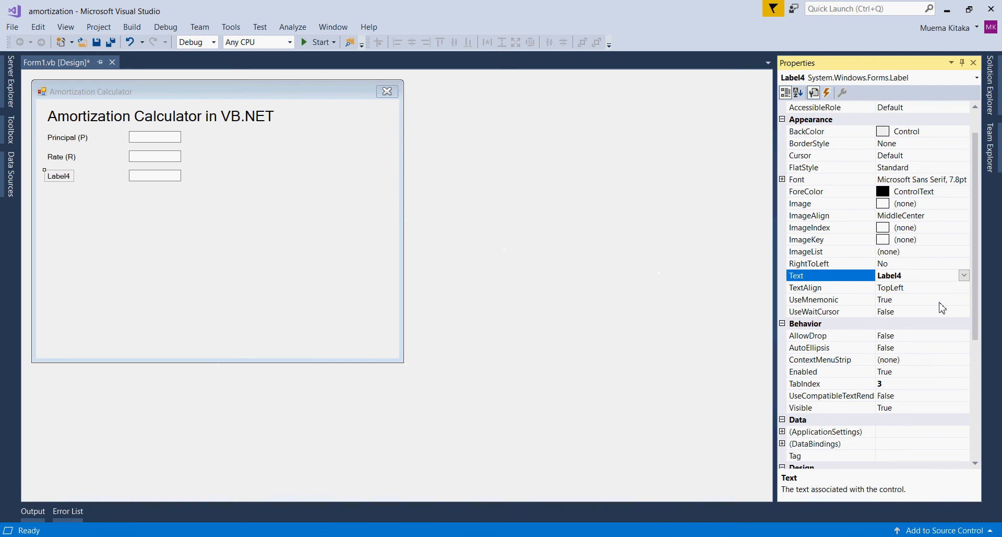
text(Period i)
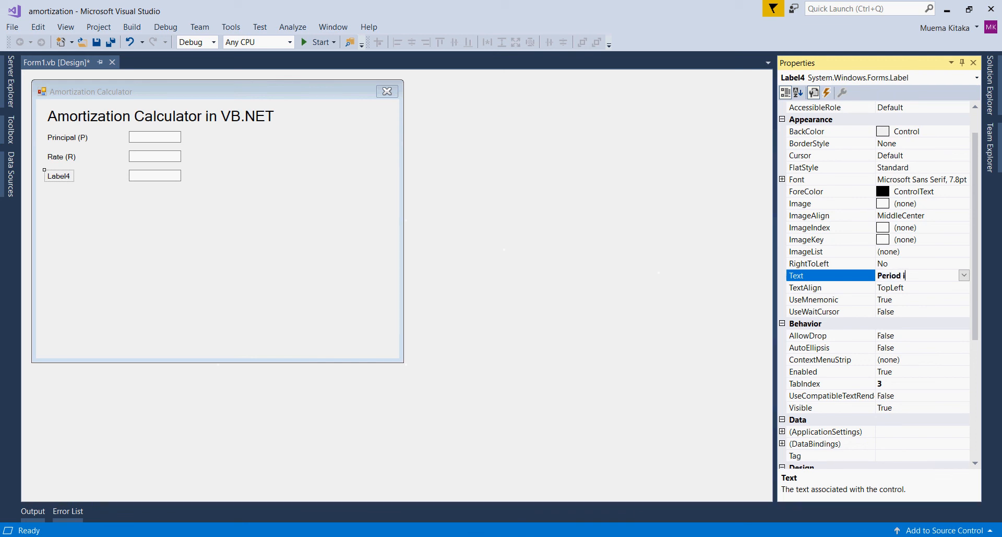
text(n years)
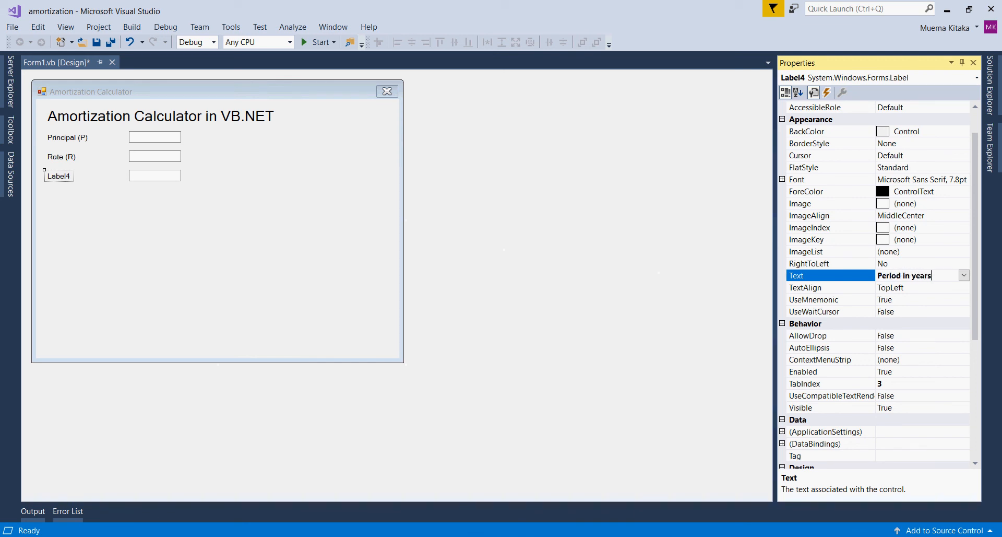
key(Return)
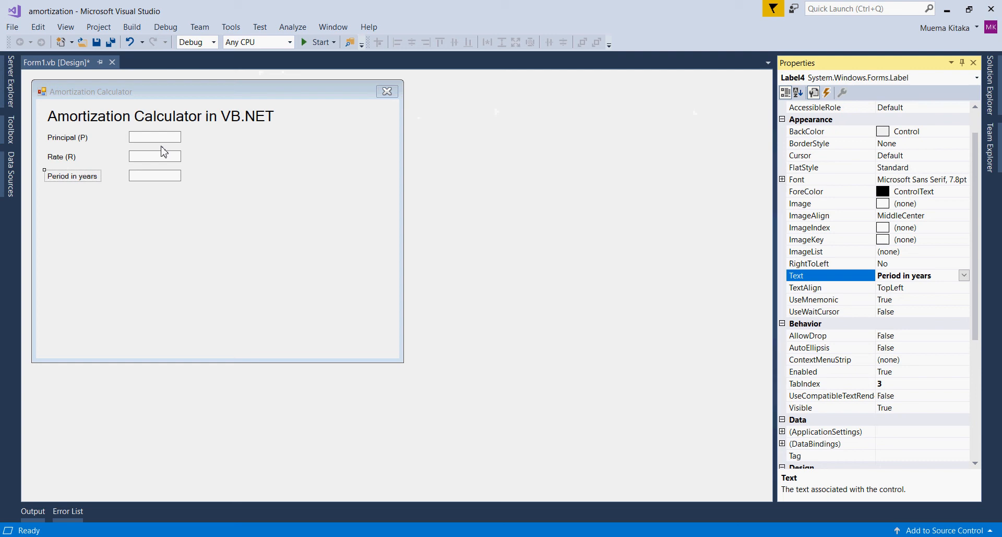
- Widen the three text boxes and shrink the form to fit the inputs
click(153, 137)
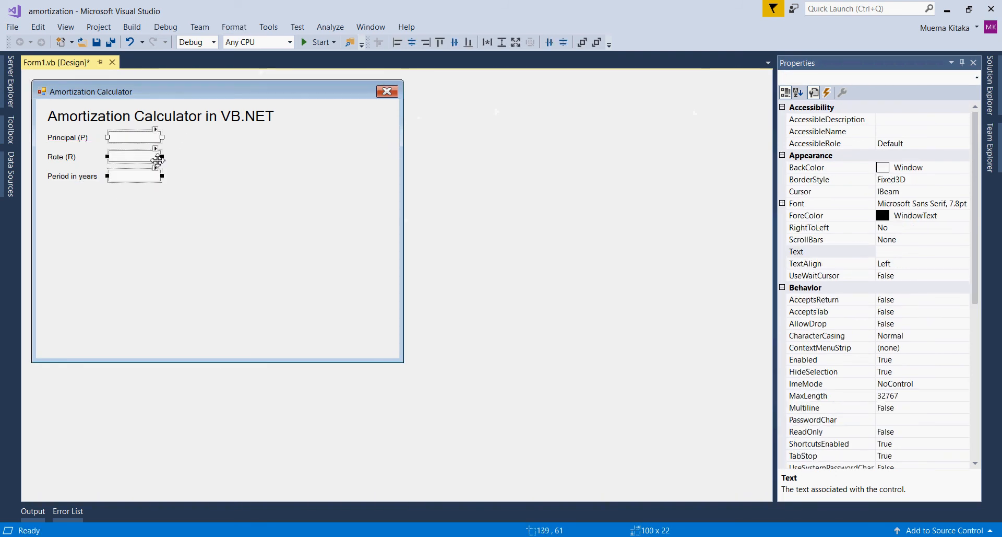
drag(163, 156, 278, 157)
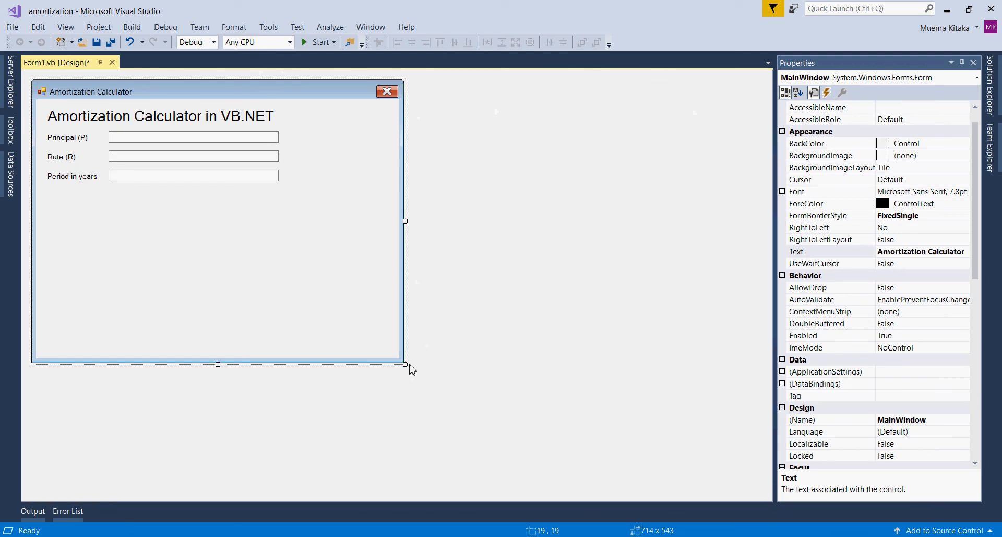
drag(405, 222, 292, 222)
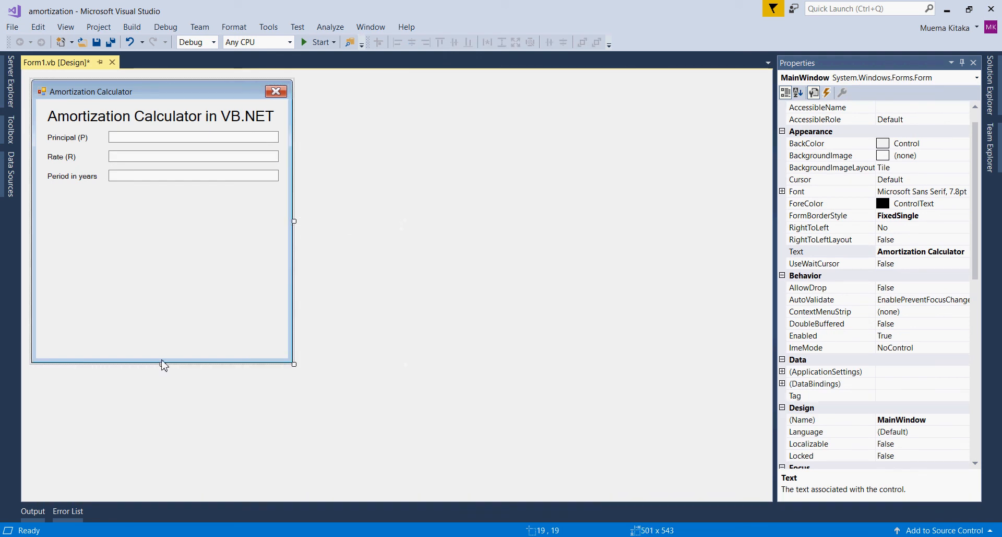
drag(164, 365, 162, 217)
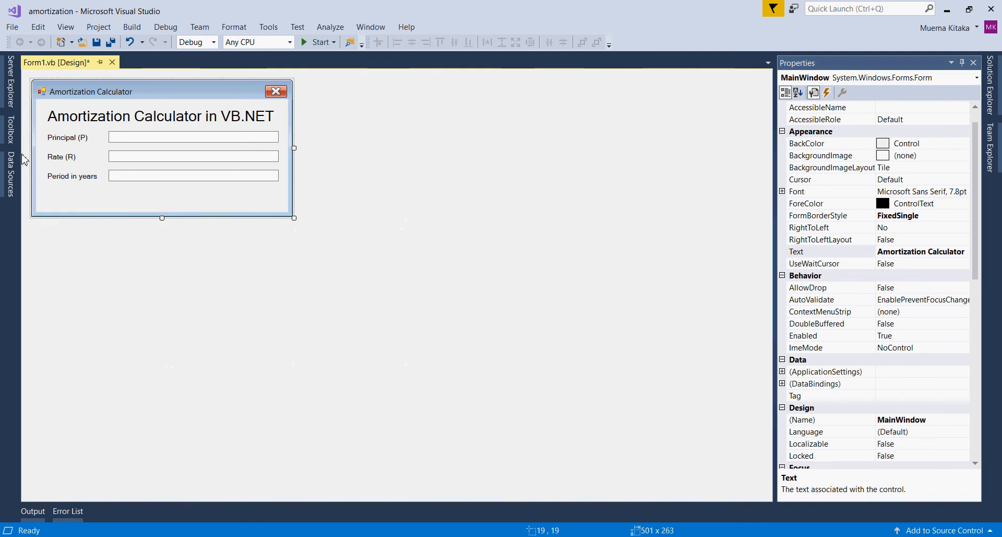
- Select the button below the inputs and enlarge it
click(9, 127)
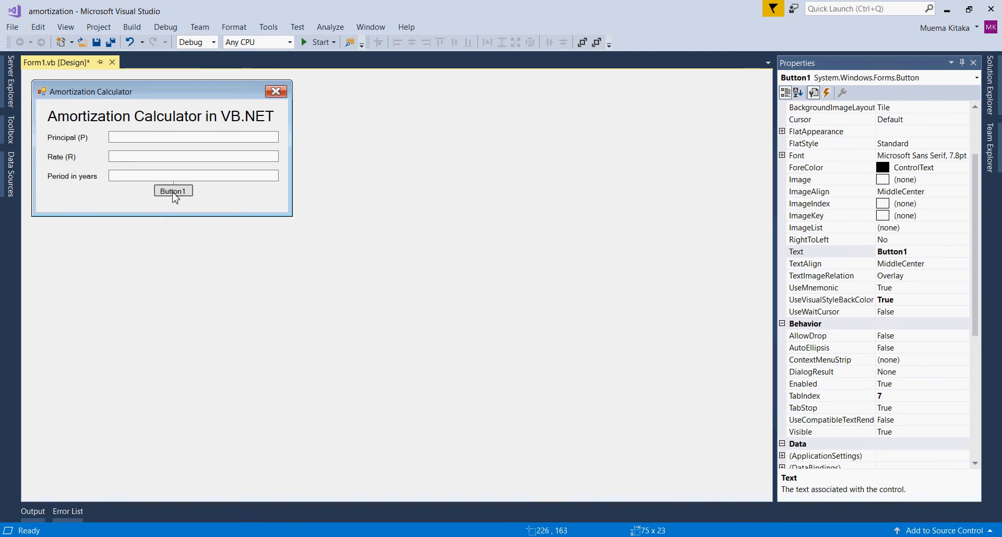
click(172, 190)
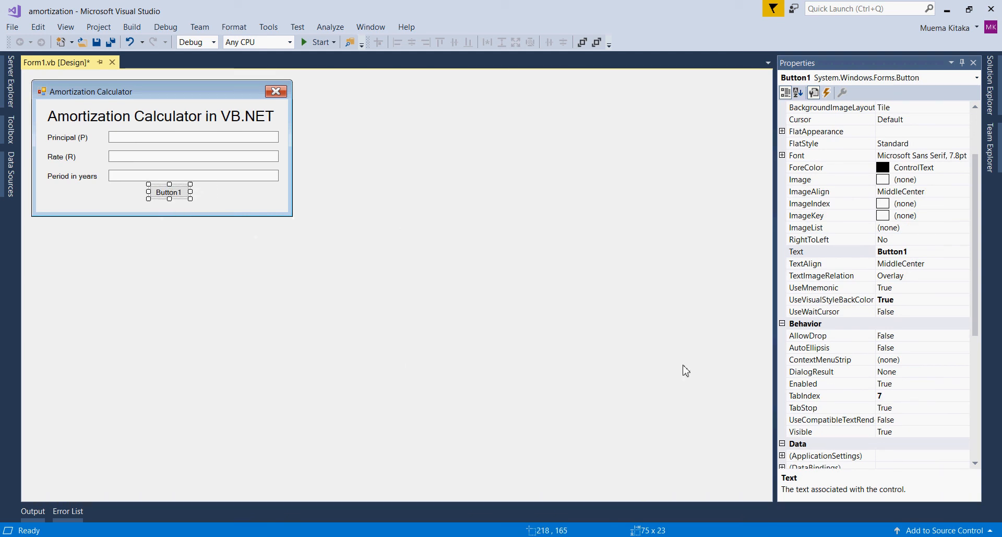
drag(190, 192, 209, 192)
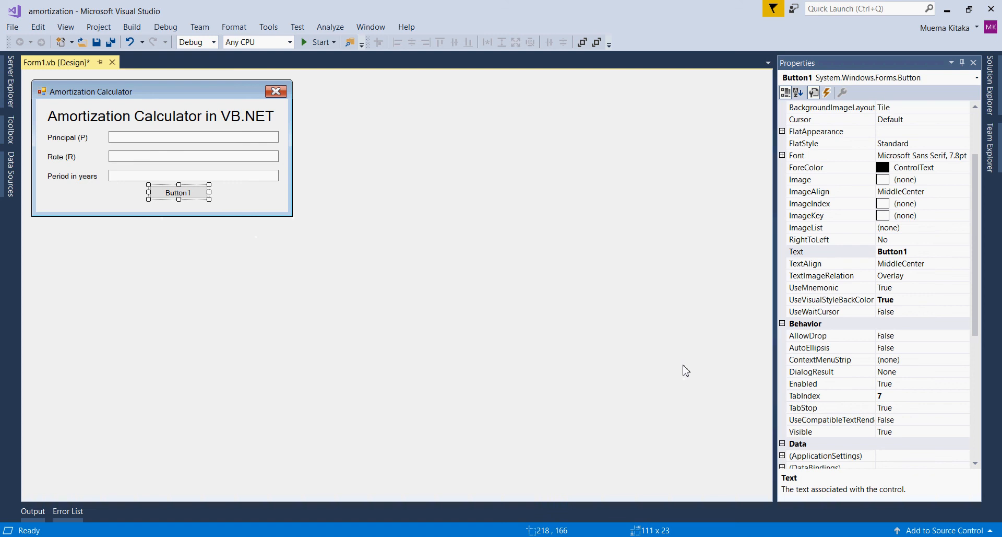
drag(209, 200, 223, 204)
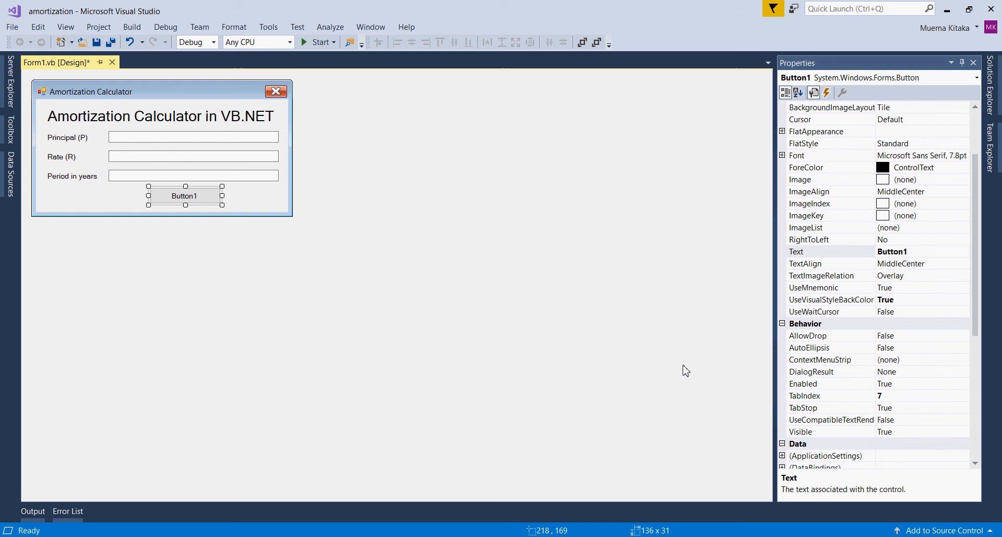
mouse_move(208, 235)
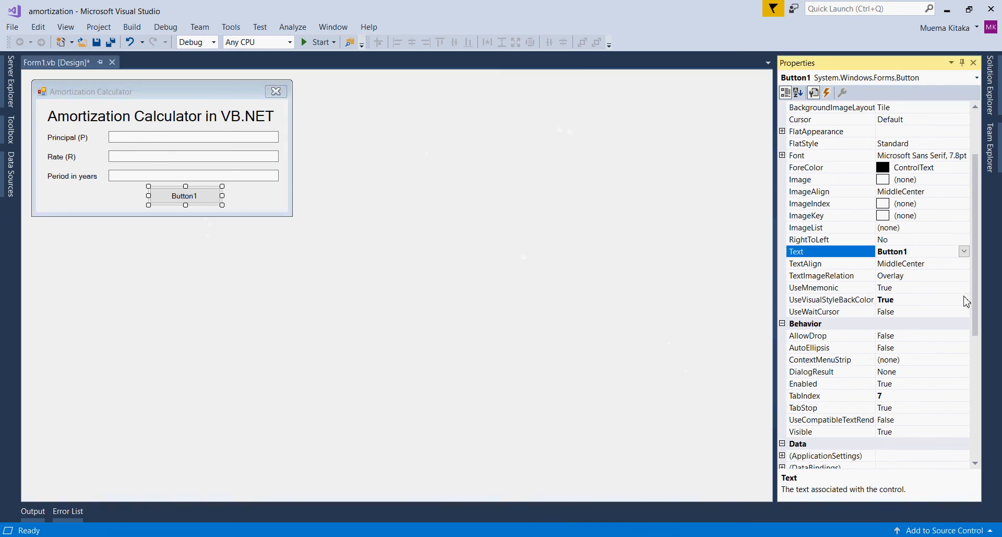
- Change the button's caption to Calculate
text(cla)
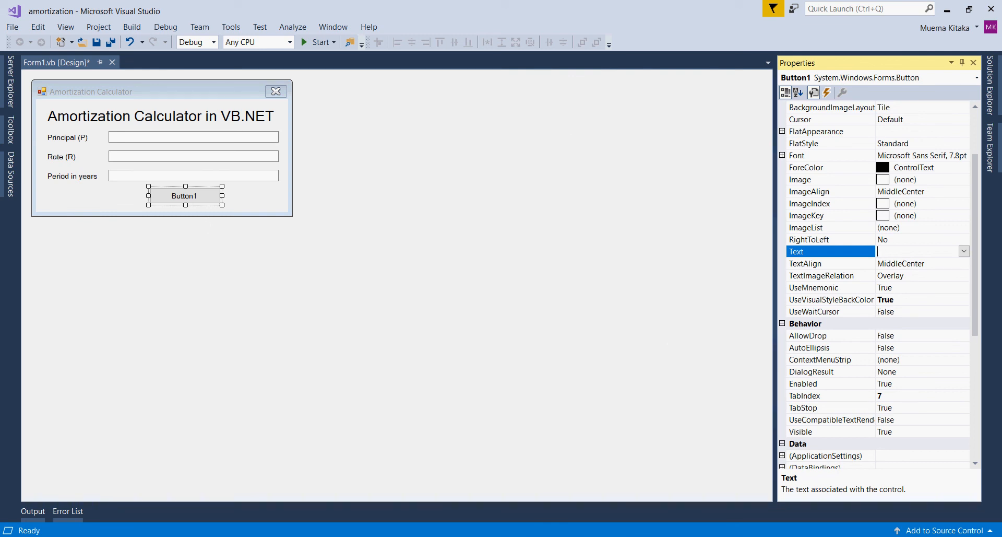
text(Calcu)
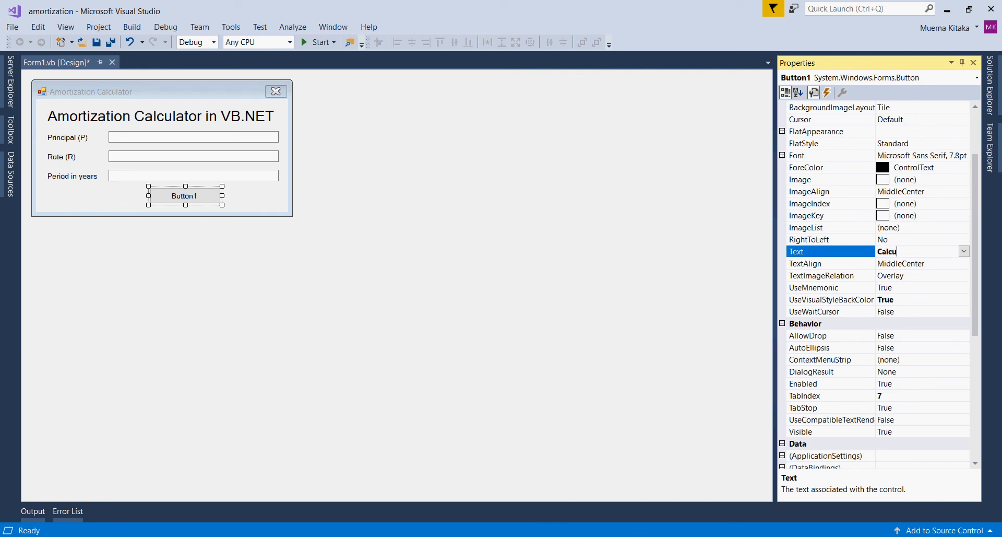
text(late)
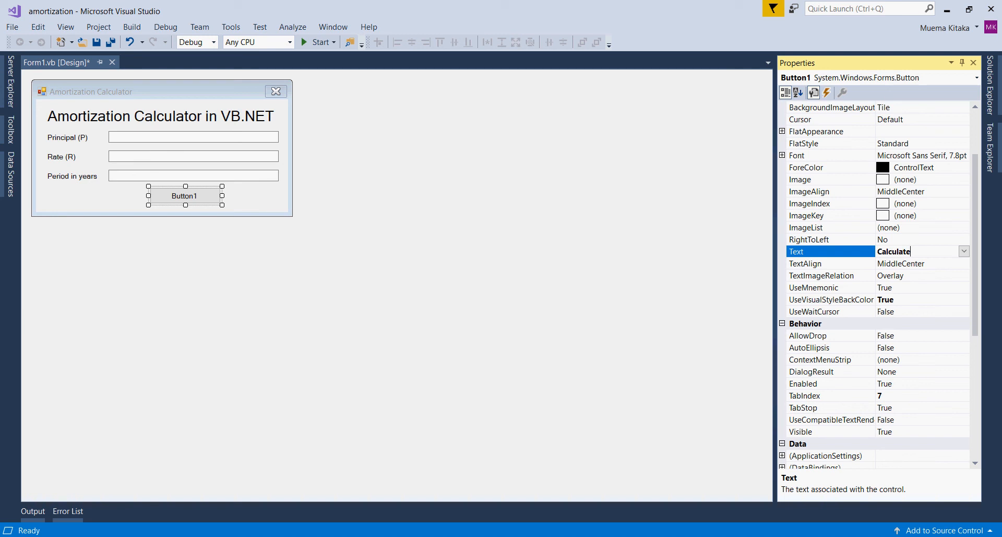
key(Return)
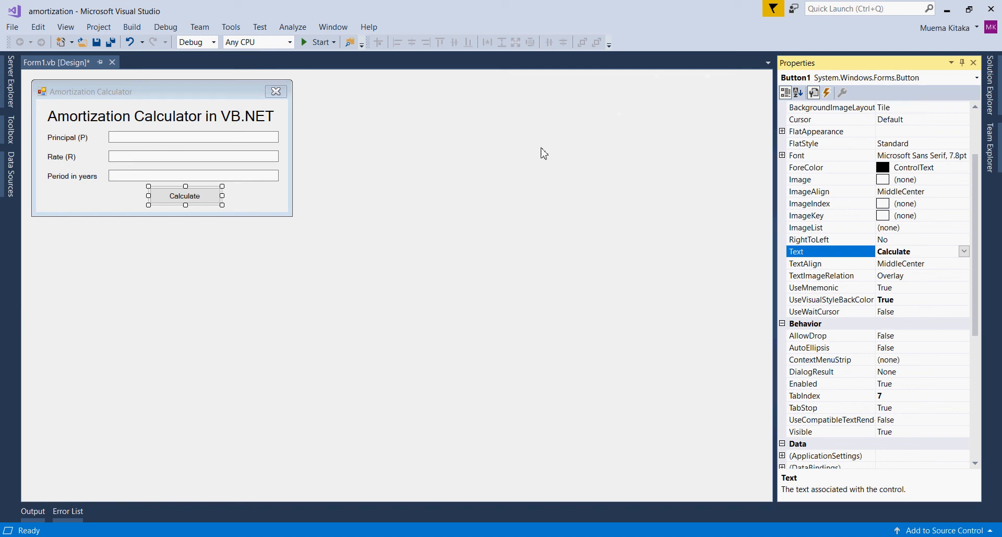
mouse_move(210, 199)
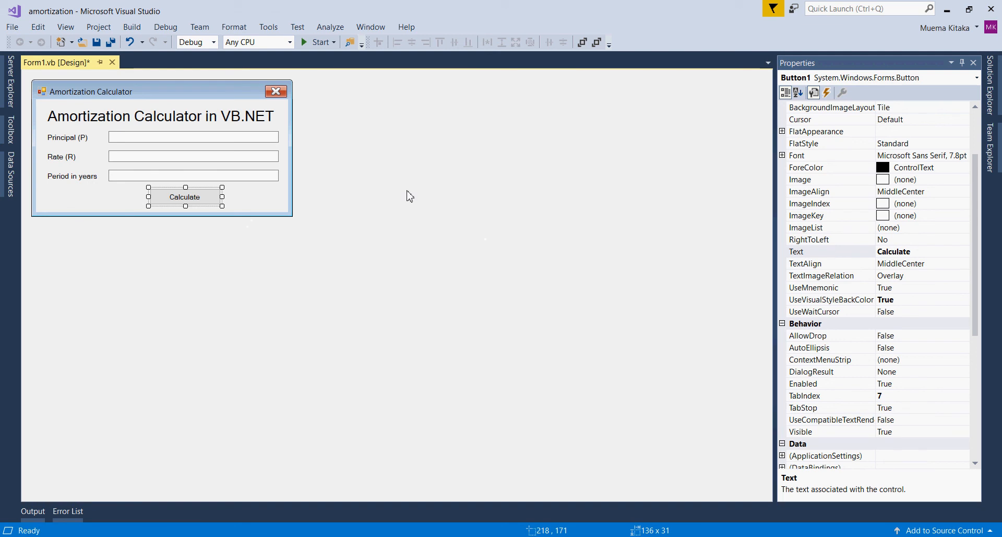
- Assign TabIndex 0–3 to the Principal, Rate, Period boxes and Calculate button
click(192, 136)
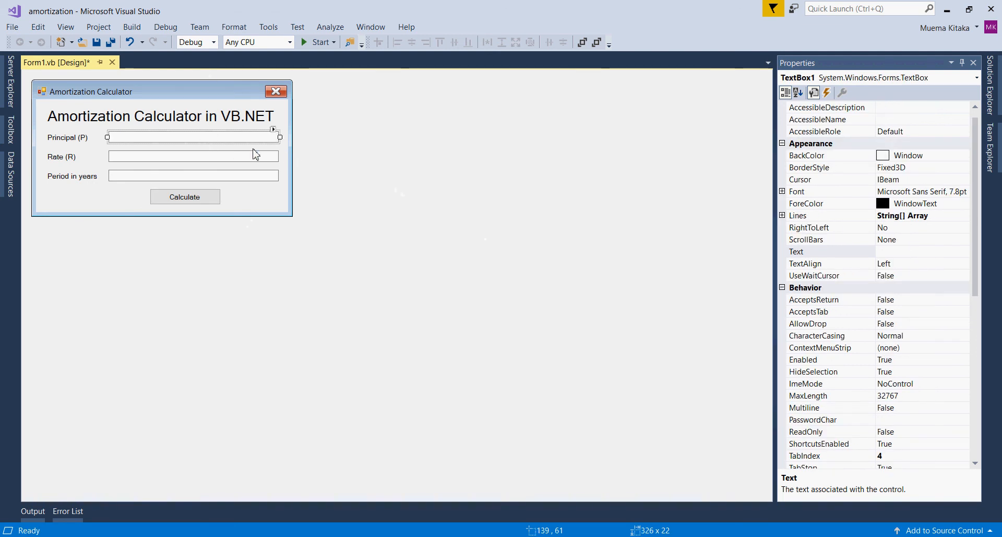
scroll(down, 3)
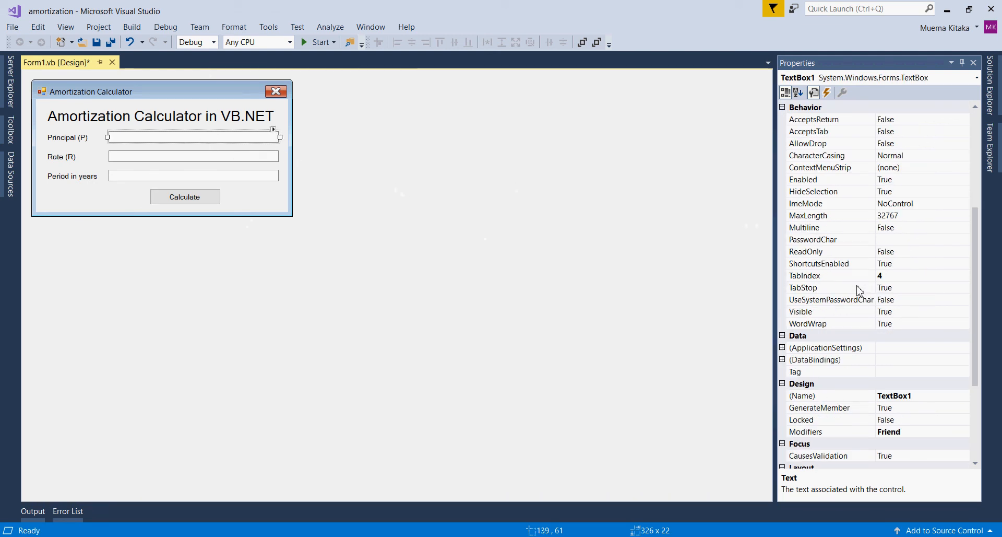
click(825, 276)
text(0)
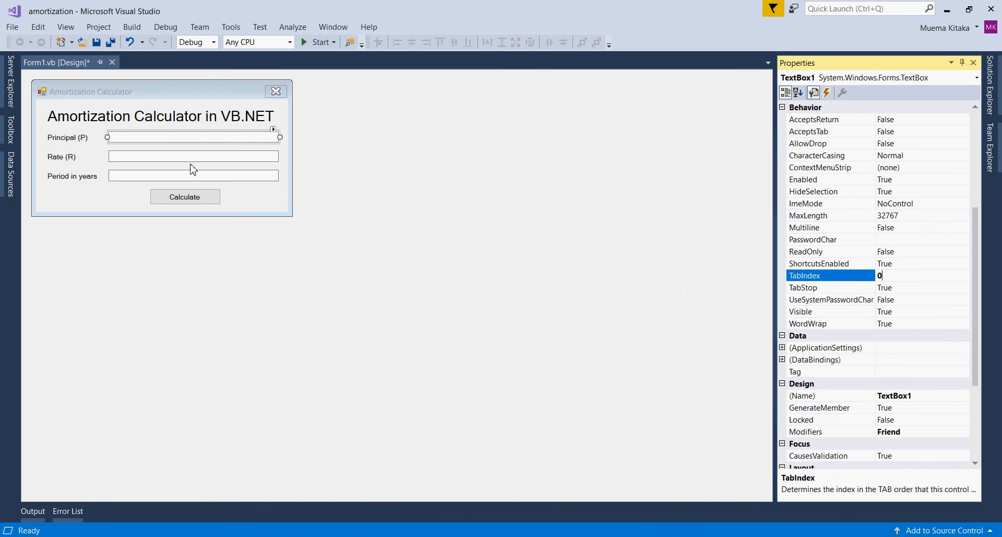
click(192, 156)
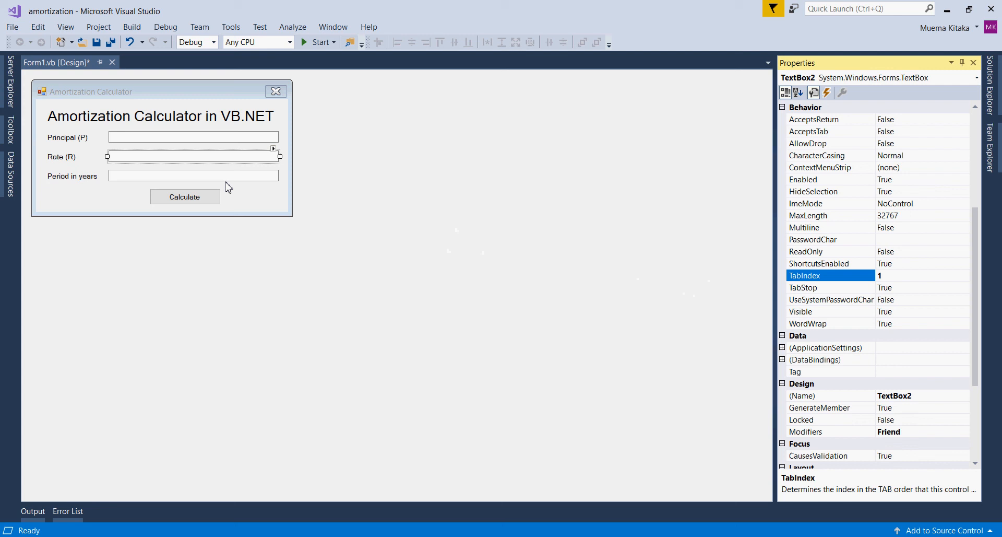
click(192, 176)
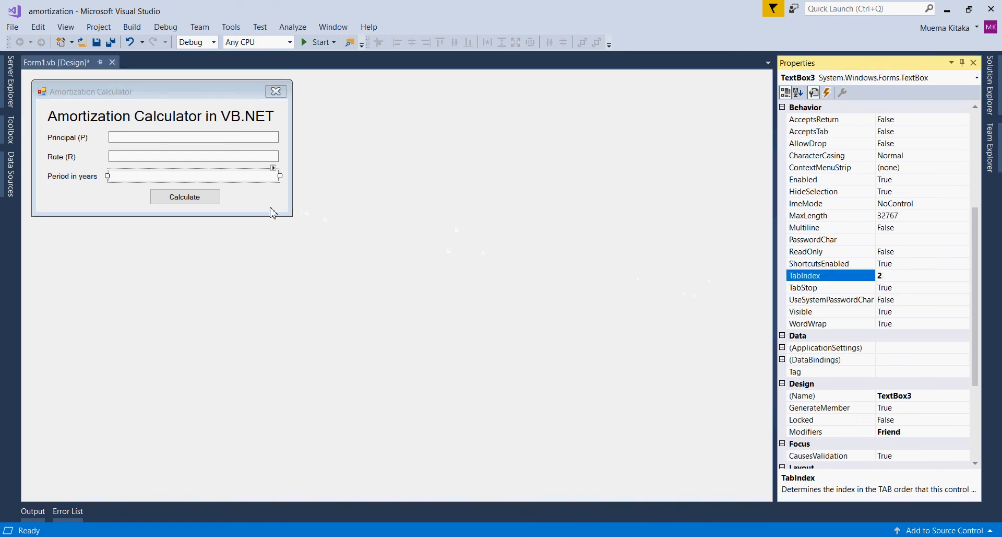
click(184, 197)
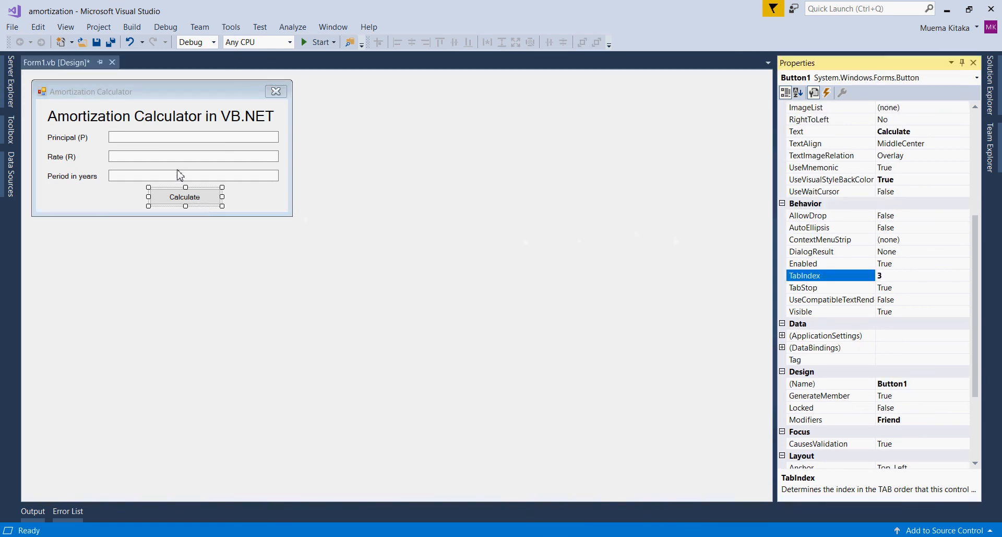
- Rename the input boxes to txtPrincipal, txtRate and so on in the Name property
click(192, 137)
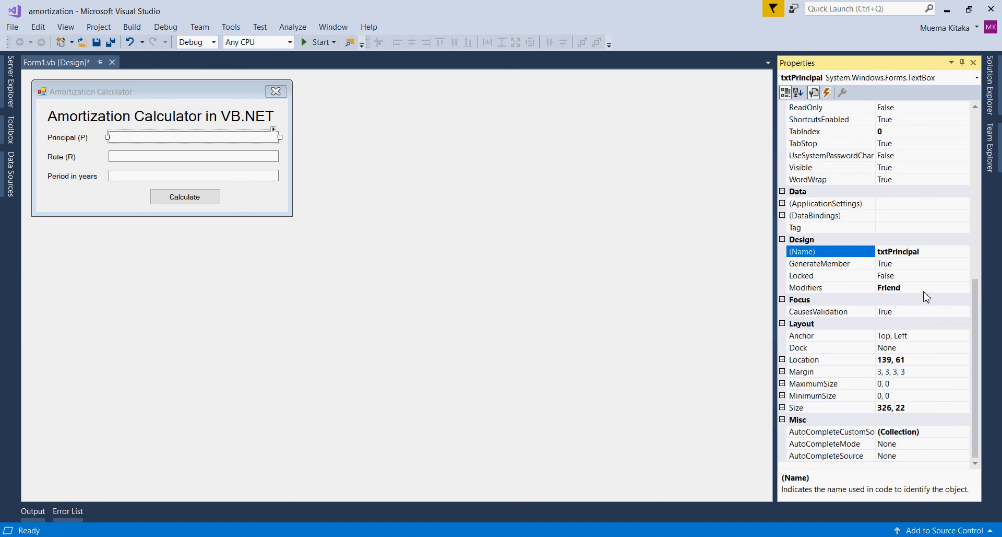
click(192, 156)
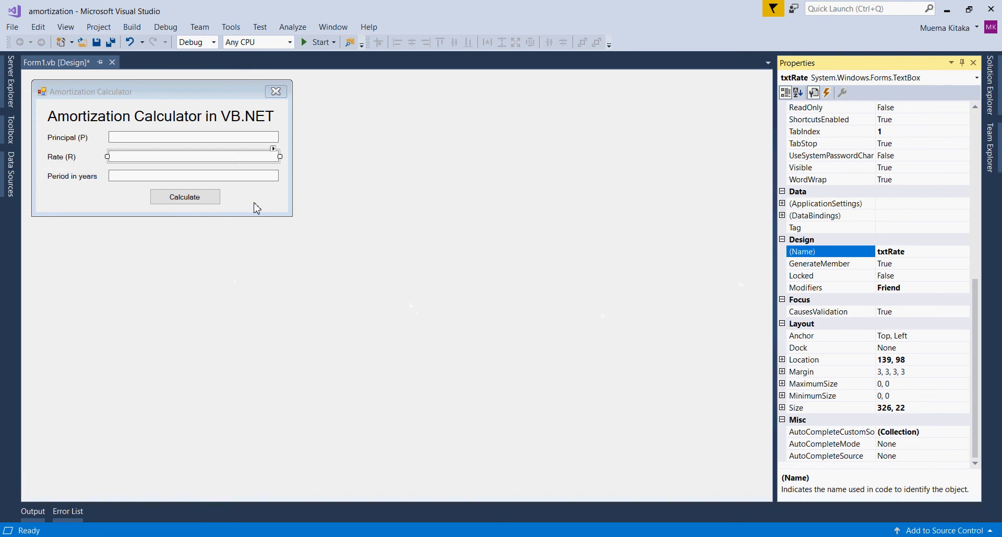
click(192, 176)
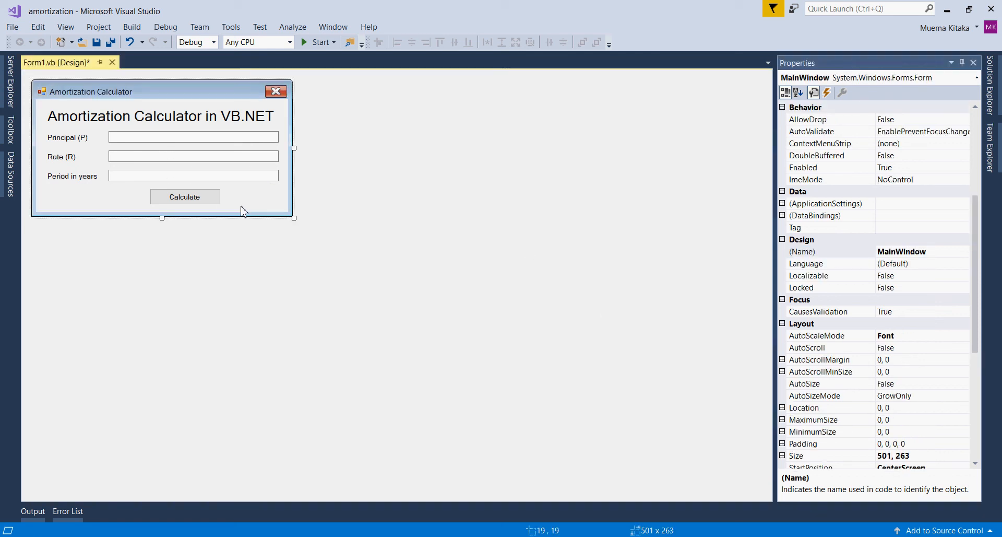
click(185, 196)
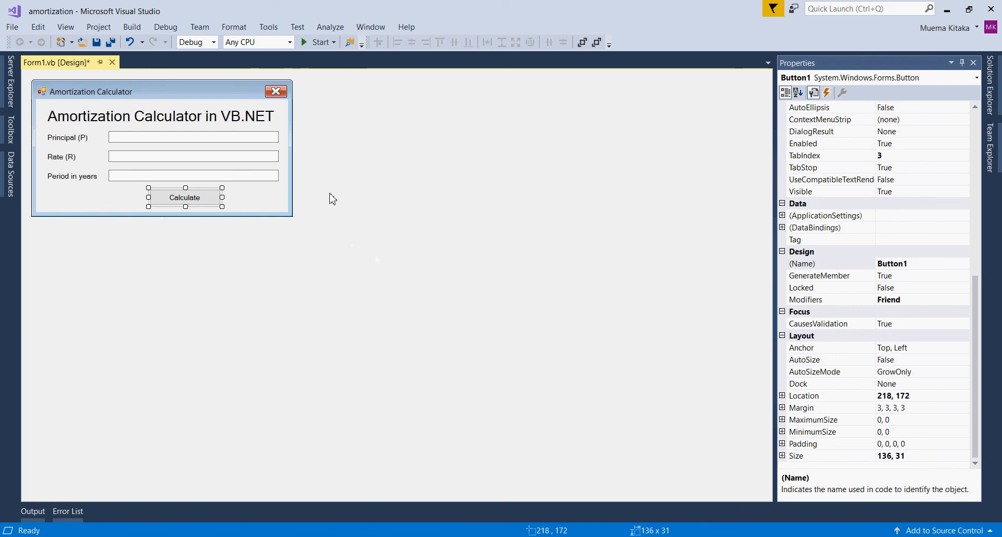
mouse_move(204, 199)
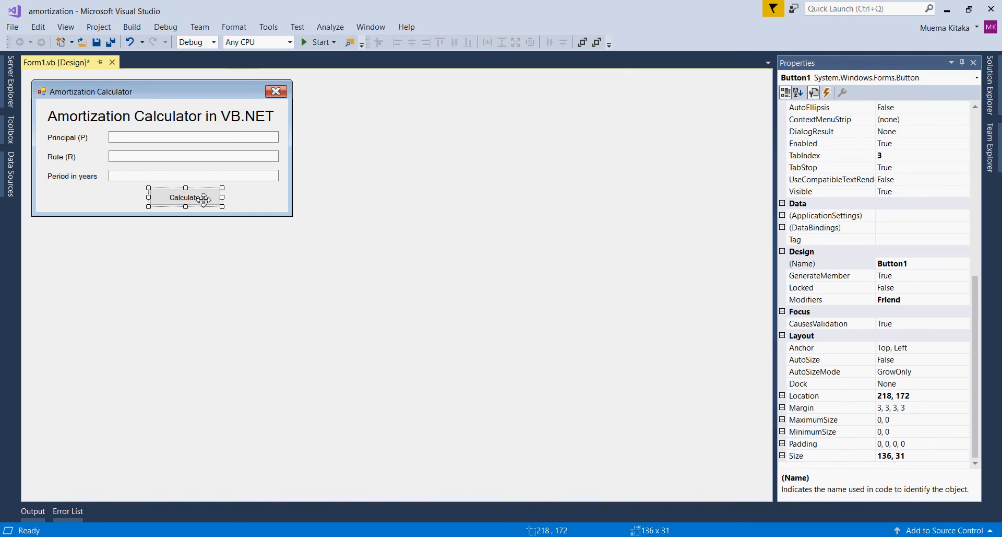
- Generate the empty Button1_Click handler for the Calculate button in Form1.vb
double_click(186, 196)
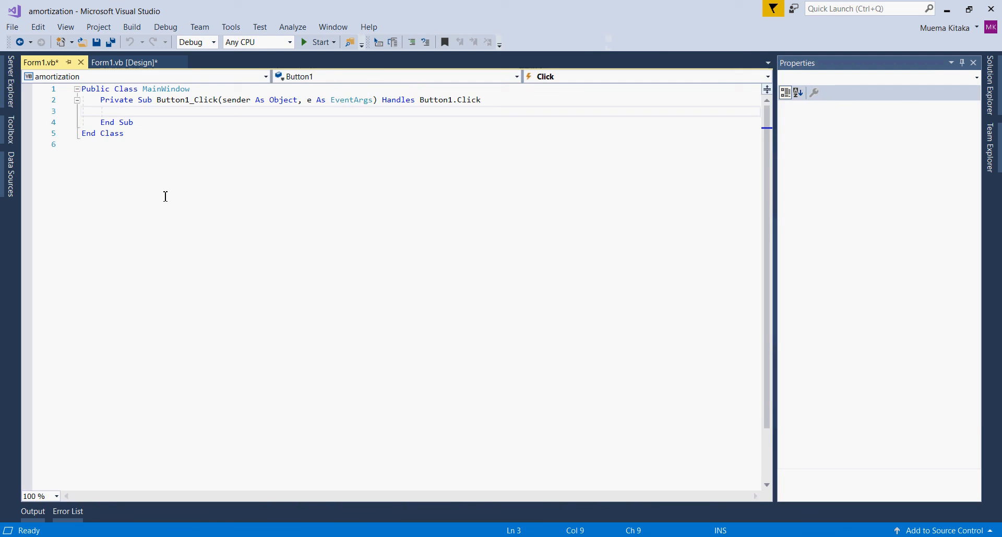
mouse_move(139, 126)
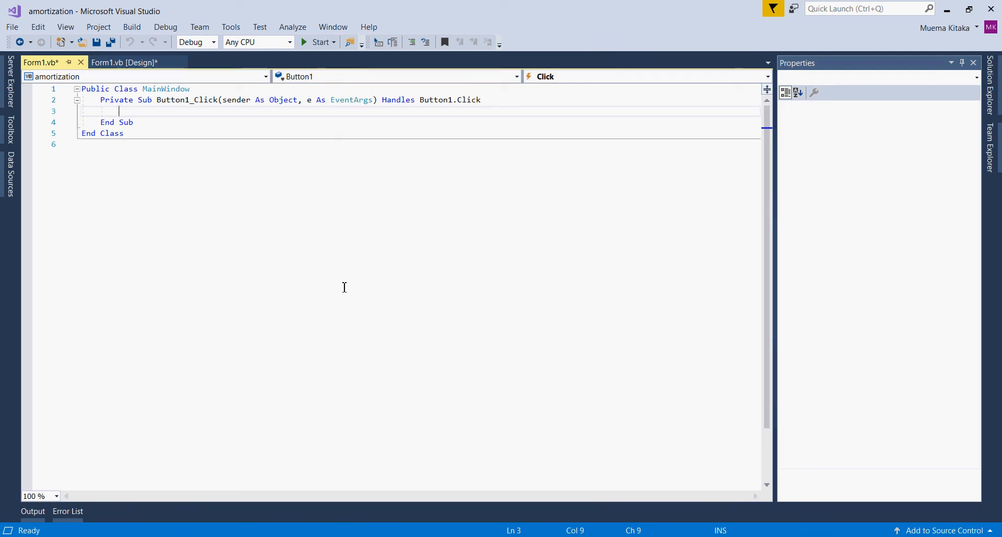
- Declare principal As Double read from txtPrincipal.Text in the handler
text(Dim)
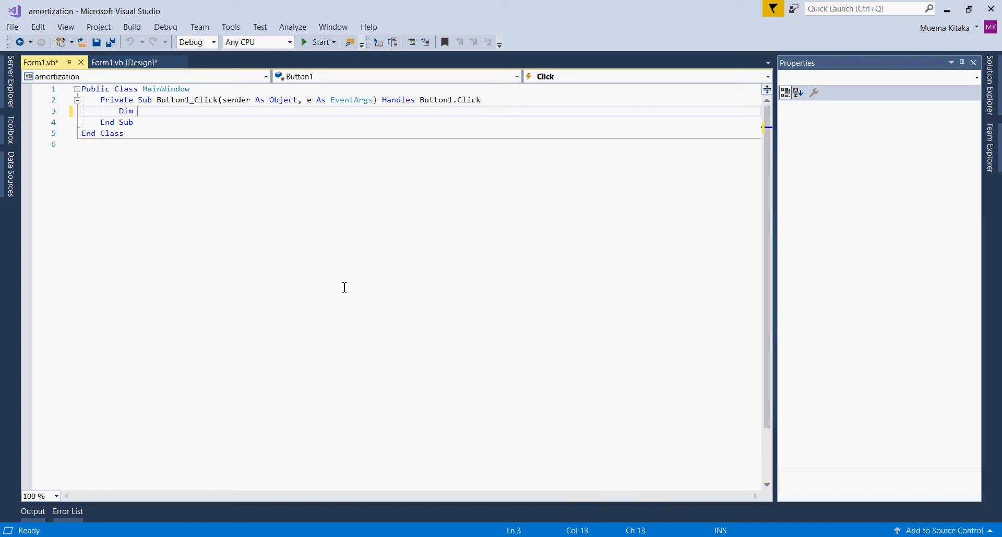
text(principal As)
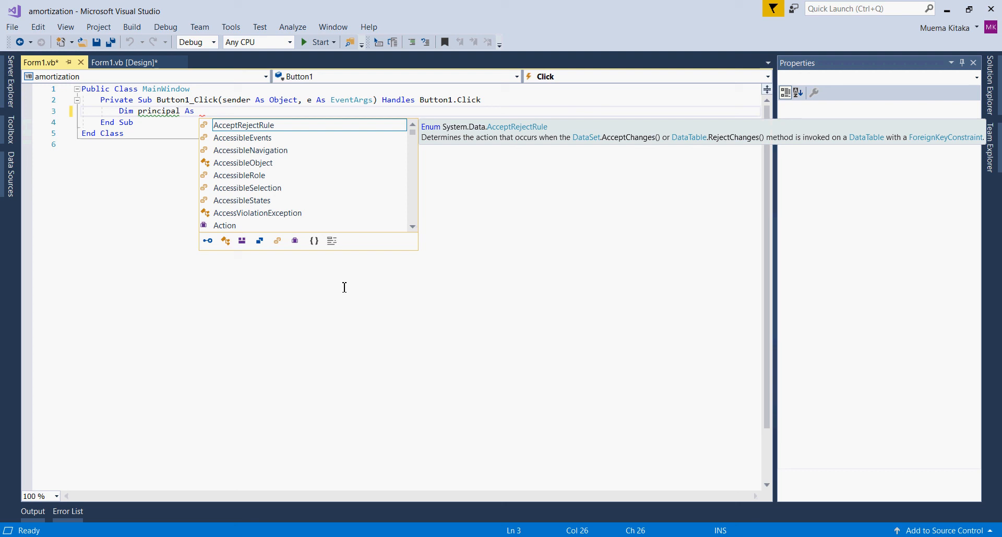
text(Double =)
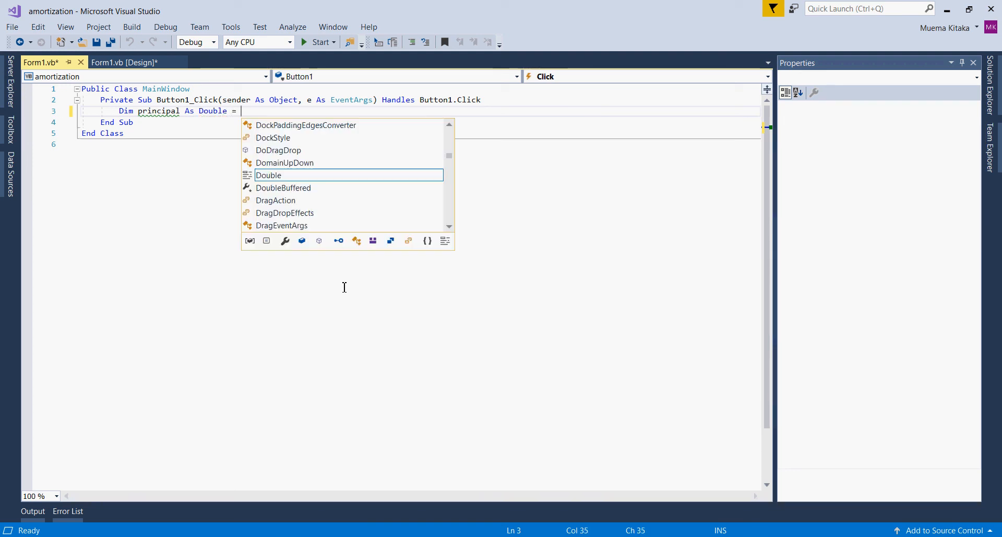
text(txt)
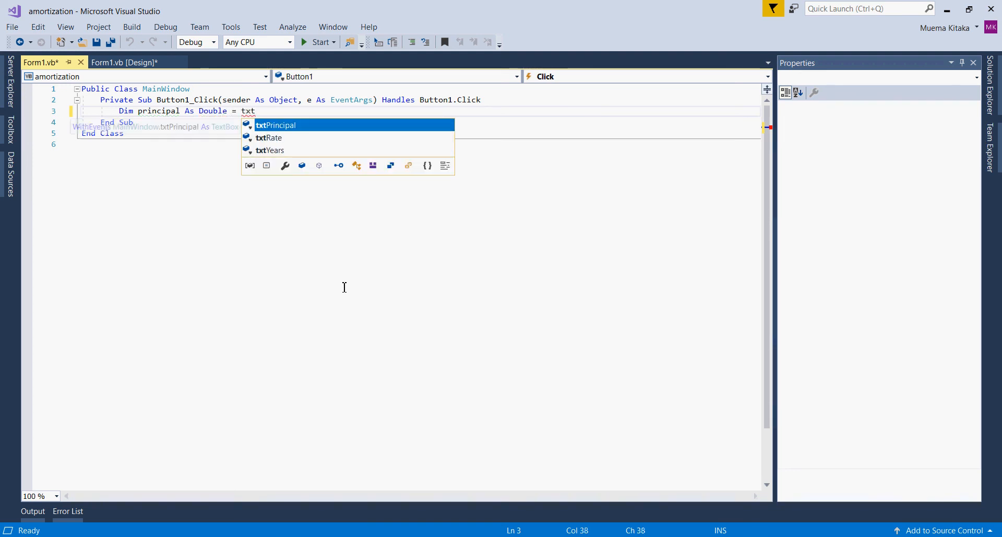
text(Principal.text)
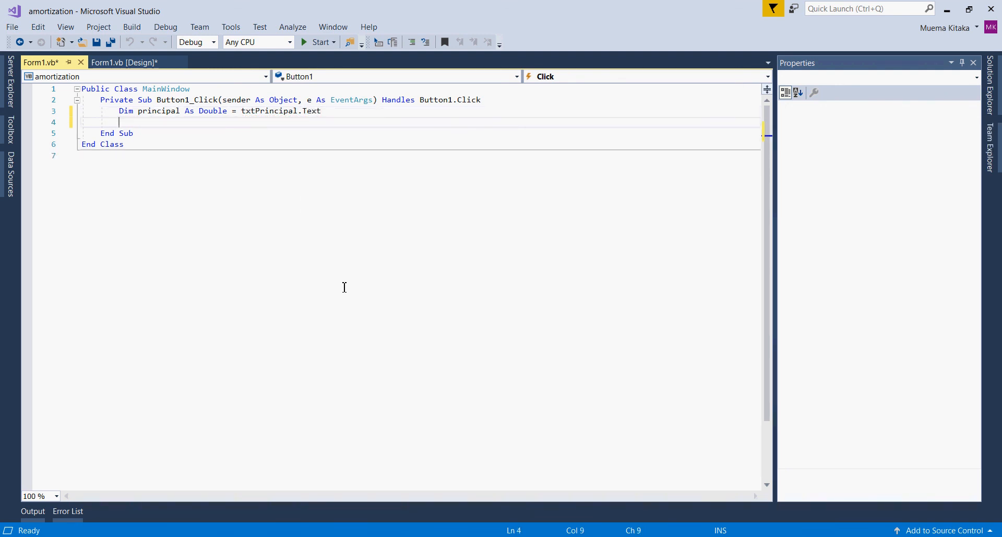
- Declare annualRate As Double read from txtRate.Text
text(Dim)
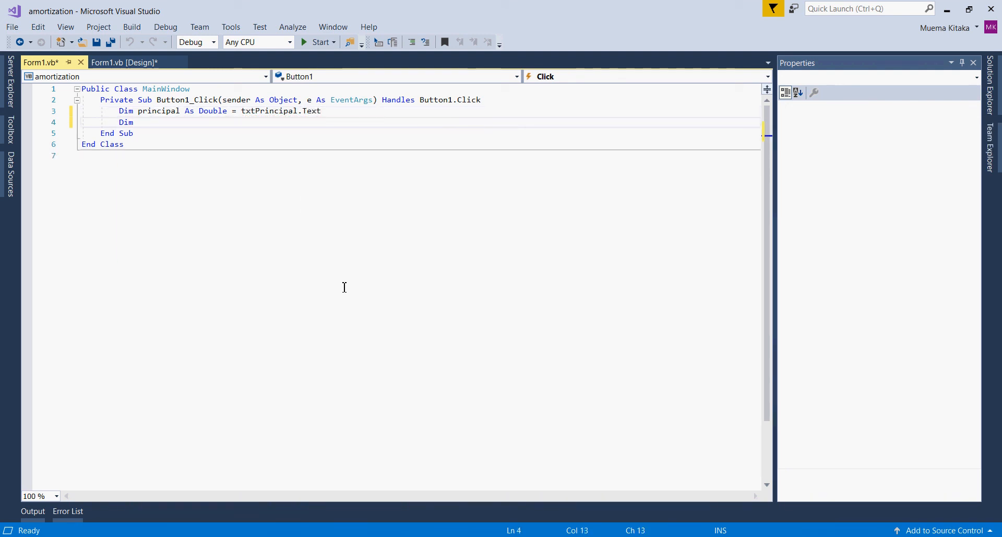
text(annual)
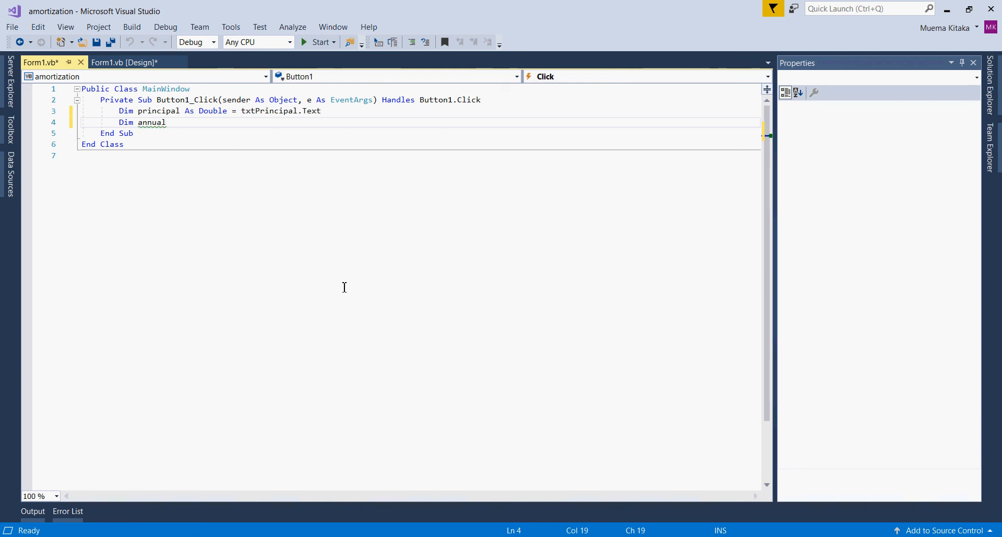
text(Rate)
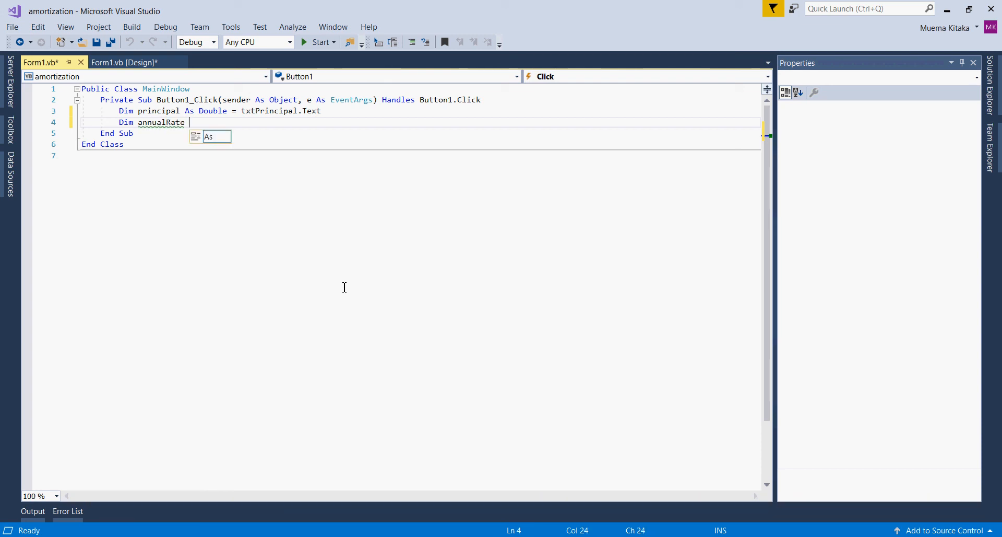
text(As soub)
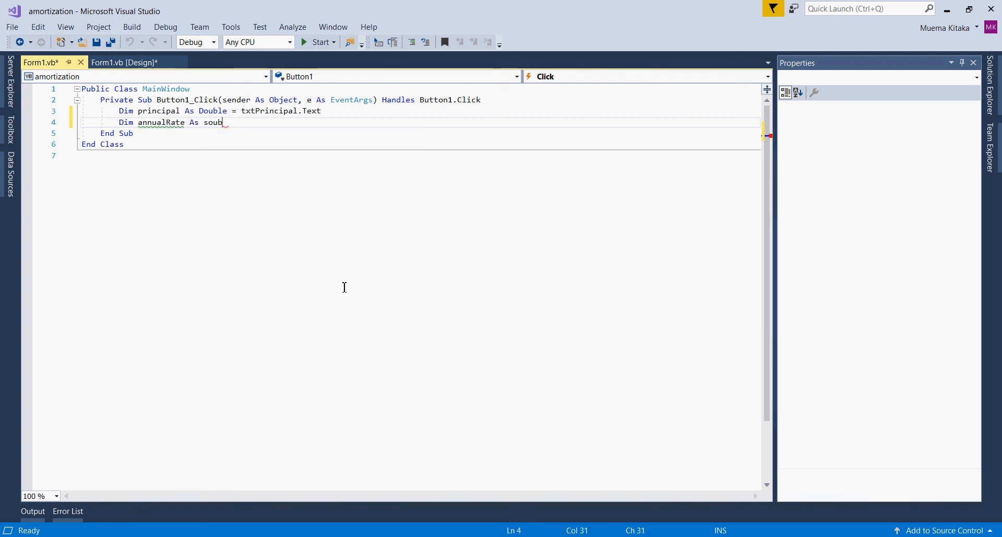
text(doub)
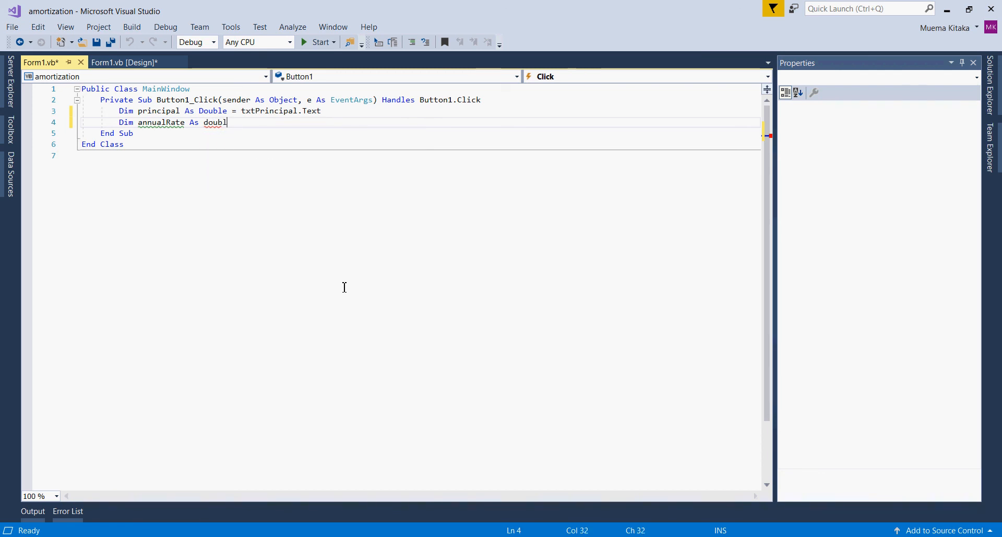
key(Backspace)
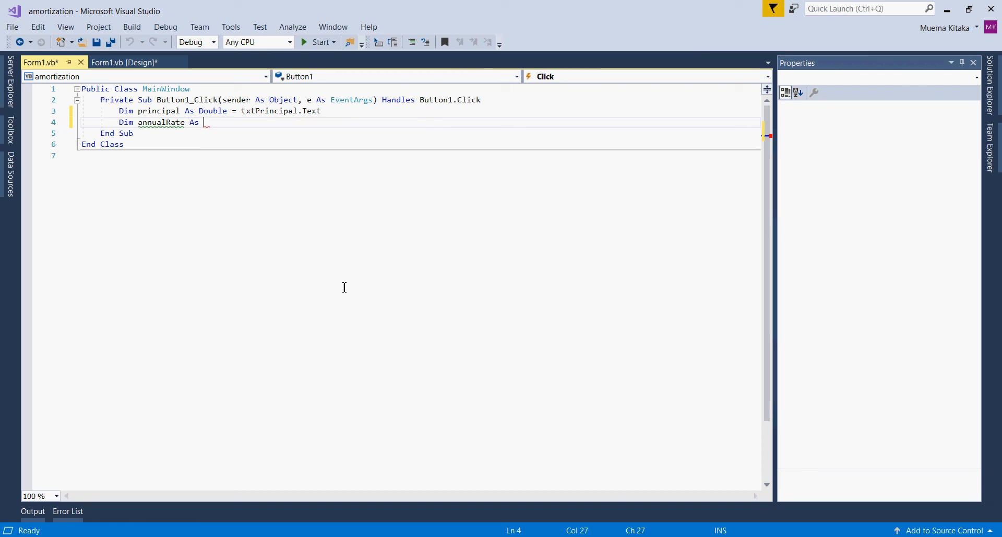
text(Double)
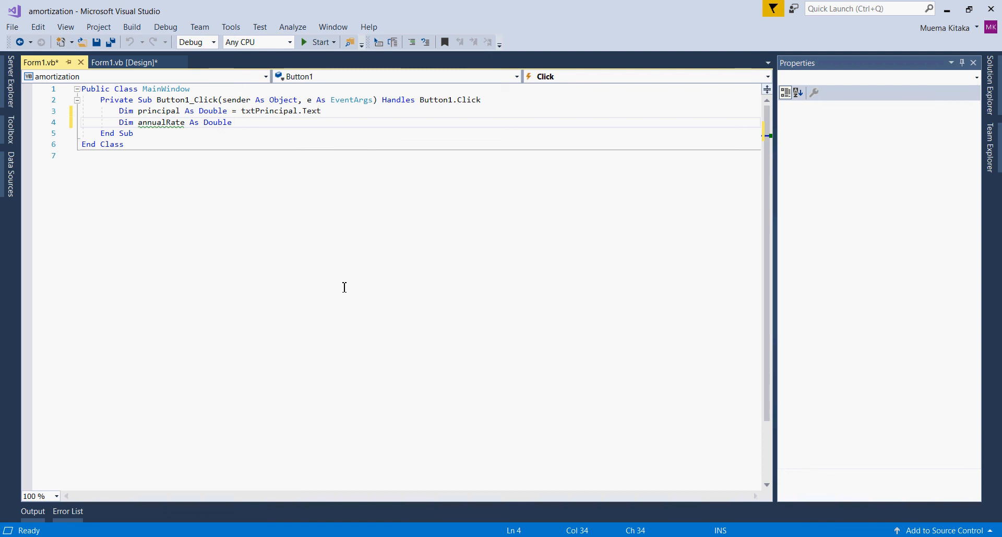
text(= txt)
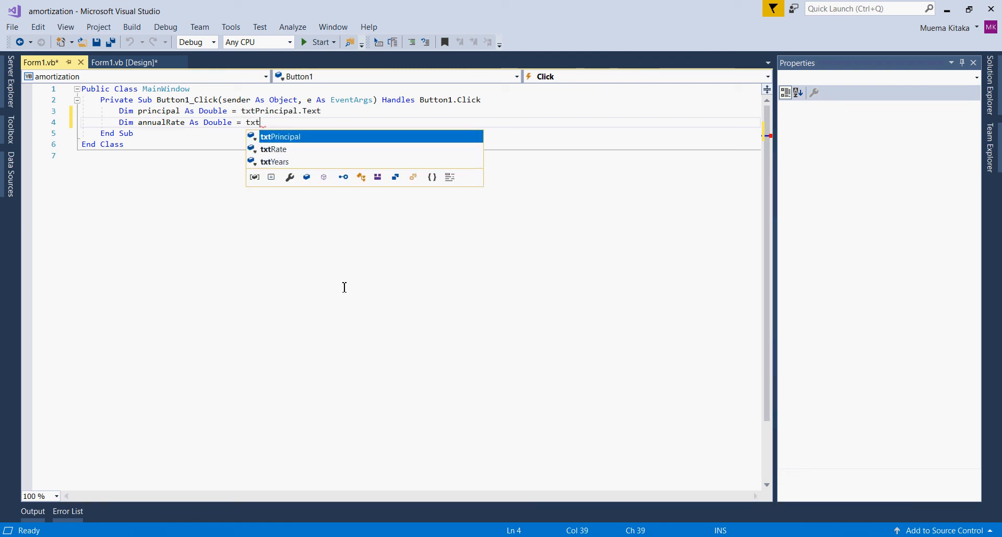
text(Rate .tex)
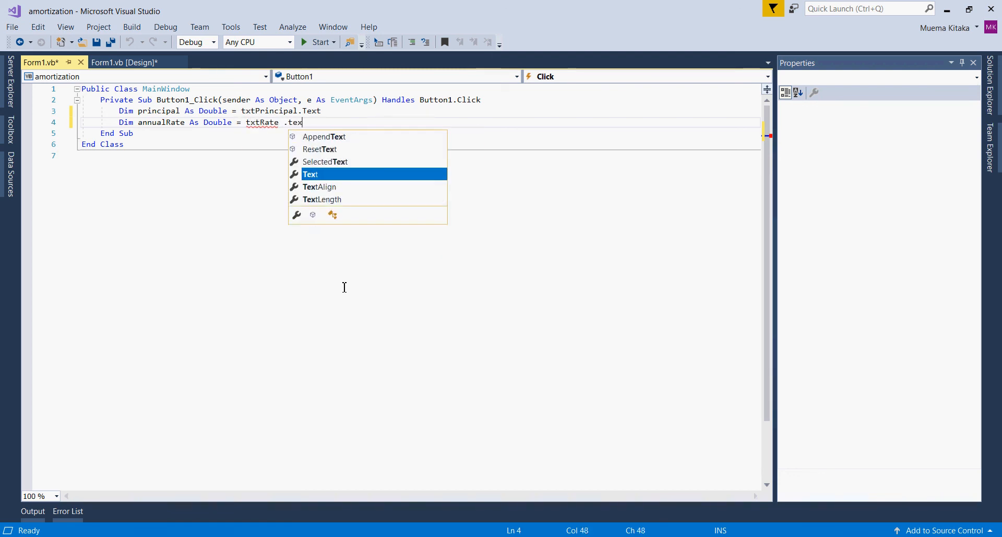
text(Text)
text(Dim years As)
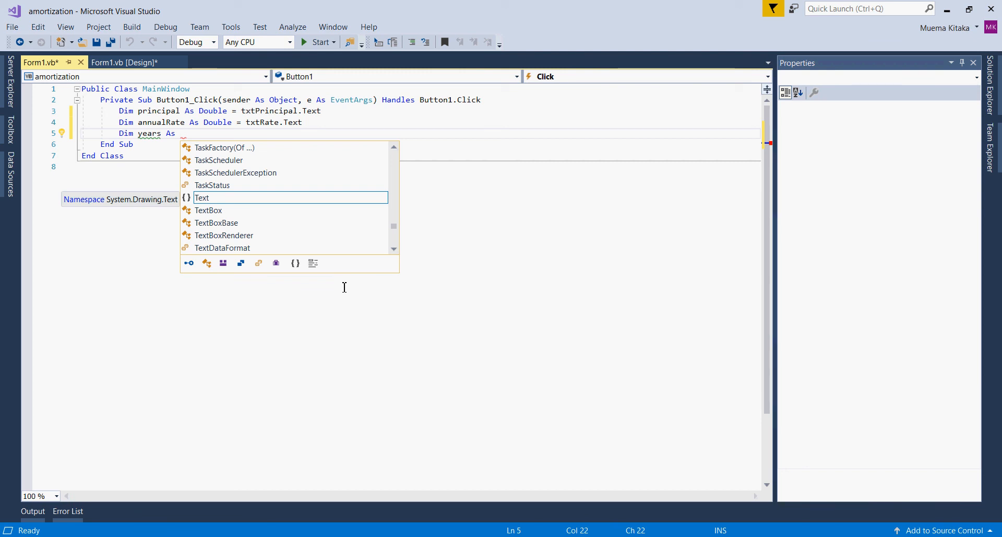
- Declare years As Double read from txtYears.Text and begin the next Dim line
text(d)
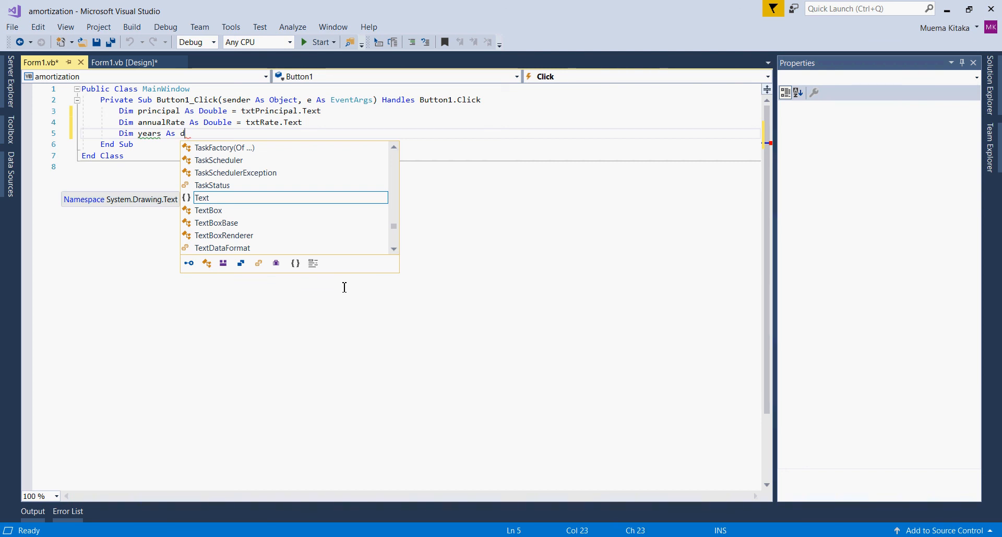
text(ouble)
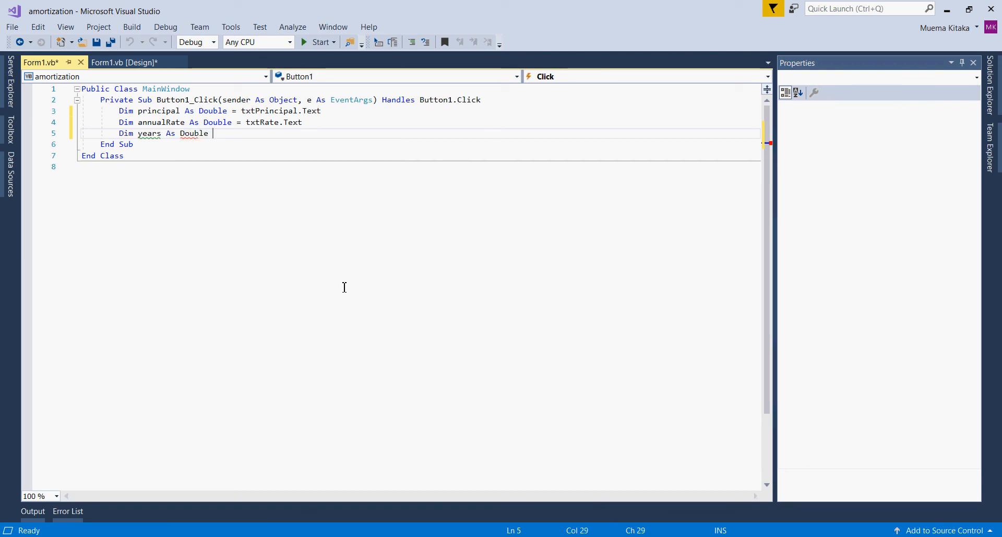
text(=)
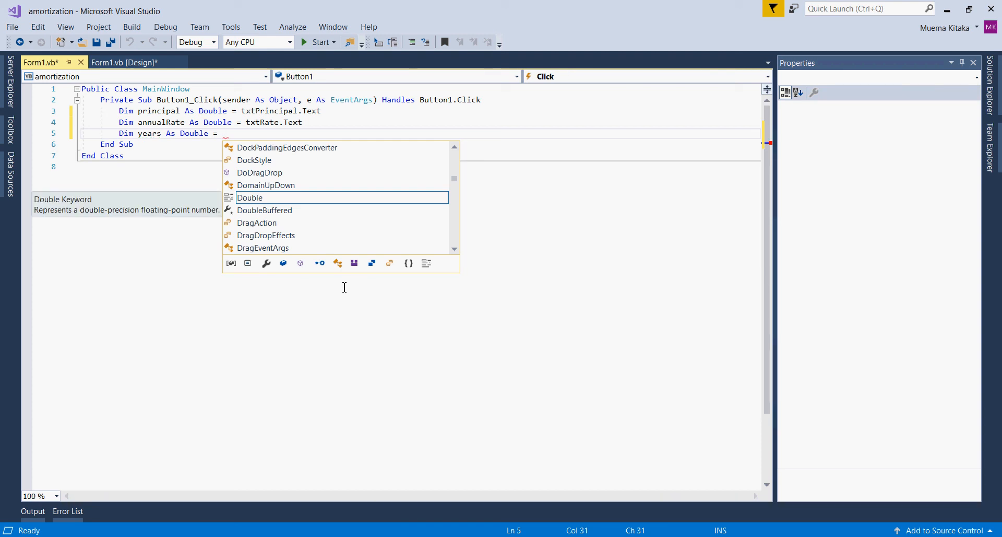
text(txtYears .)
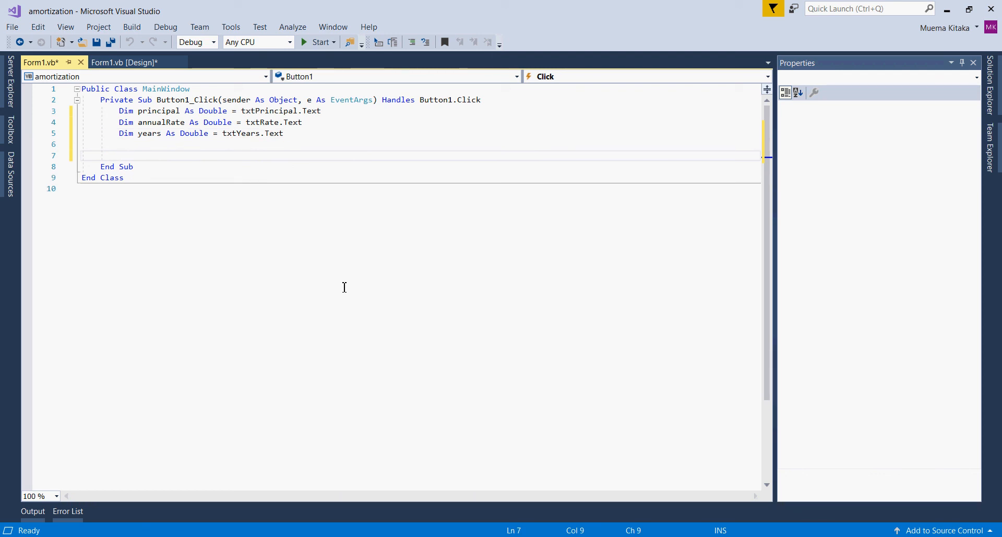
text(Dim)
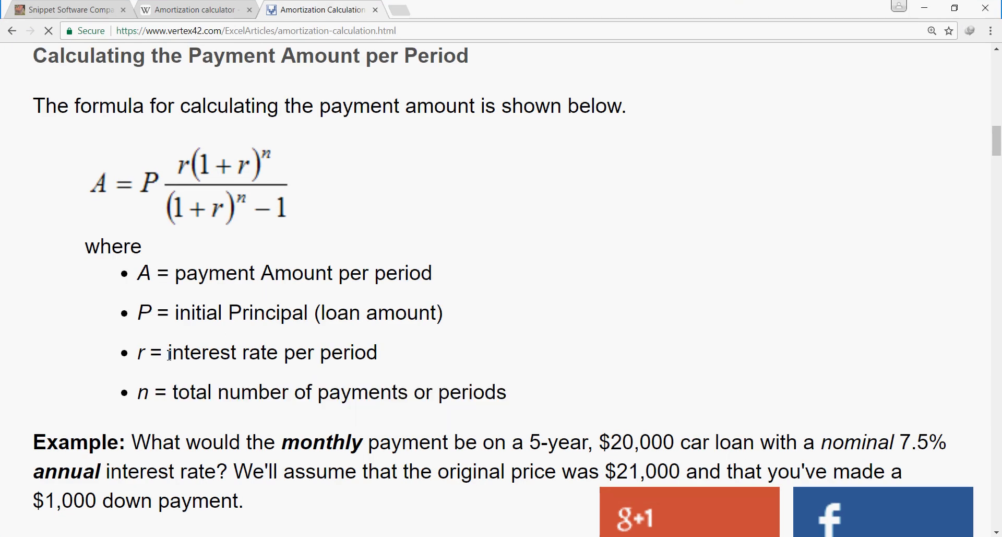
drag(175, 391, 342, 392)
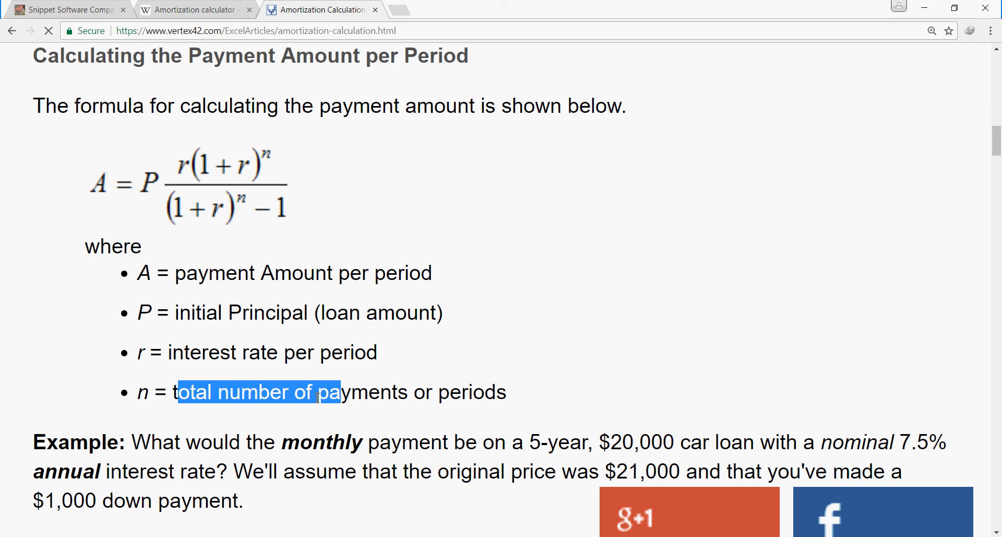
click(536, 397)
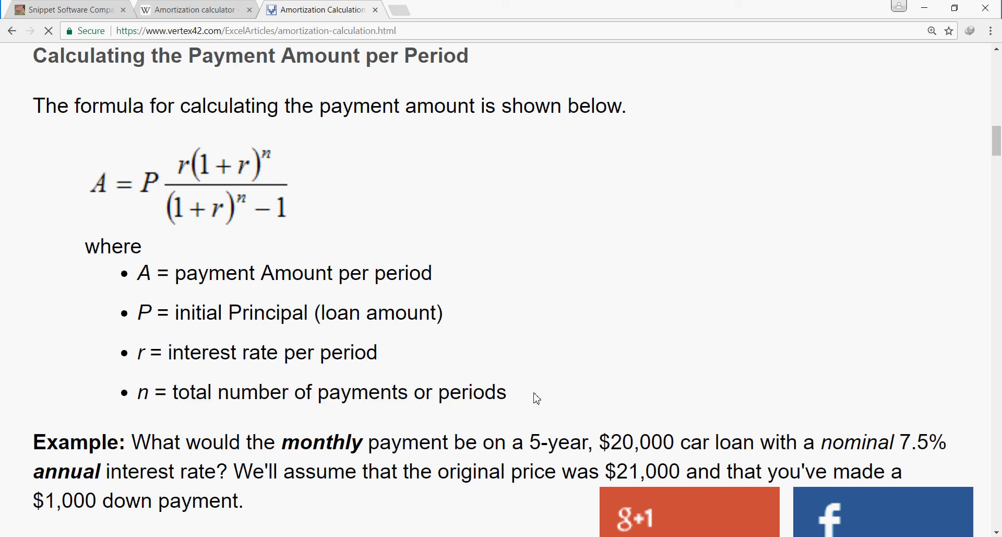
mouse_move(411, 297)
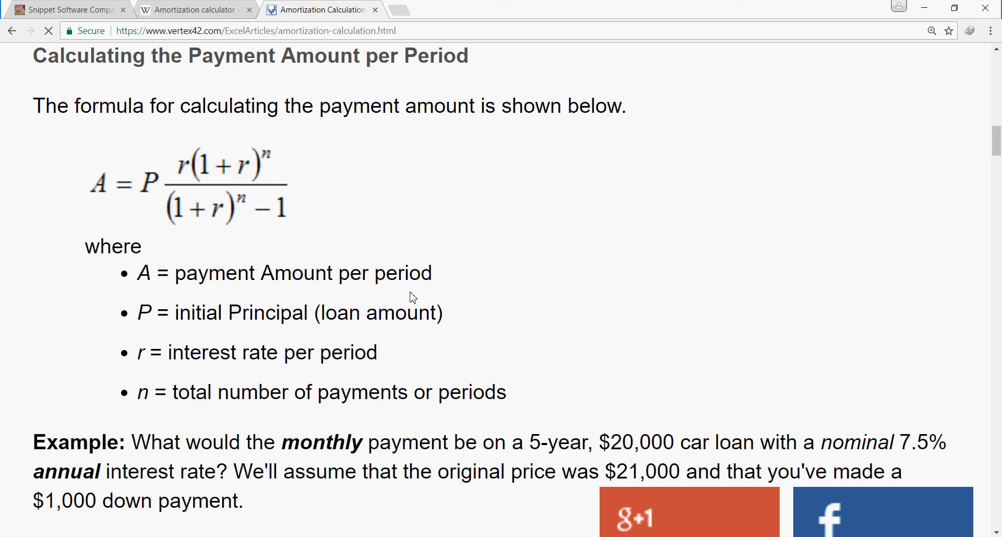
mouse_move(284, 203)
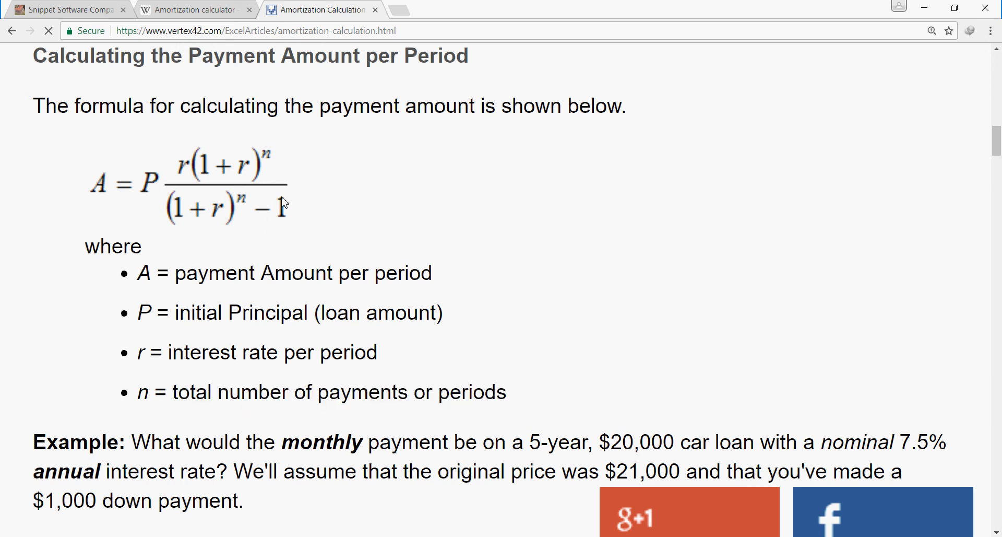
mouse_move(322, 154)
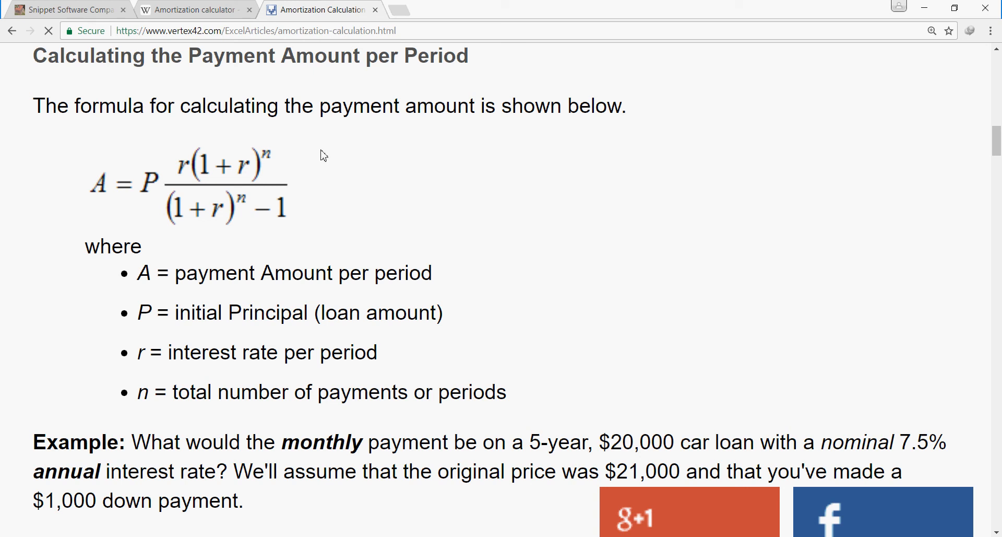
mouse_move(397, 174)
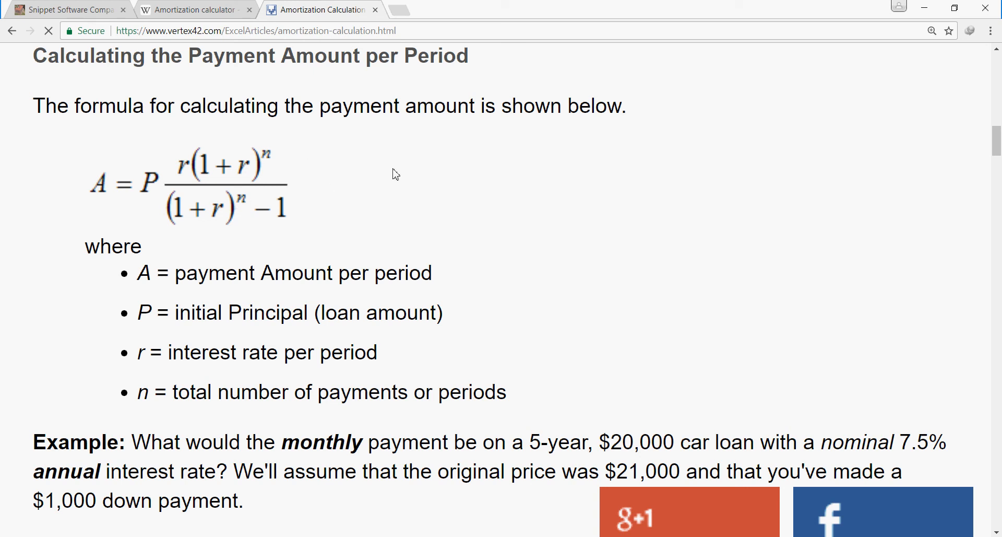
mouse_move(423, 280)
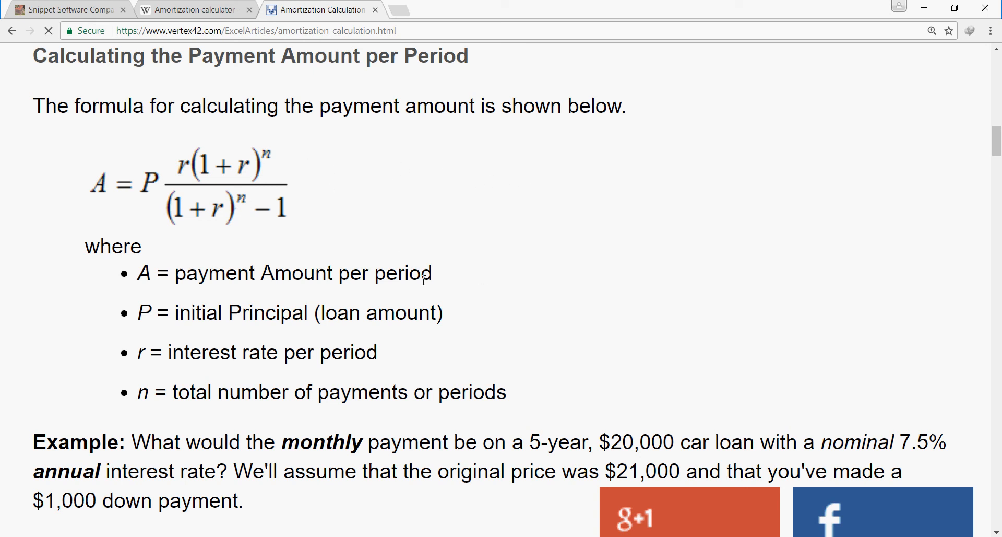
mouse_move(438, 257)
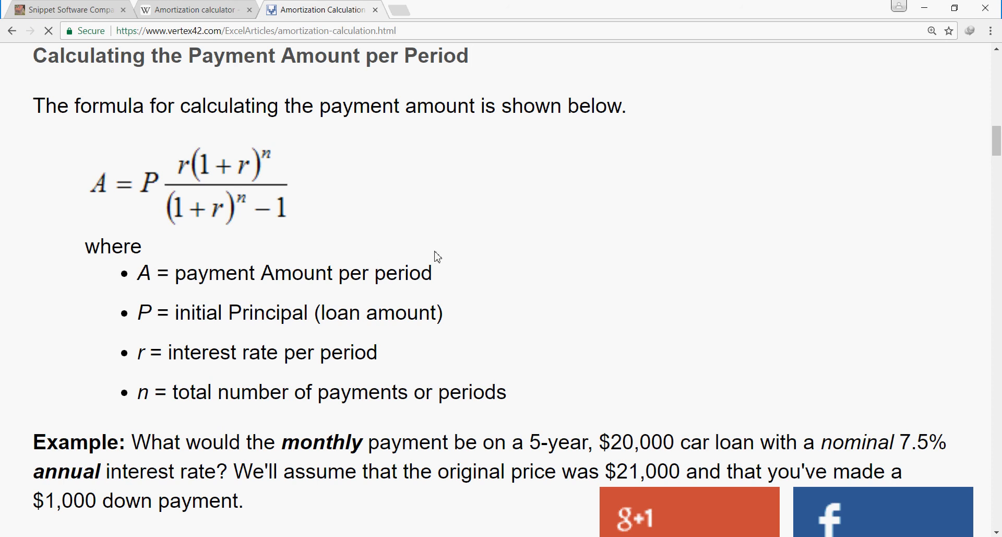
mouse_move(438, 244)
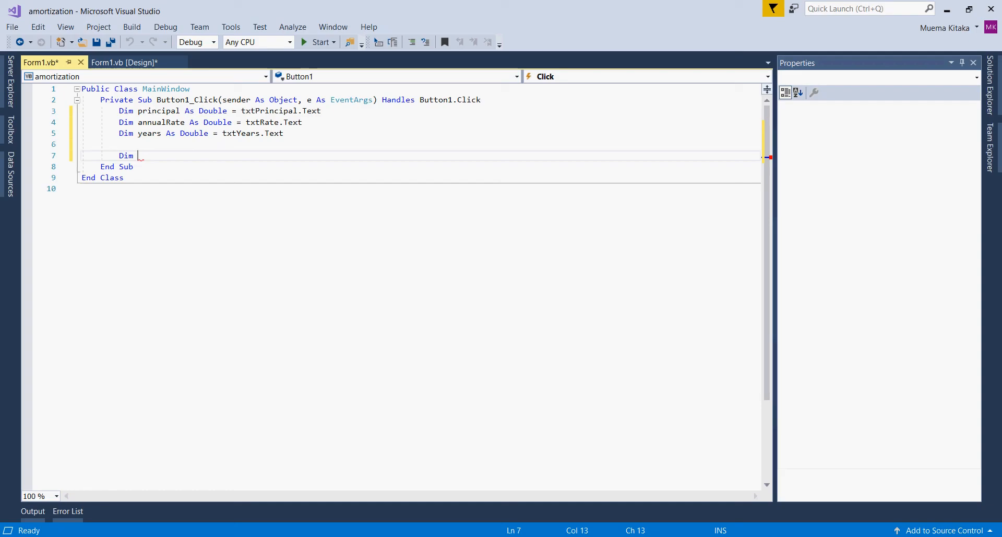
mouse_move(254, 297)
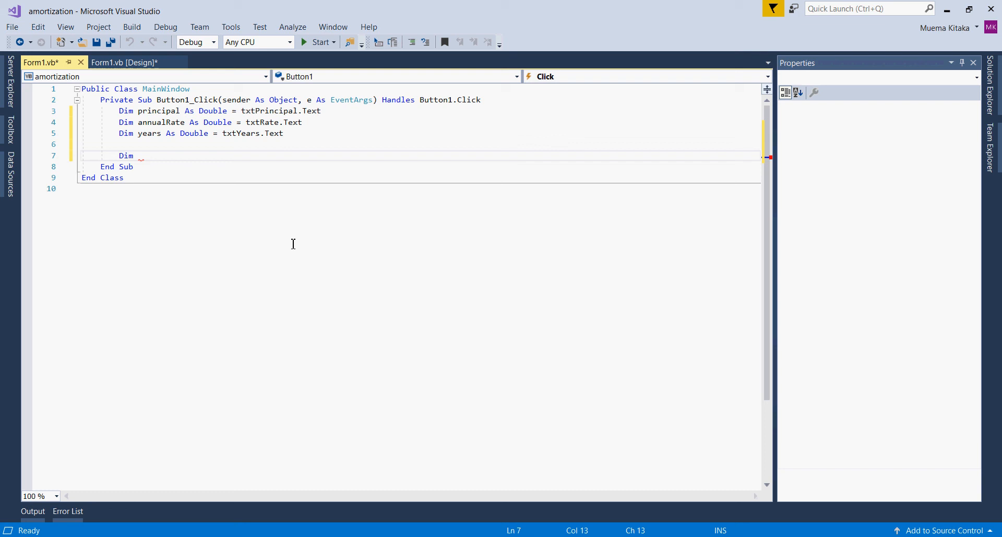
- Declare monthlyRate as annualRate divided by 12
text(mo)
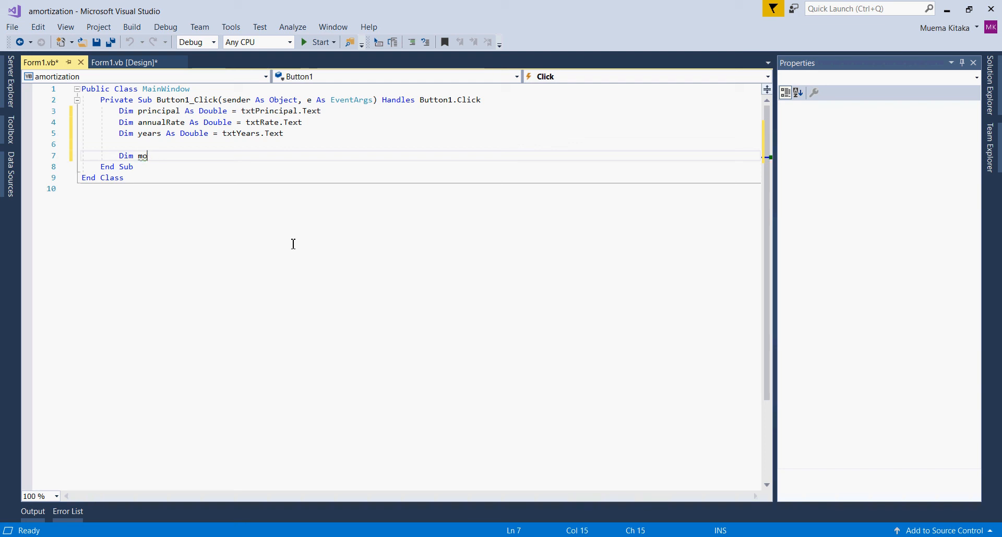
text(nthy)
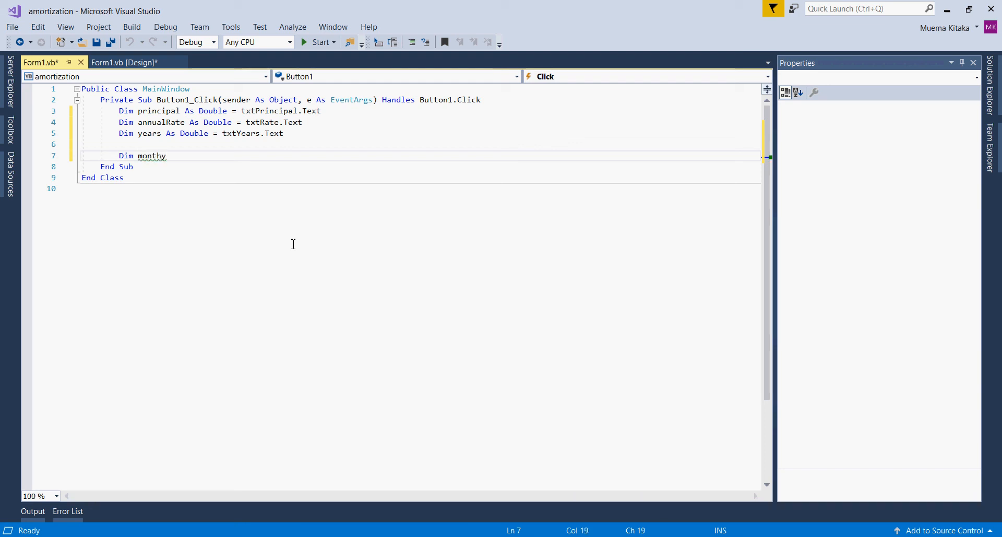
text(lyRate As Double =)
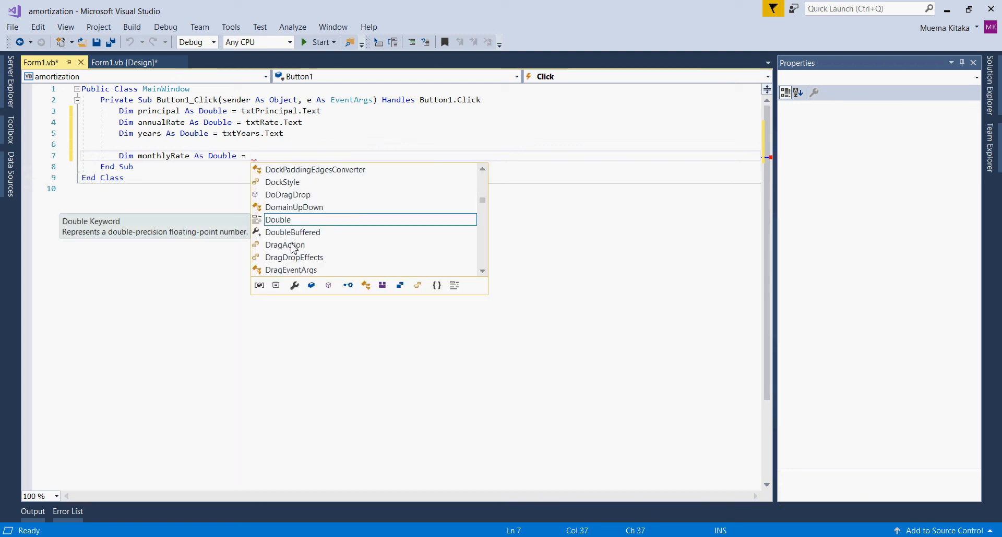
text(())
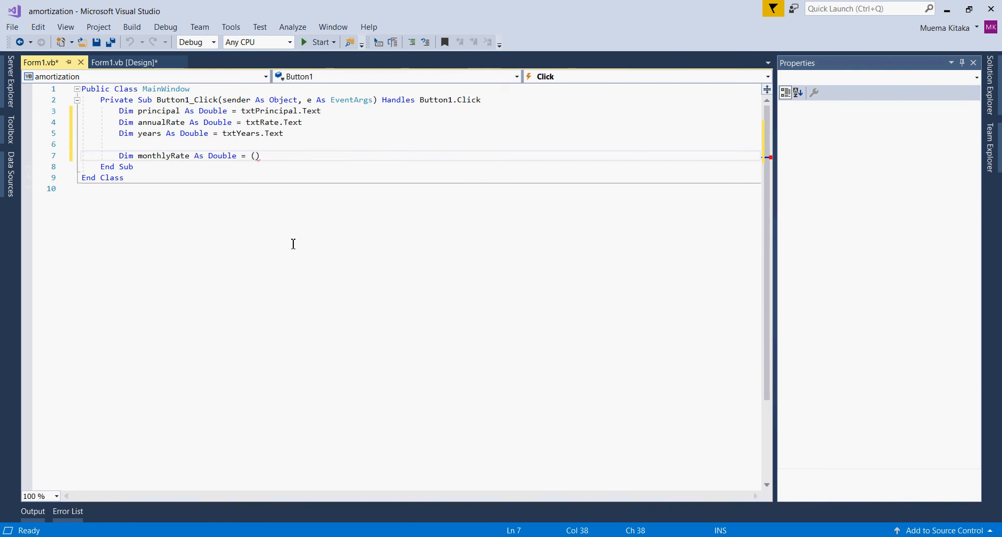
text(annualRate)
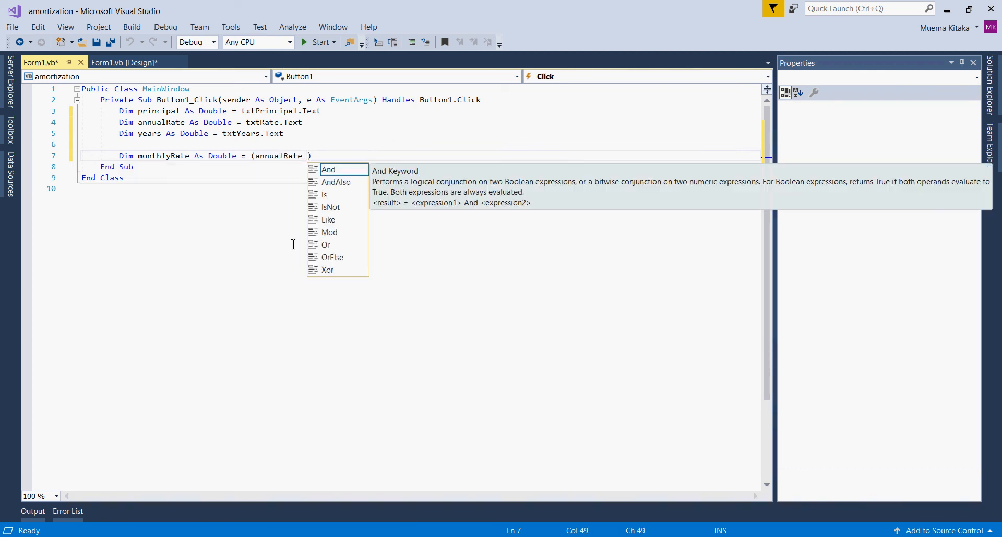
text(/ 12)
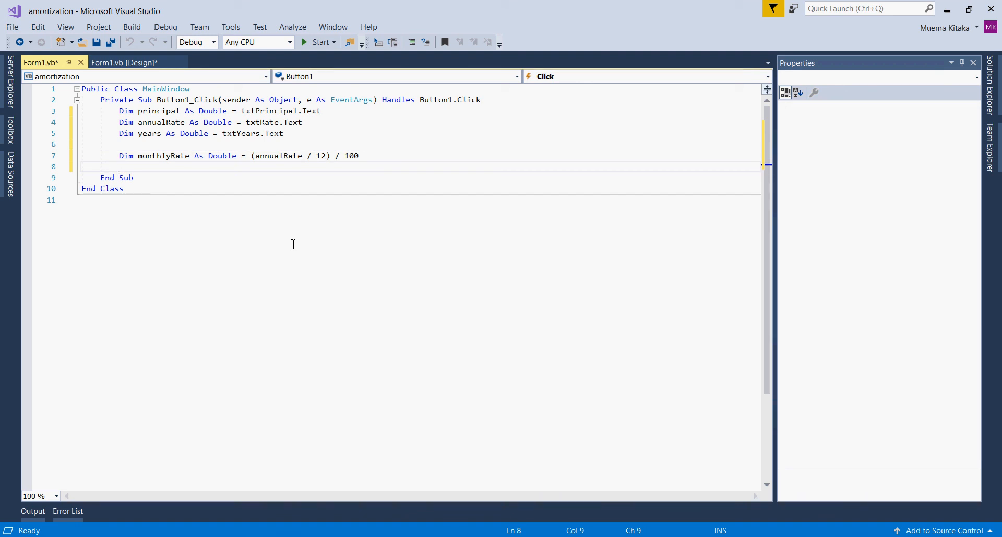
- Declare months as years times 12 and add blank lines around it
text(Dim)
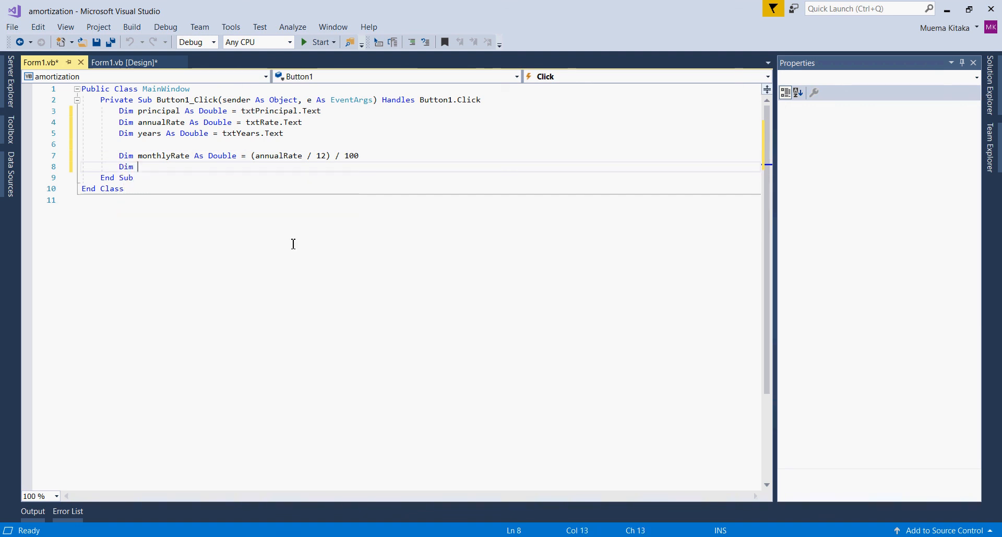
text(mo)
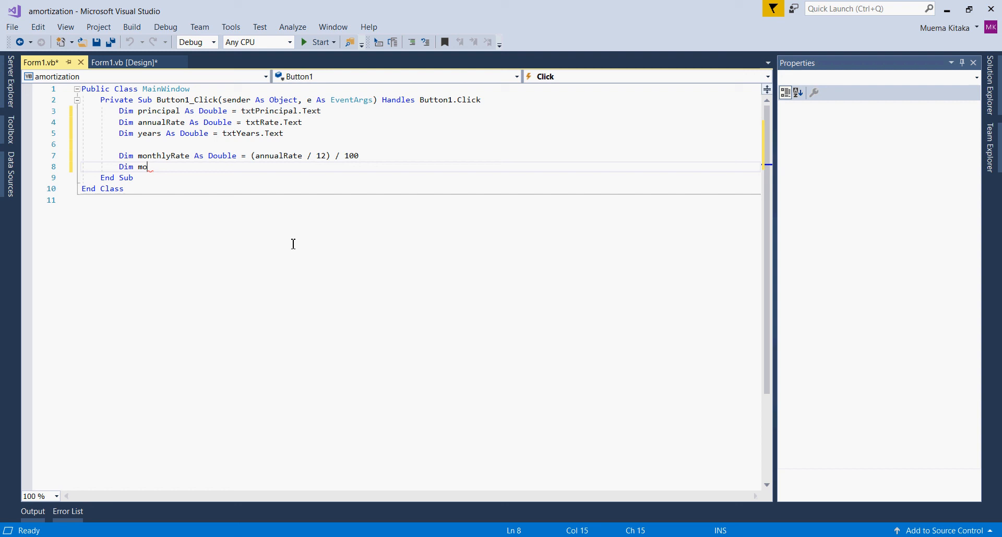
text(nth)
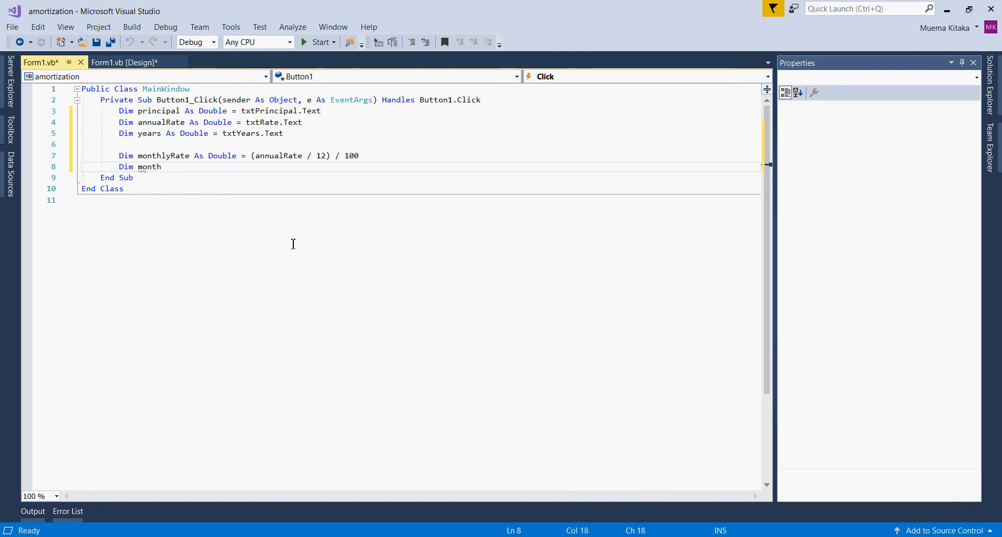
text(s As Double =)
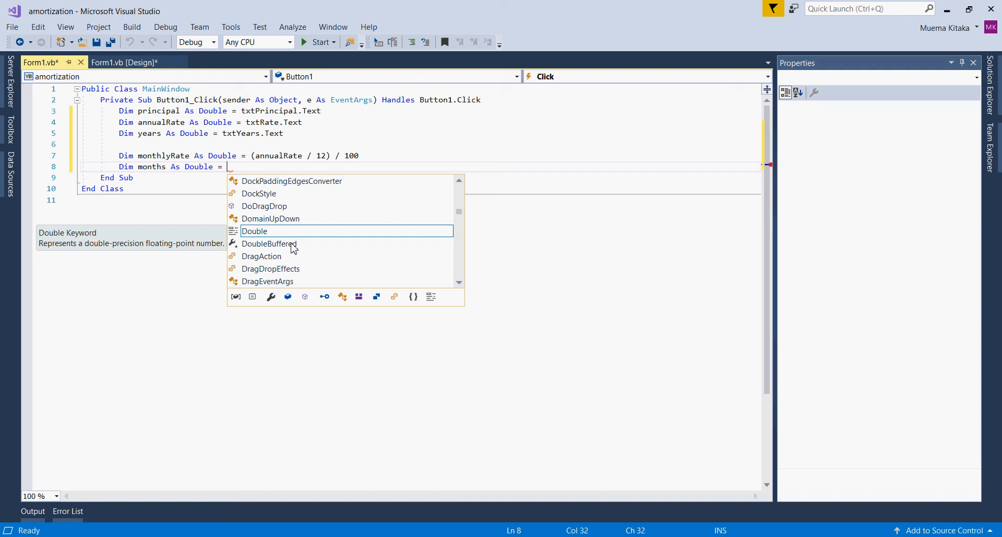
text(year)
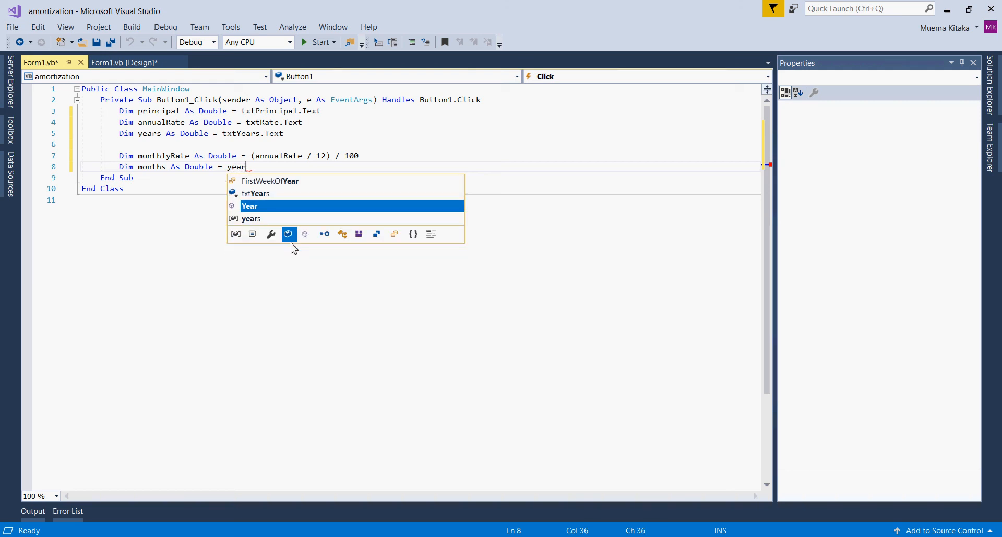
text(s * 12)
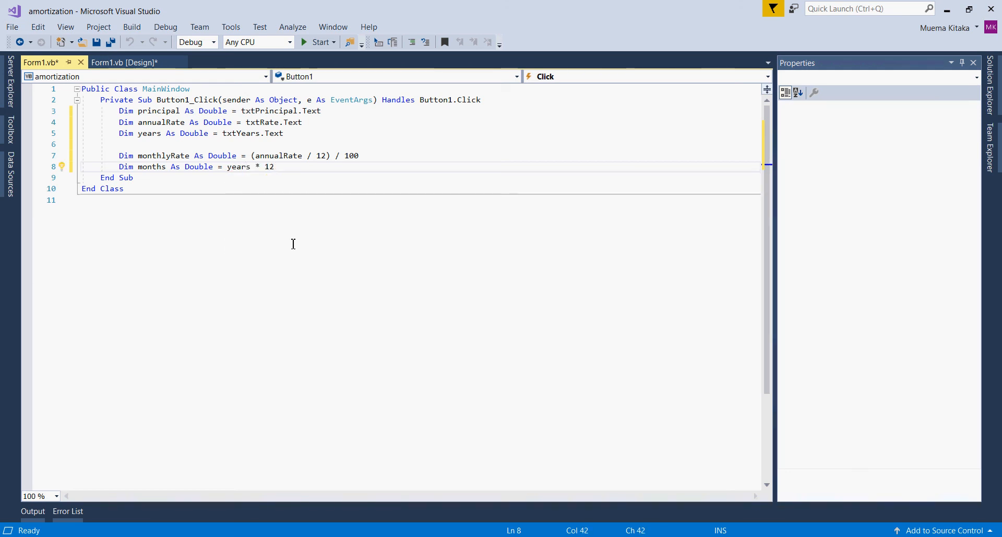
key(enter)
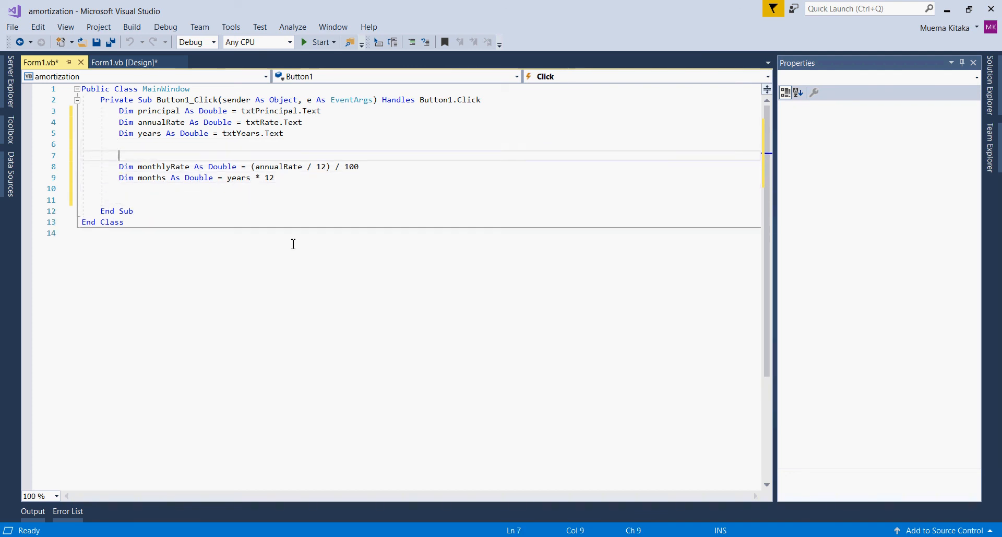
- Declare Dim amount As Double = 0 in the click handler
text(Dim)
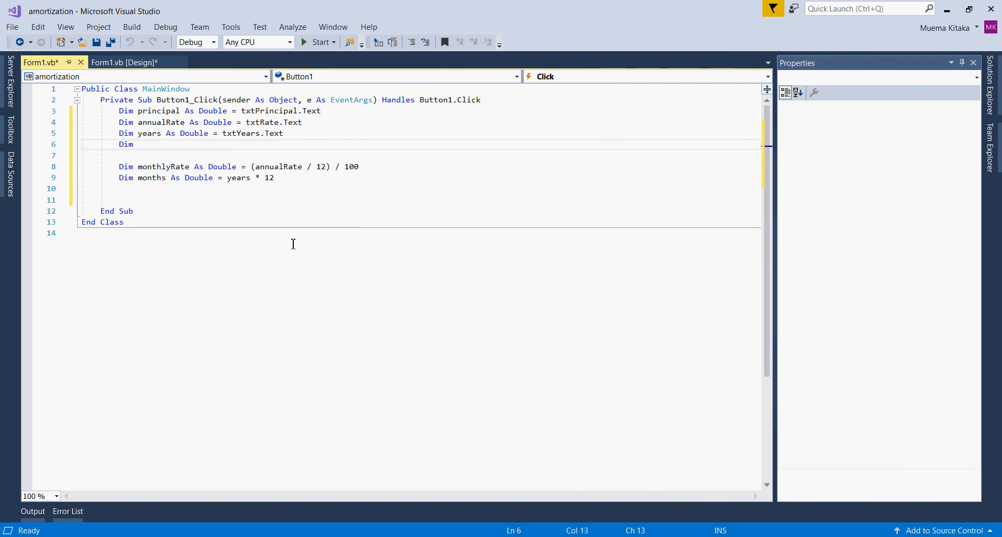
text(amount As)
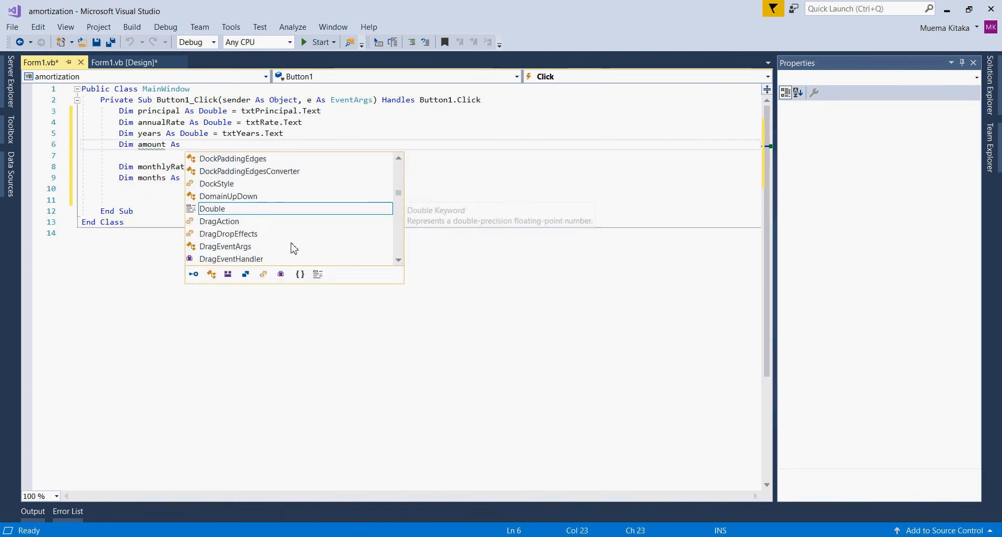
text(dou)
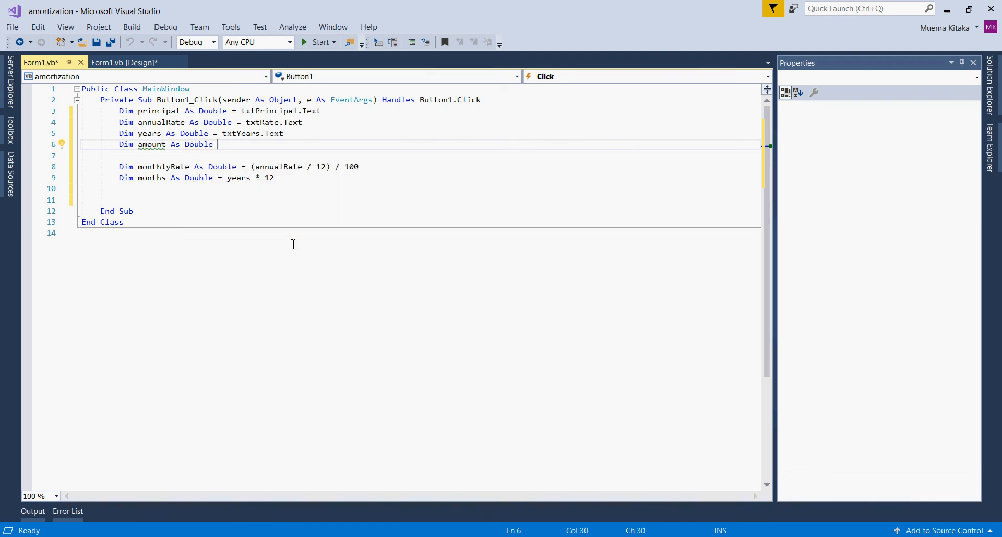
text(= 0)
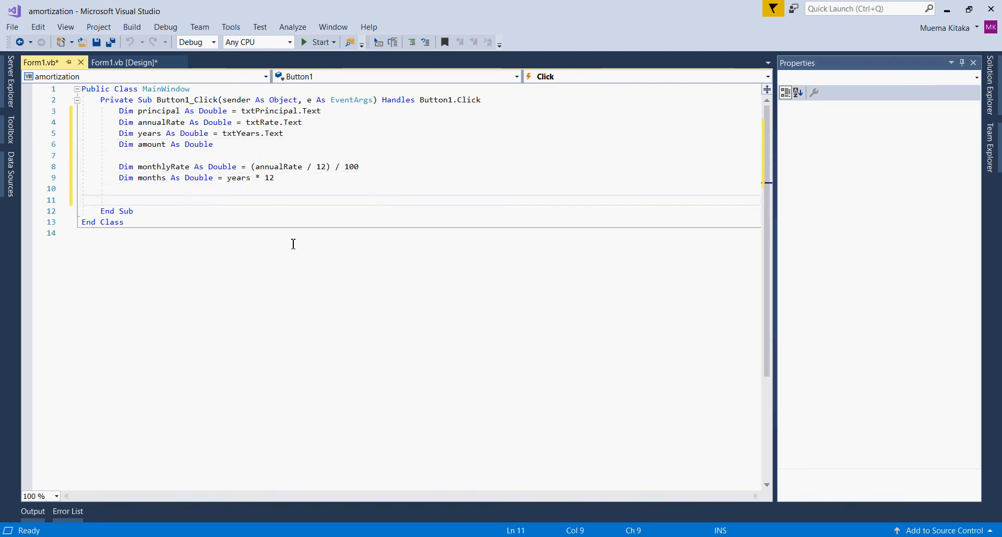
- Start amount = (monthlyRate * (1 + monthlyRate) ^ months as the formula's numerator
text(amount =)
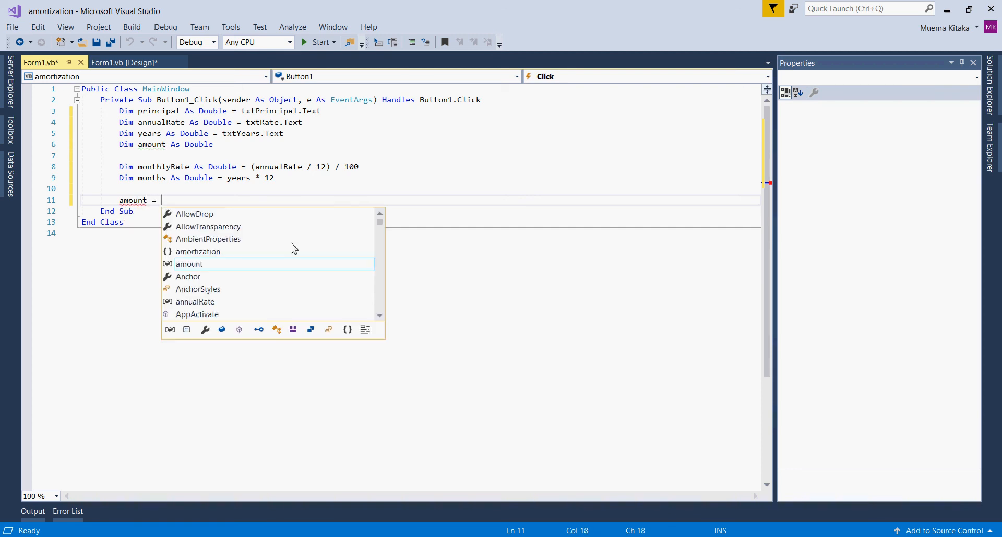
mouse_move(189, 265)
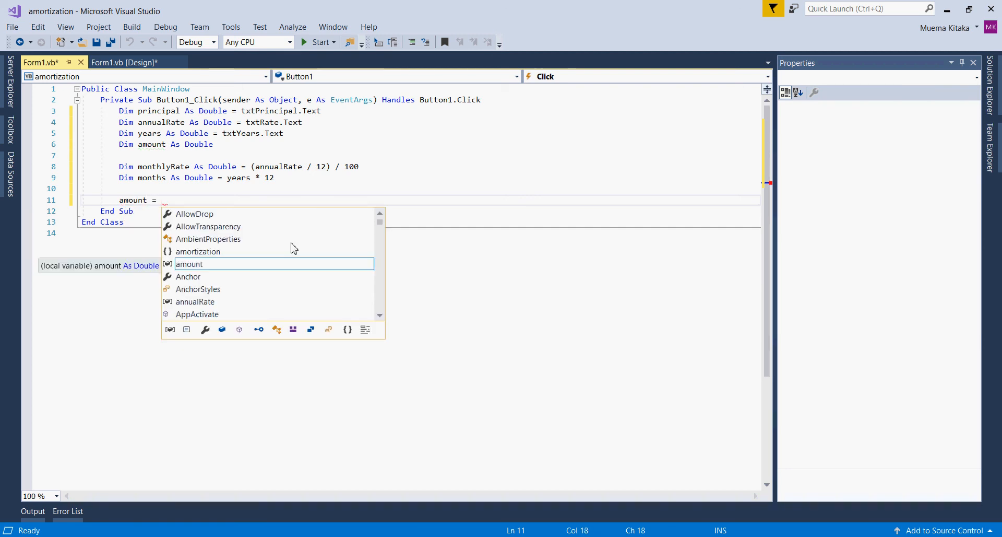
text(()
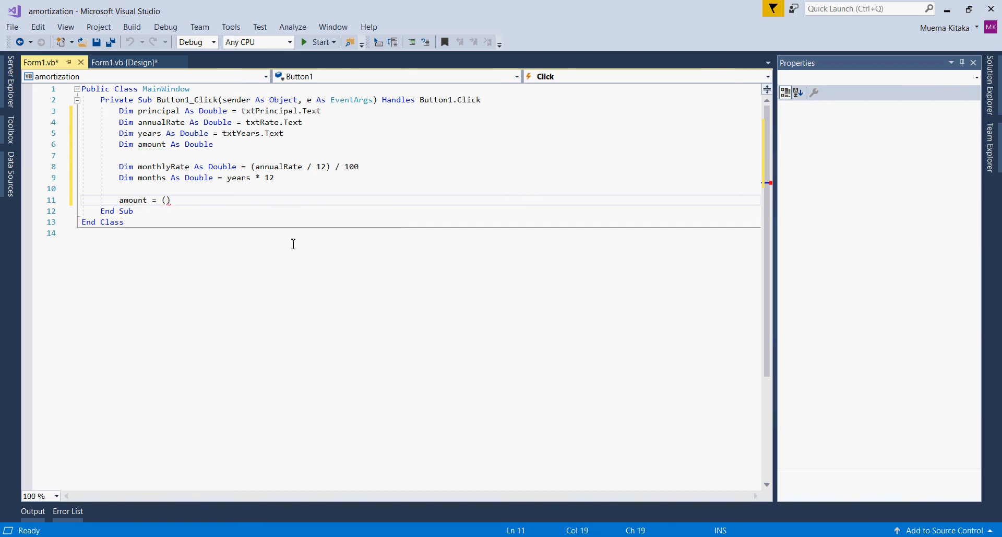
text(monthlyRate  * ()
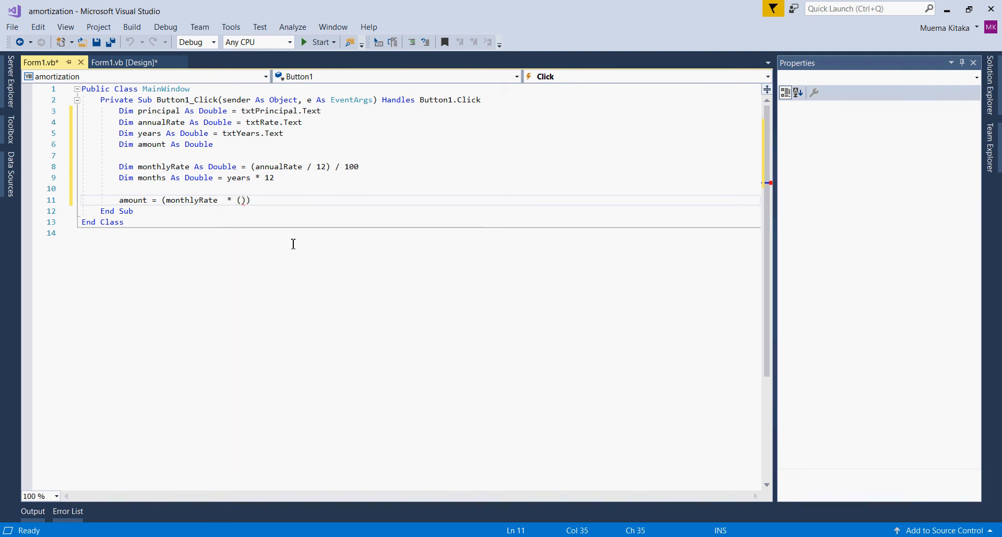
text(1 +)
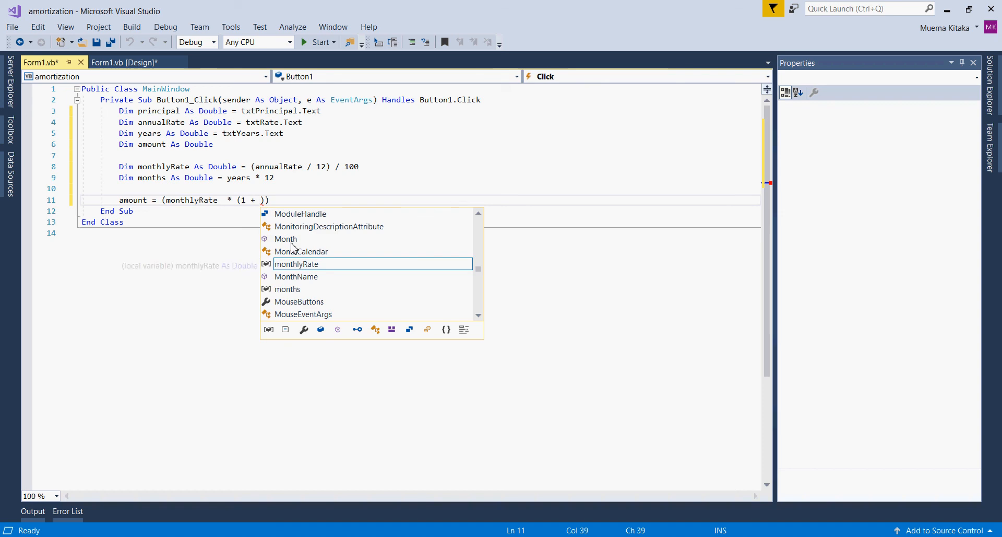
text(monthlyRate)
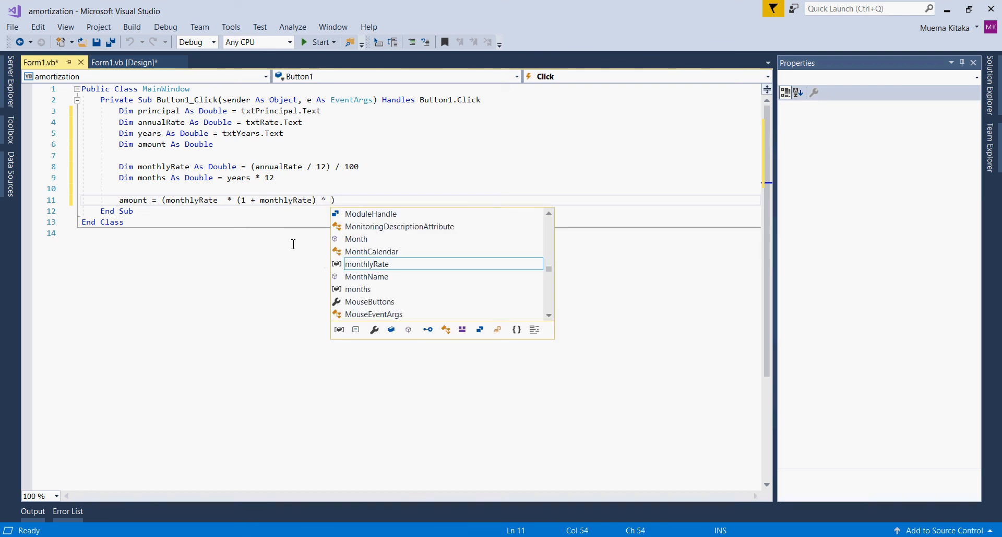
text(months)
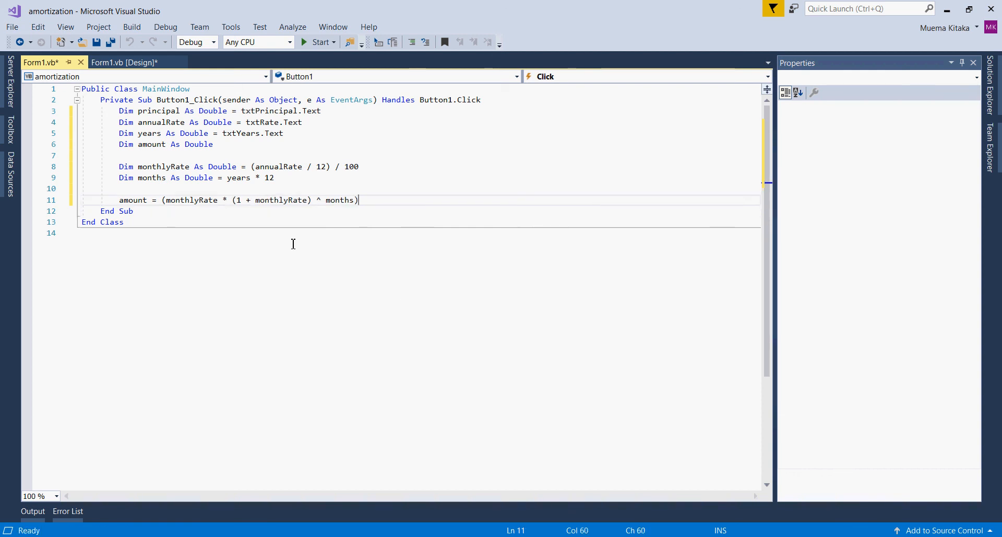
mouse_move(97, 164)
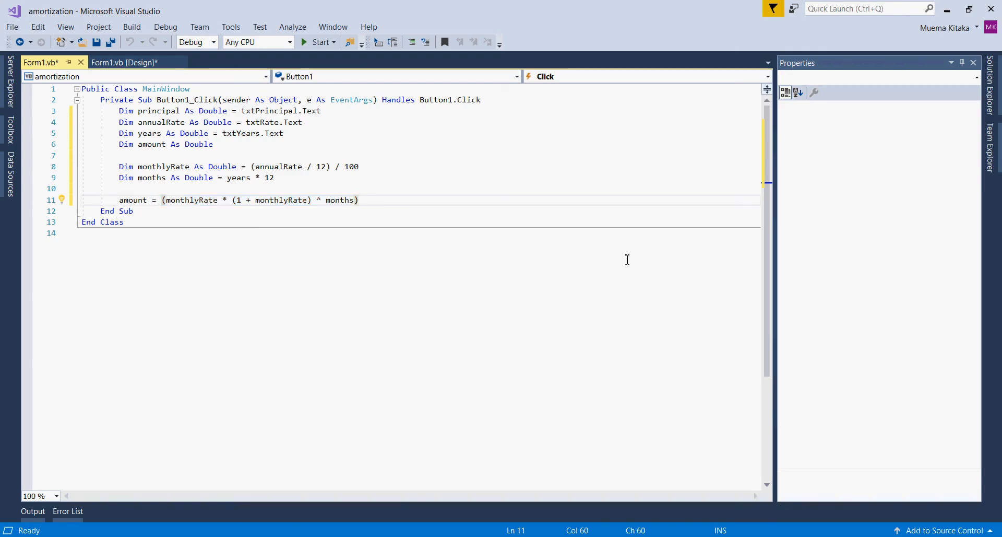
- Complete the formula dividing by ((1 + monthlyRate) ^ months - 1) and multiplying by principal
click(358, 201)
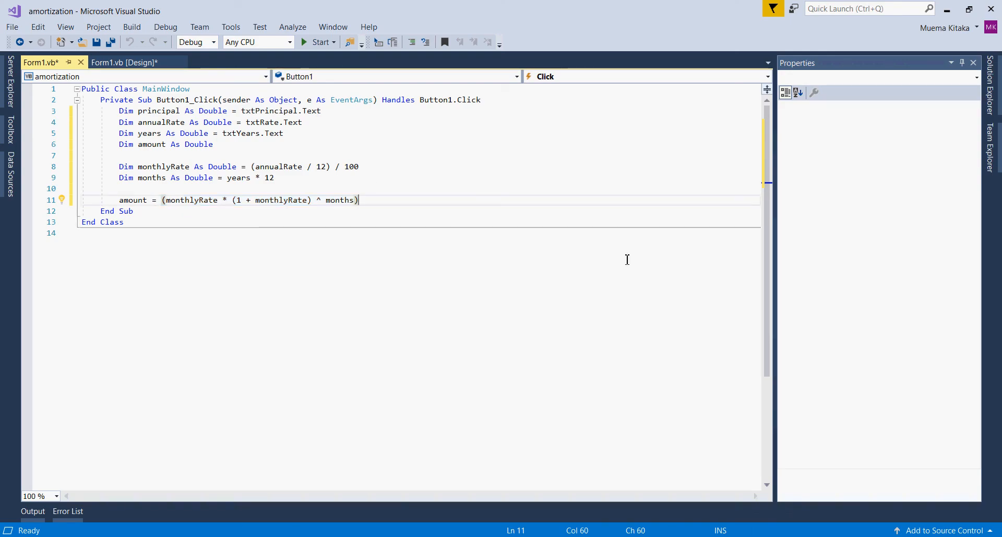
text())
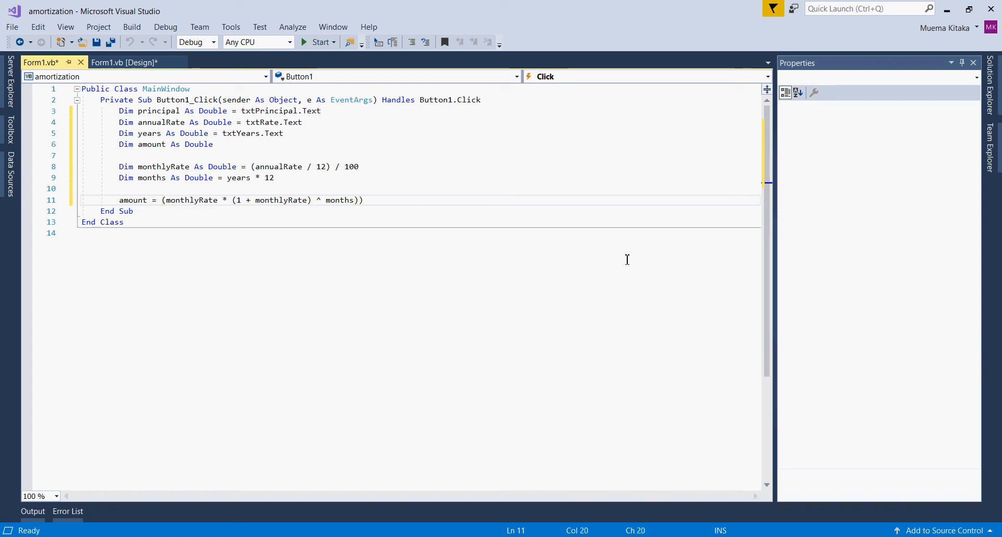
text(()
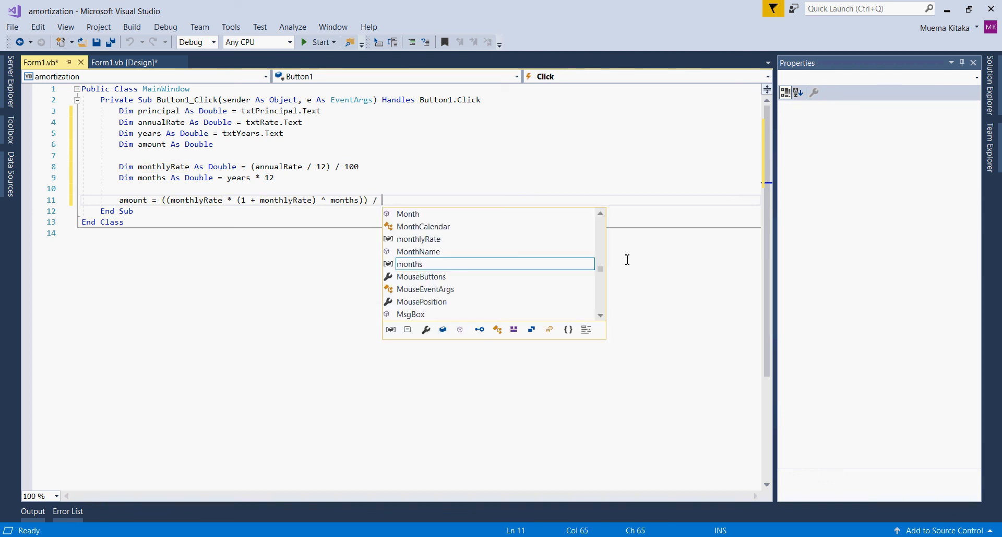
text(())
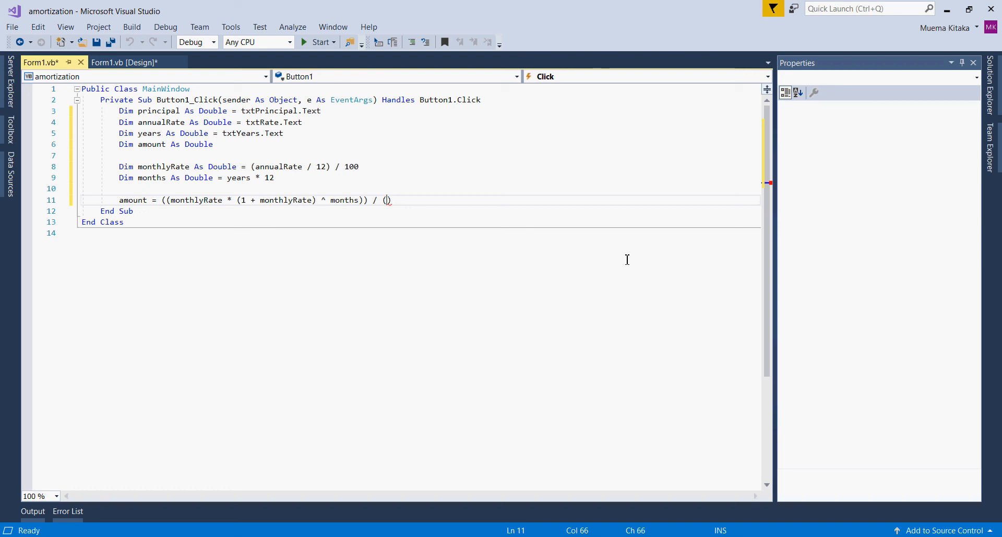
text(1 + monthlyRate)
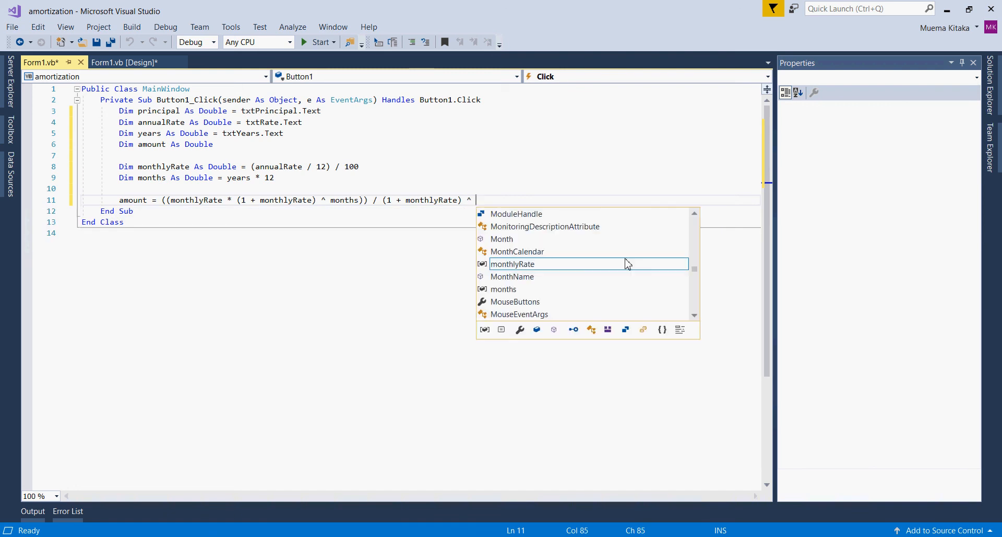
text(months ))
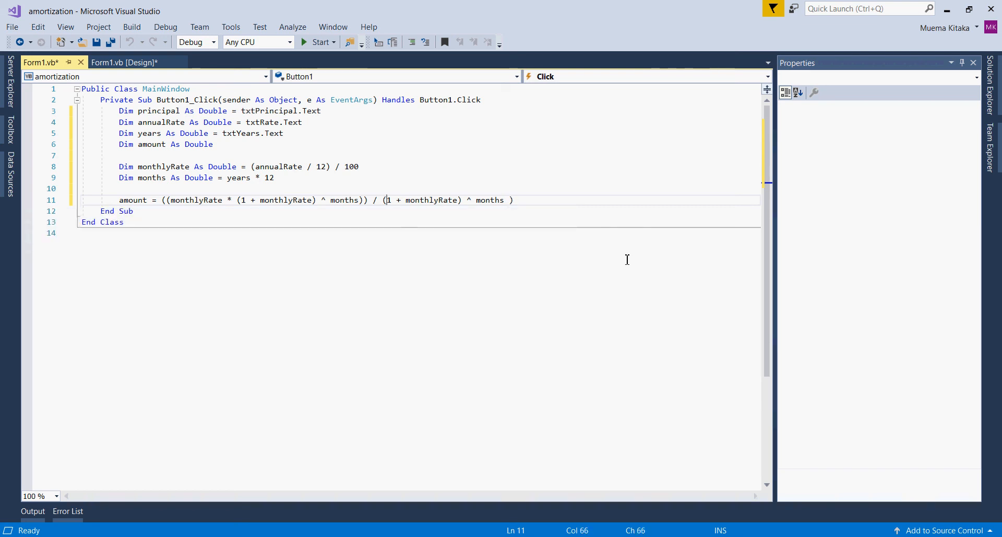
text(()
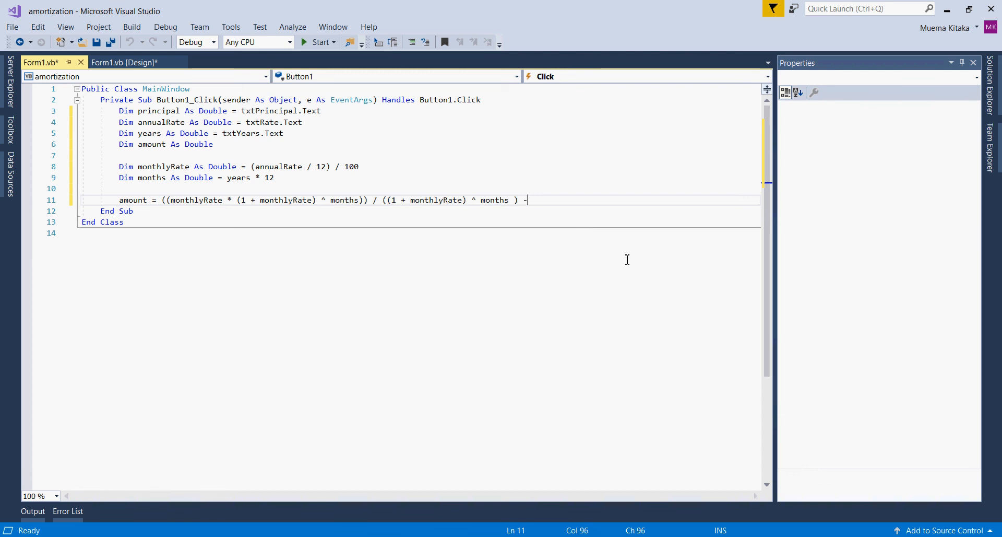
text(1)
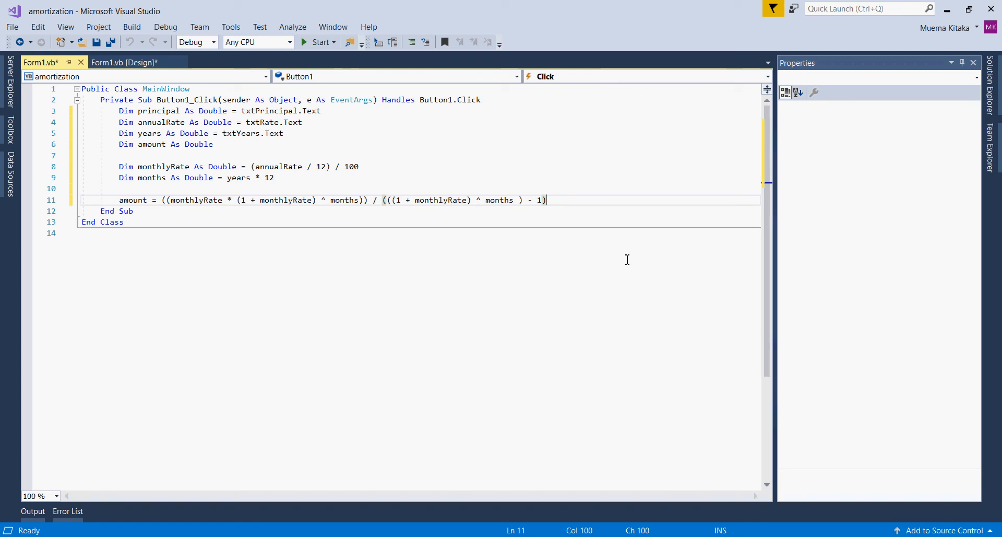
text(*)
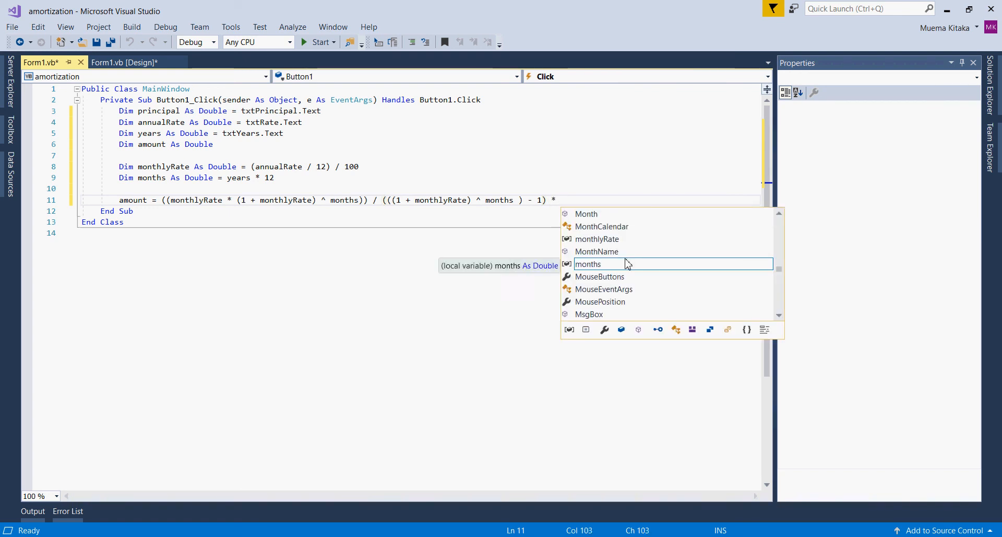
text(principal;)
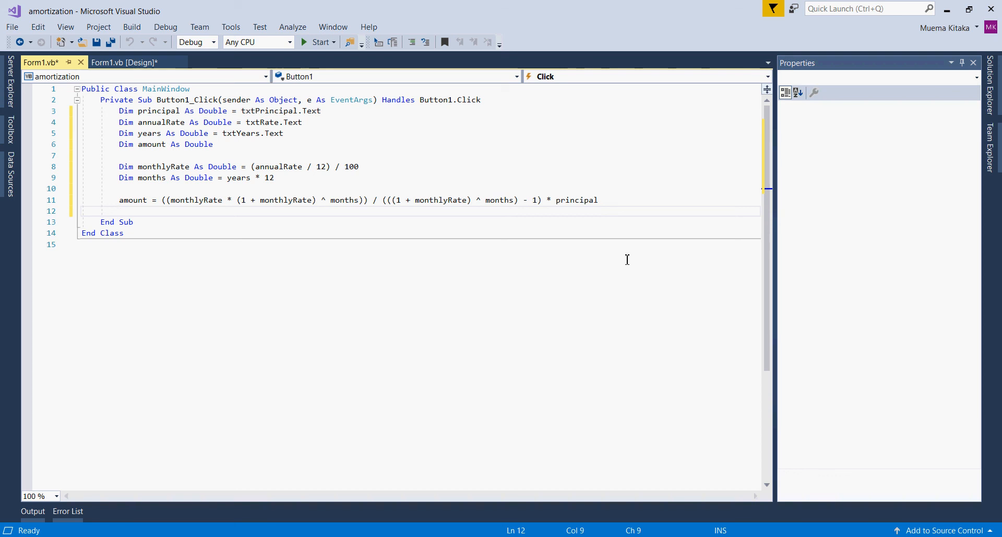
- Add MsgBox(amount) after the formula and remove the trailing empty line
text(MsgBox)
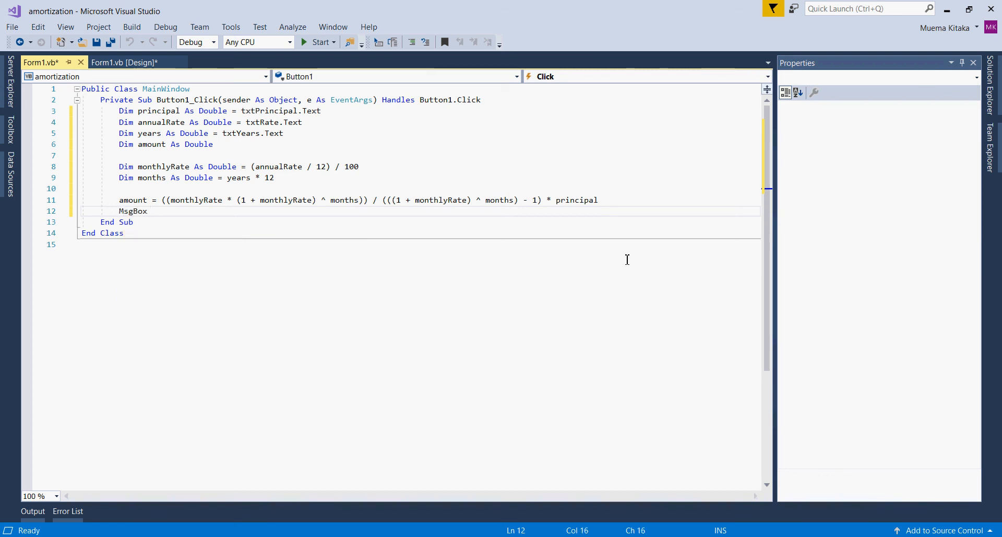
text(amo)
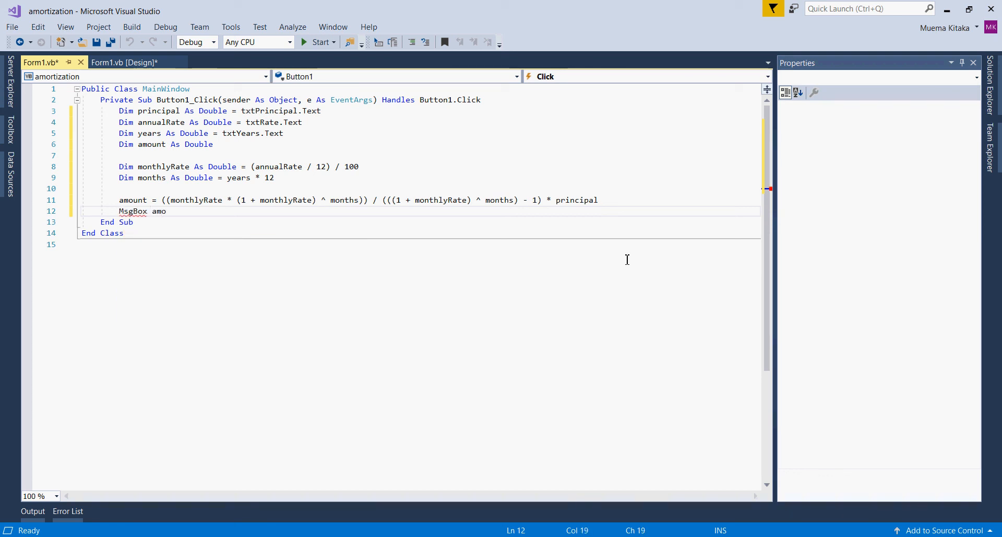
text(unt)
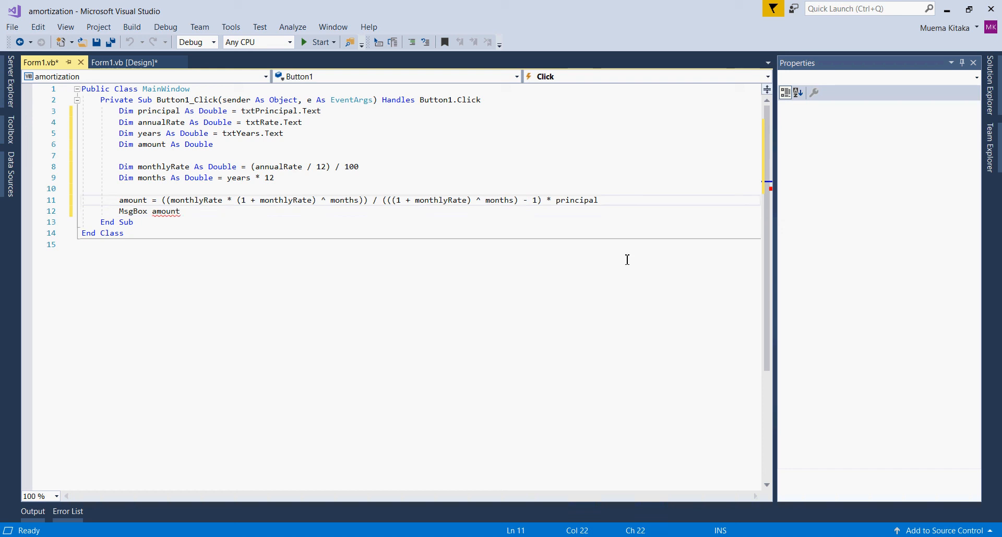
text())
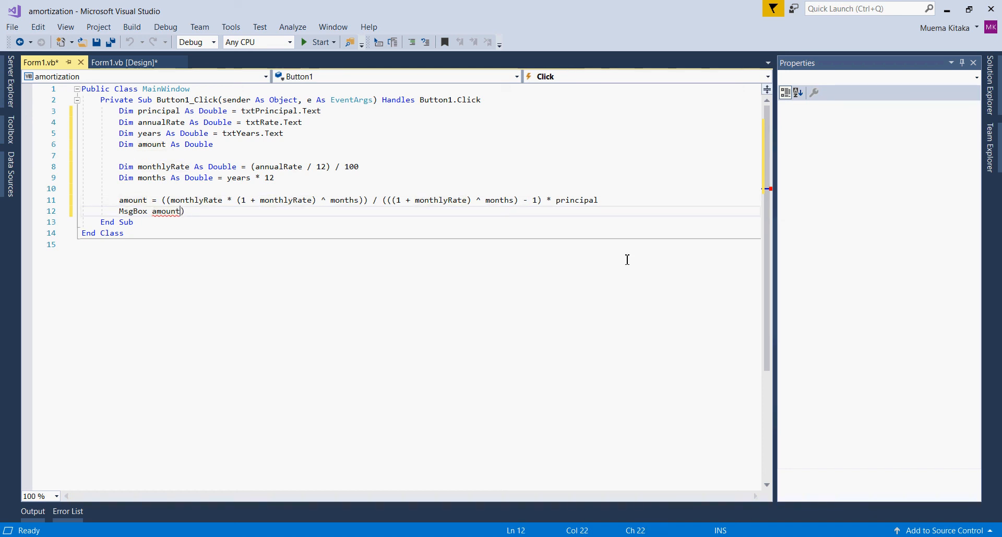
text(()
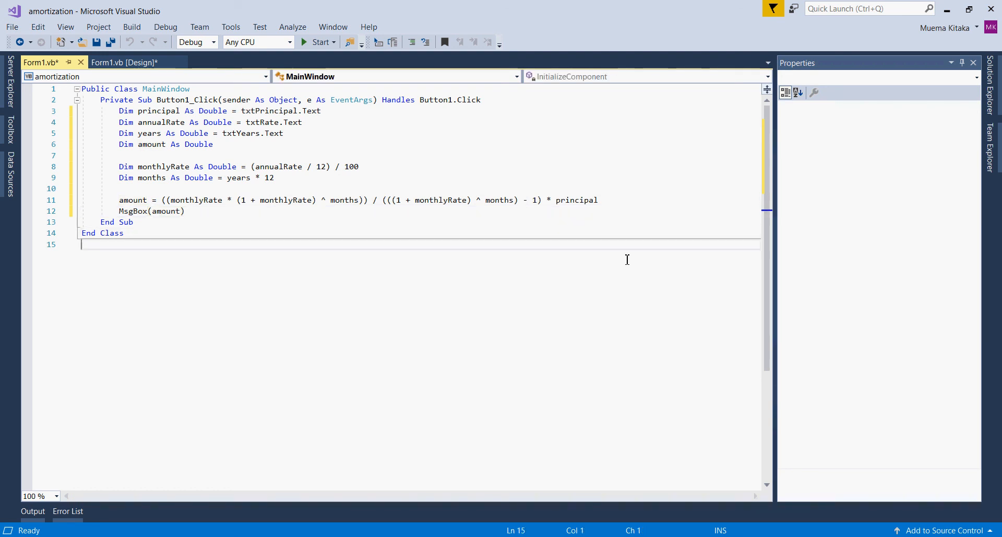
key(Backspace)
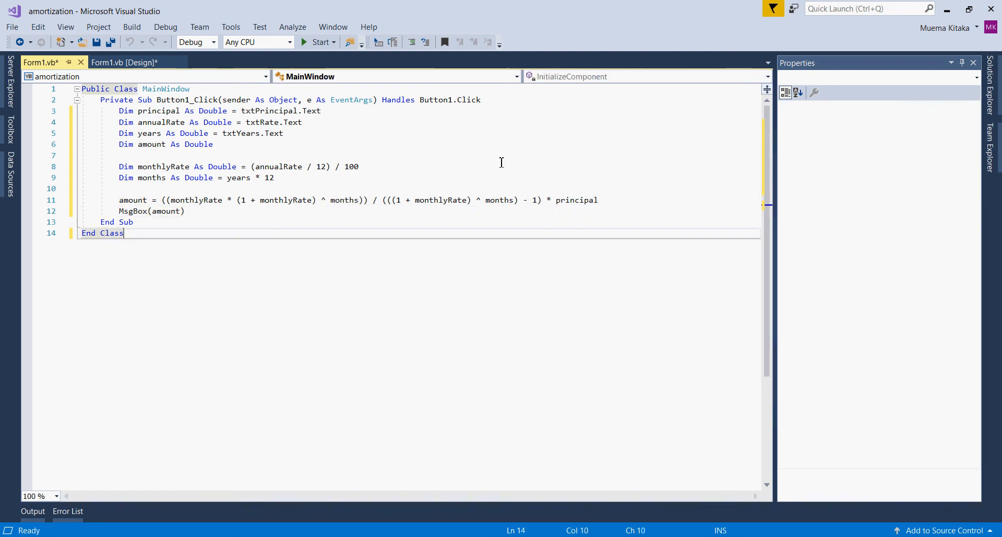
mouse_move(317, 42)
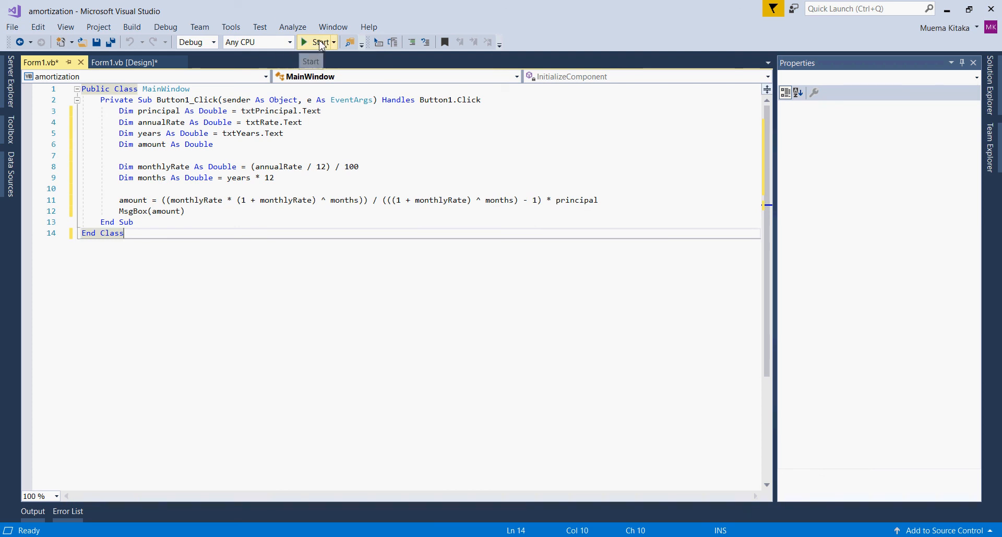
- Build and run the calculator, then review the $20,000 7.5% loan example in Chrome
click(320, 42)
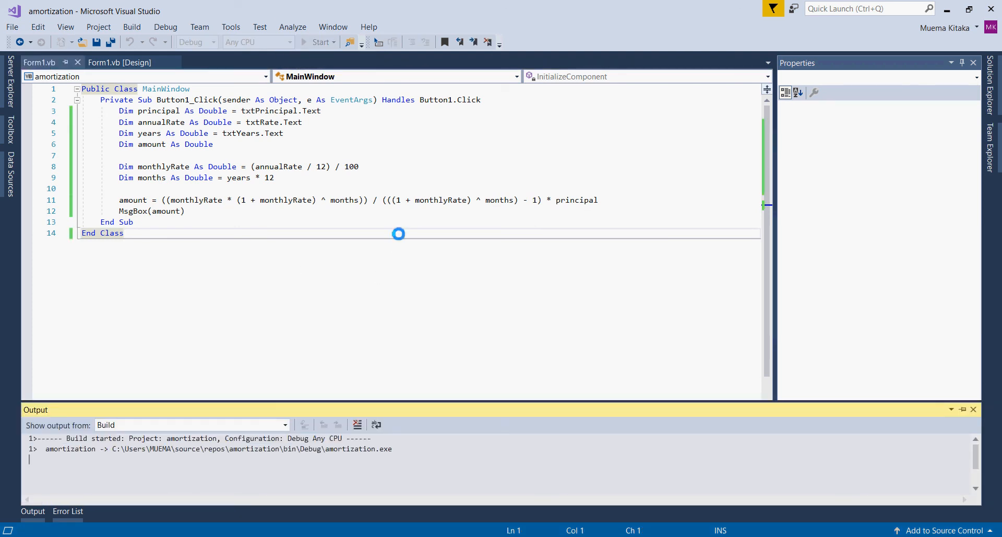
click(319, 41)
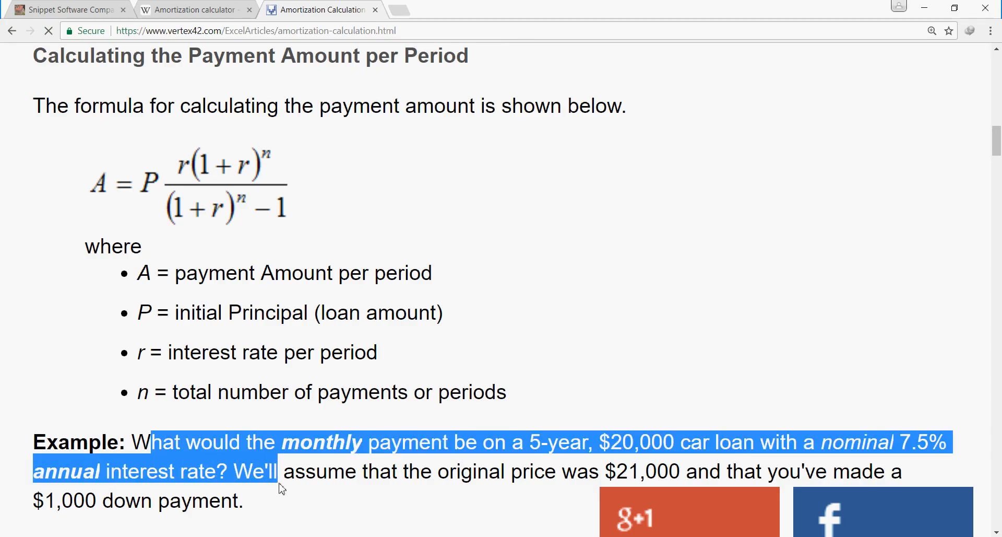
click(326, 447)
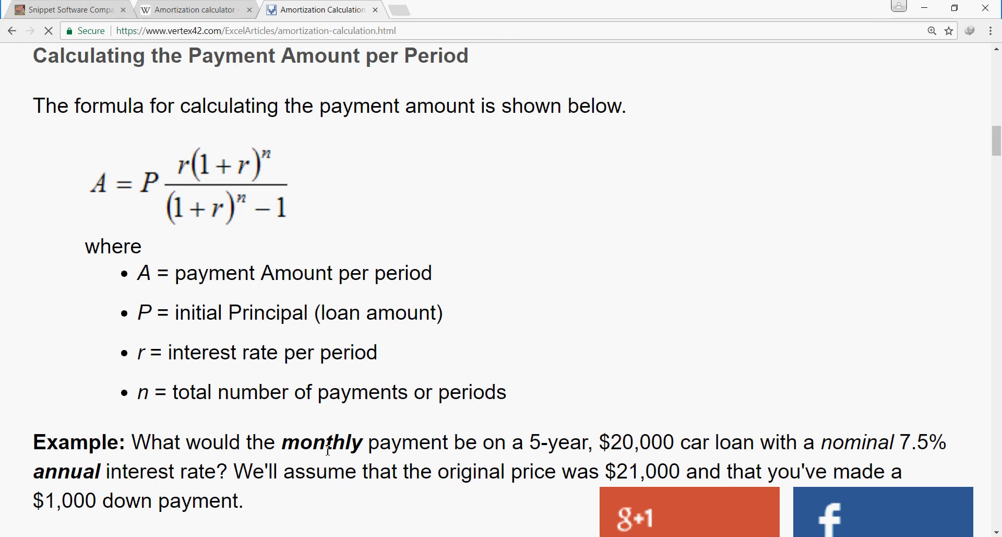
mouse_move(577, 449)
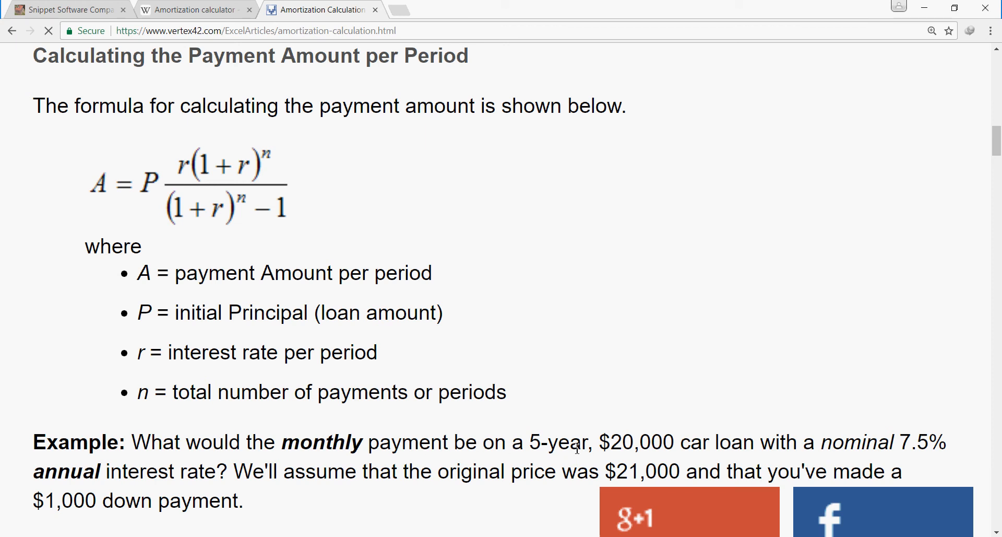
mouse_move(657, 443)
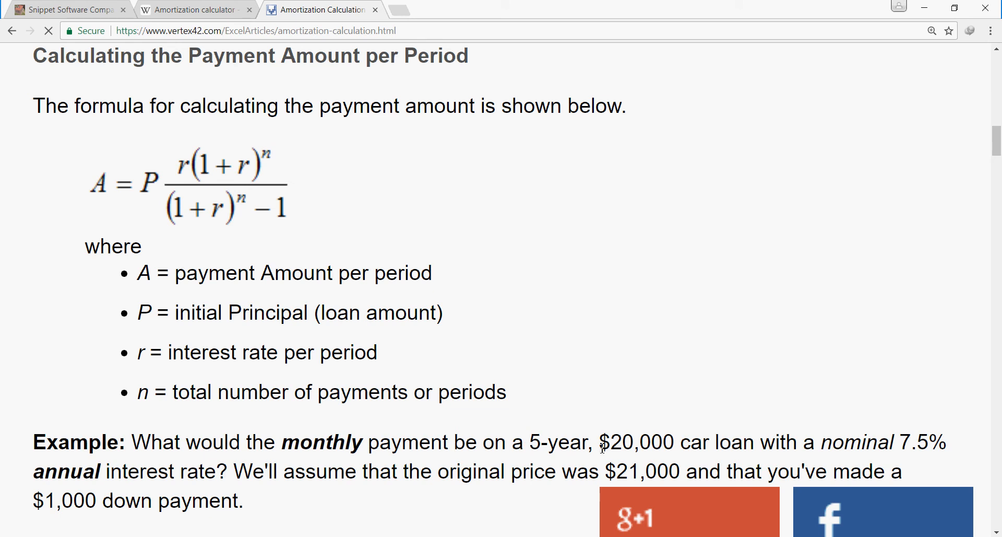
mouse_move(701, 446)
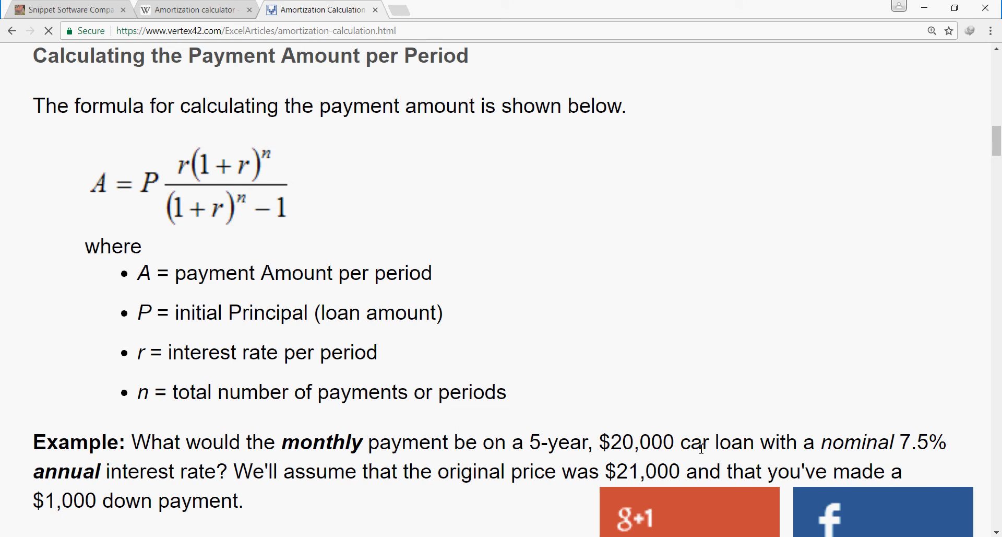
mouse_move(958, 444)
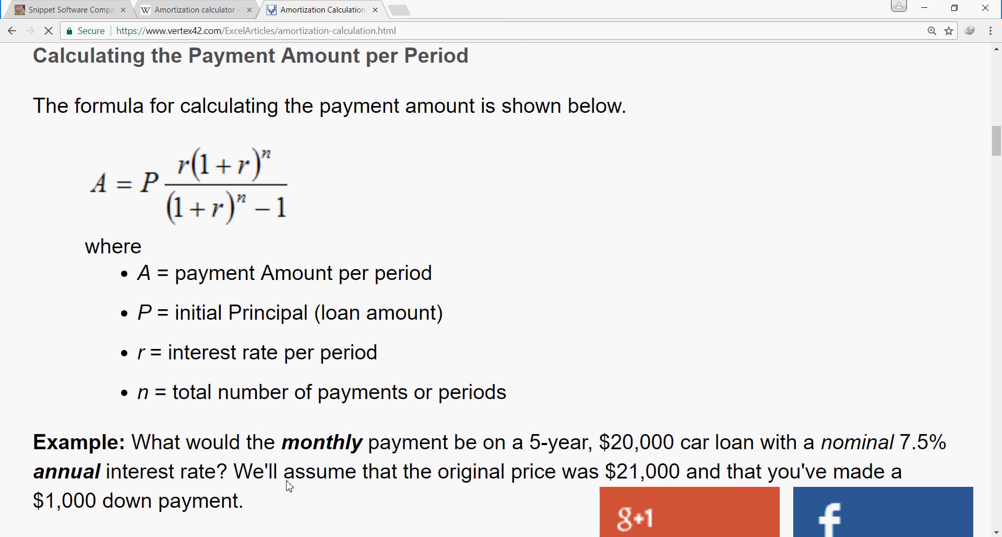
mouse_move(282, 507)
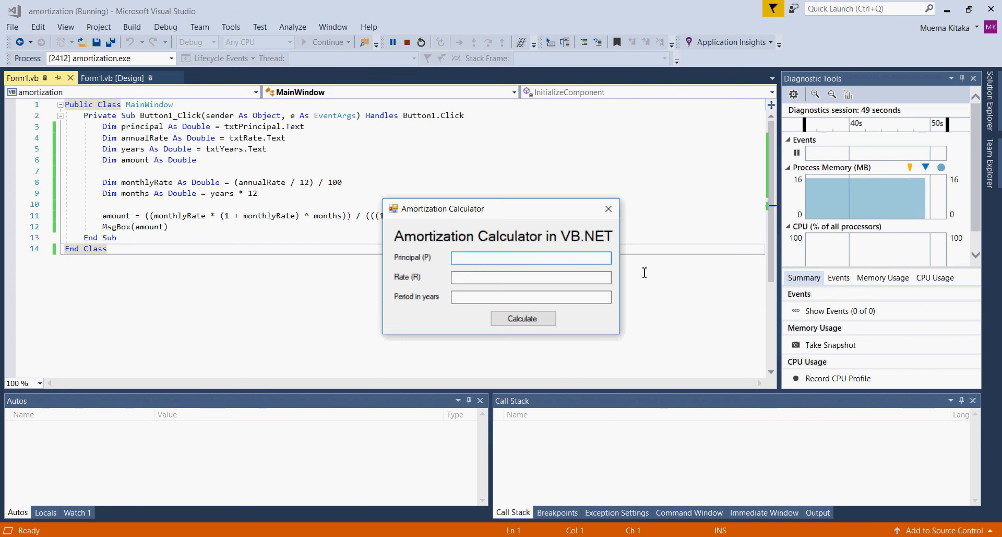
- Enter 20000, 7.5 and 5 and calculate, getting a payment of 400.7589719124711
text(20000)
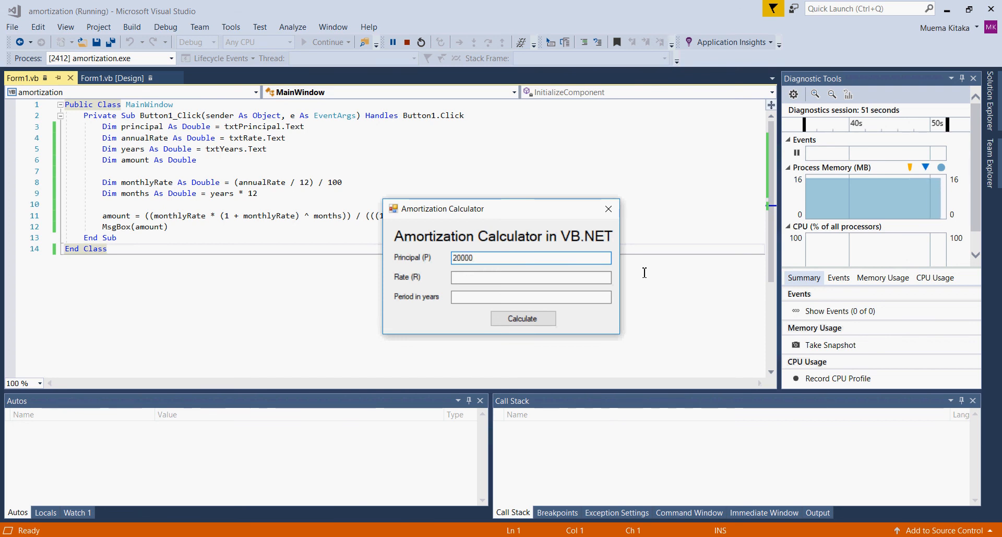
click(531, 276)
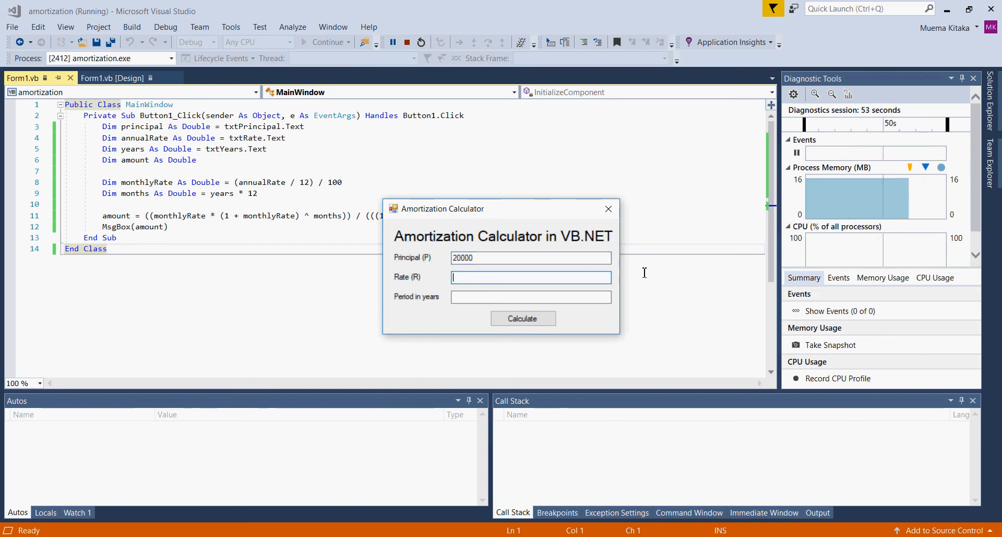
text(7.5)
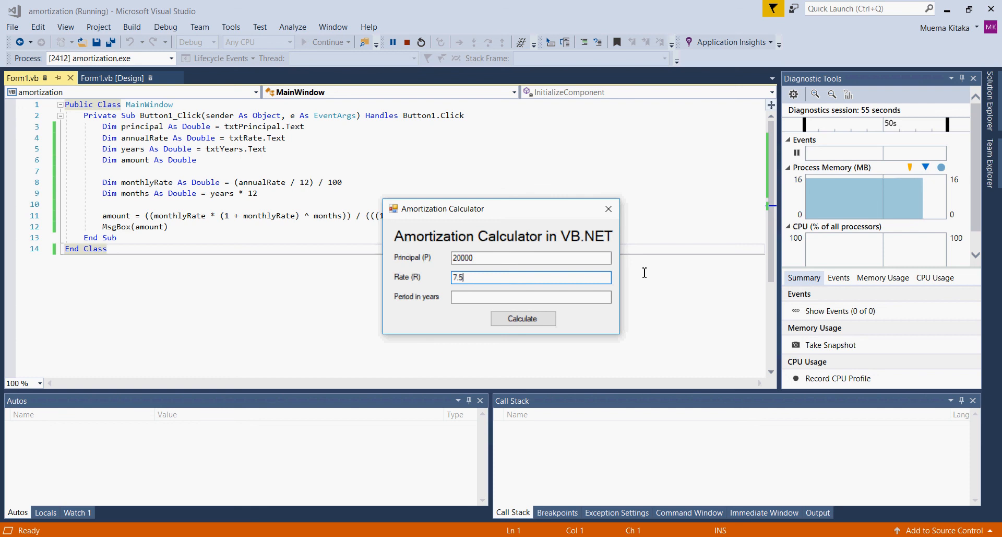
click(531, 297)
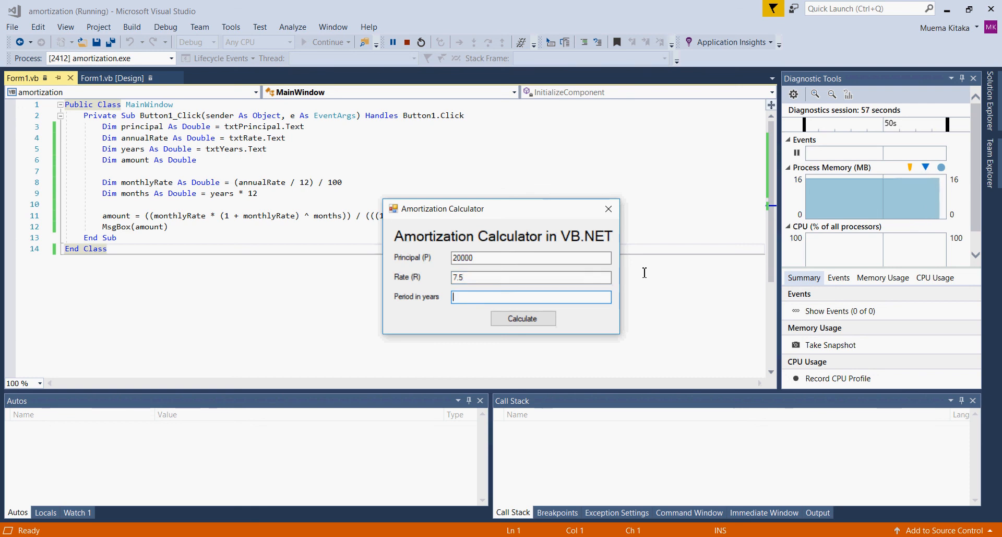
text(5)
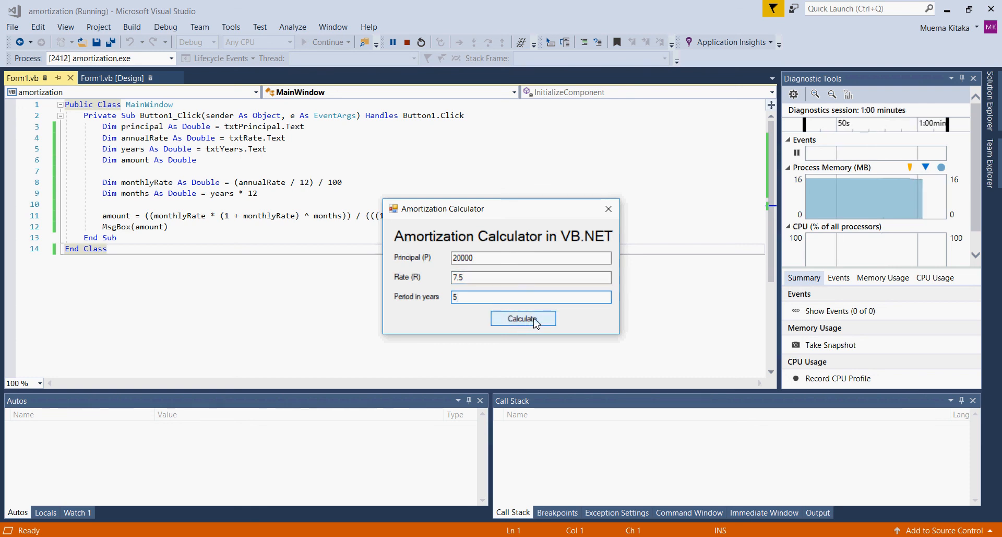
click(523, 318)
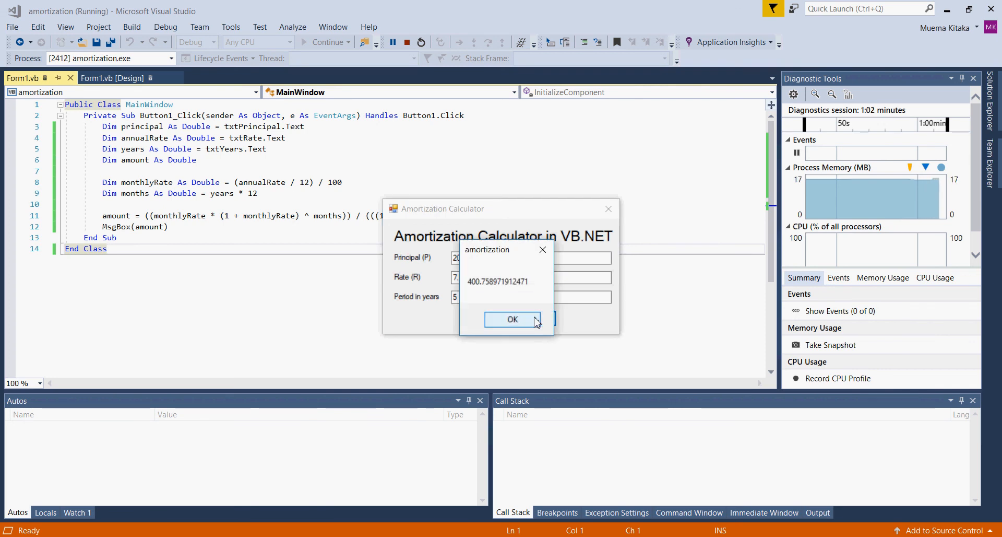
mouse_move(514, 302)
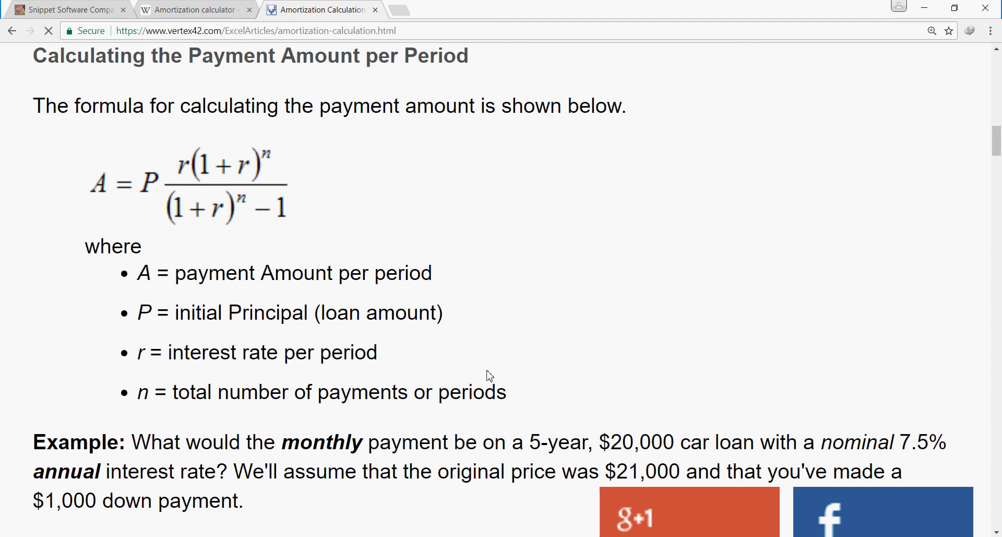
- Scroll the vertex42 page to the stated $400.76 monthly payment matching the result
scroll(down, 3)
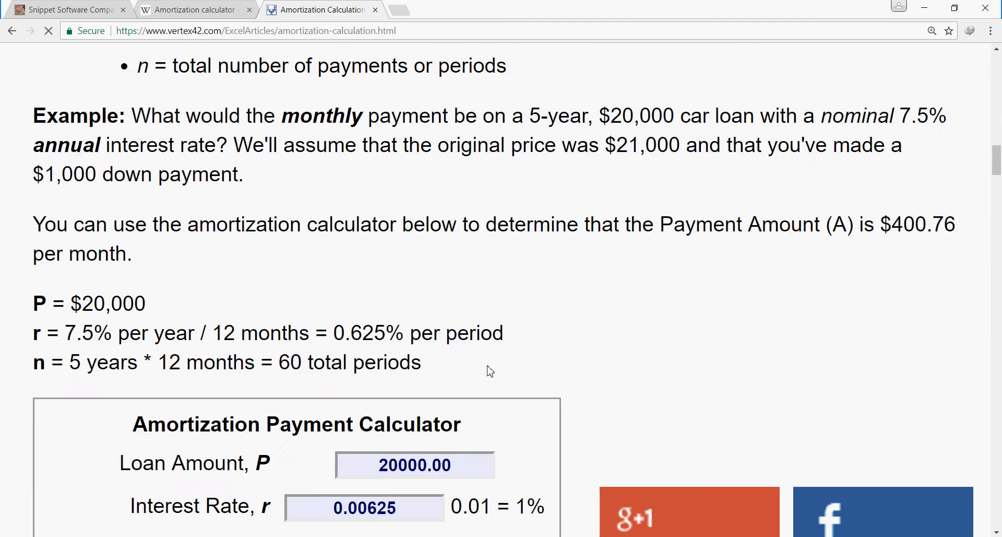
scroll(down, 3)
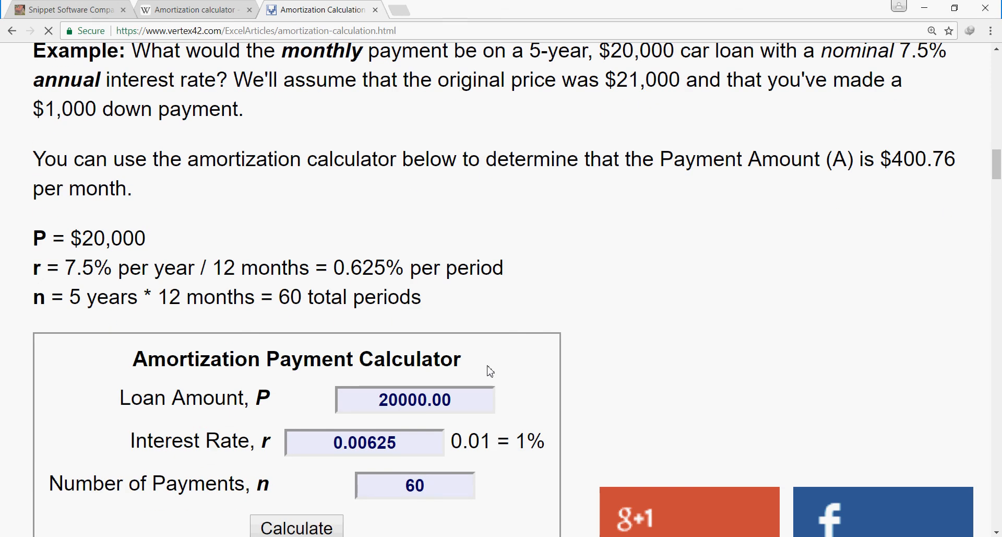
scroll(up, 3)
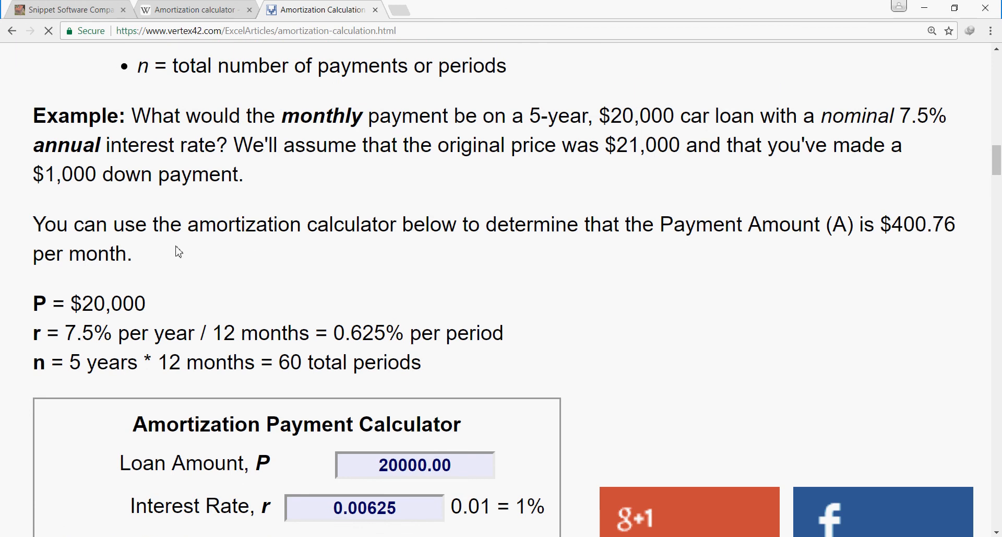
mouse_move(293, 235)
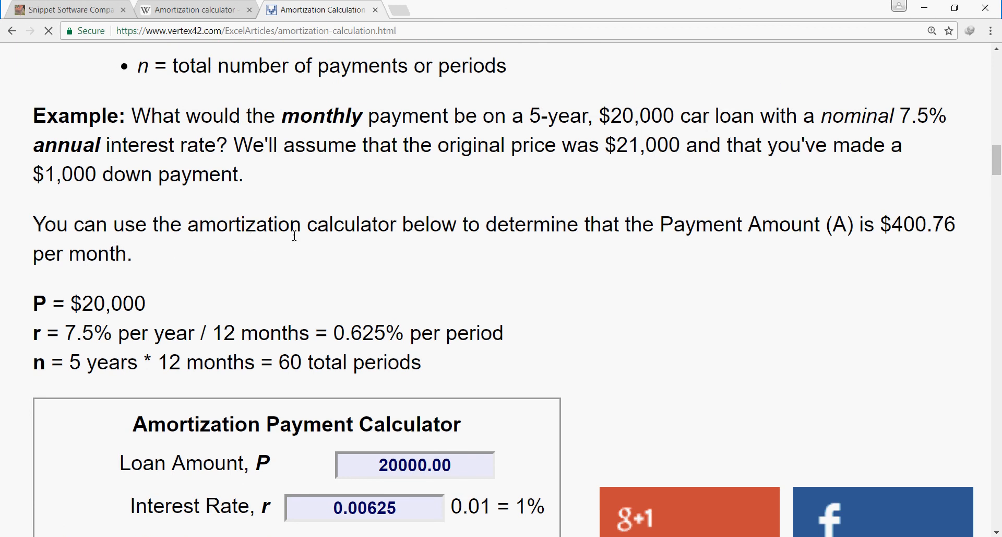
mouse_move(703, 232)
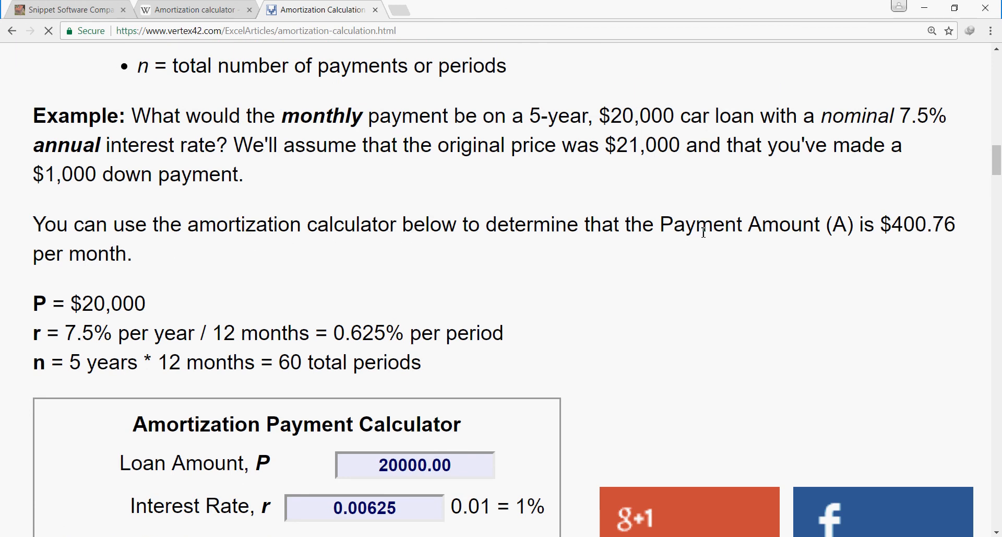
mouse_move(856, 231)
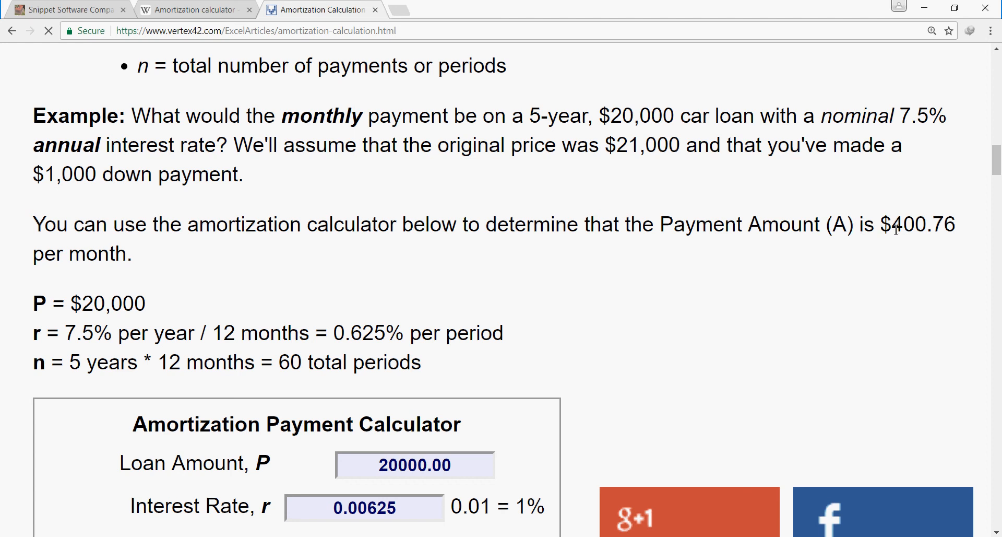
mouse_move(906, 229)
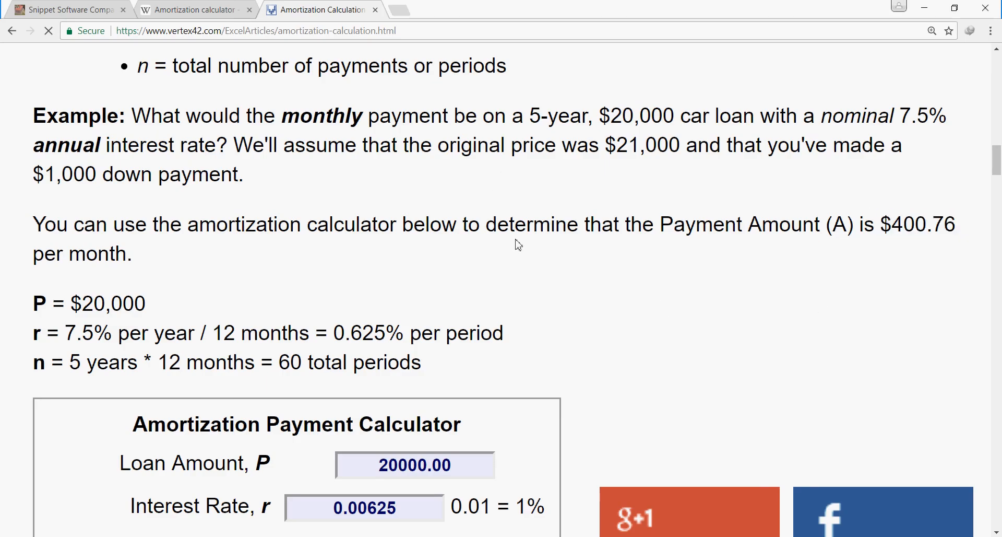
mouse_move(580, 322)
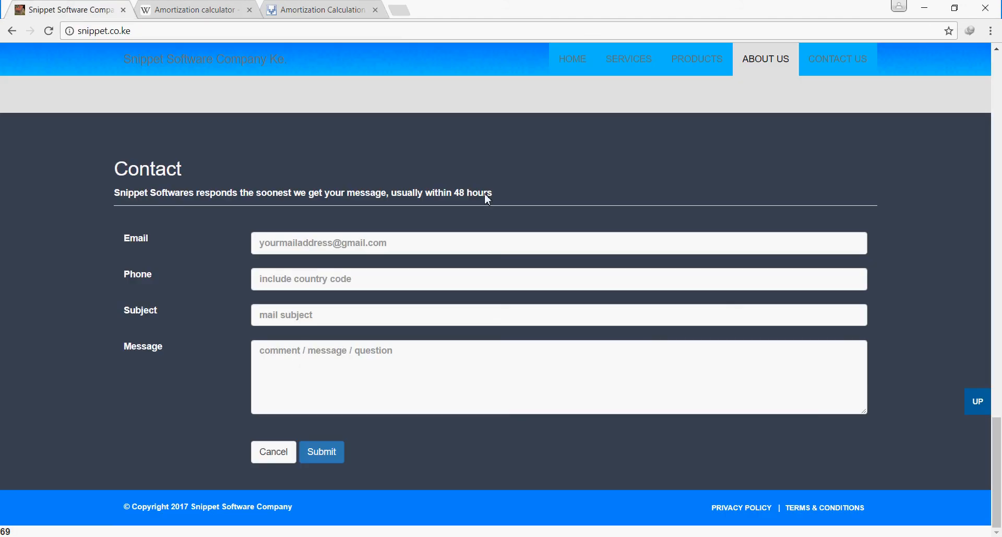
click(571, 59)
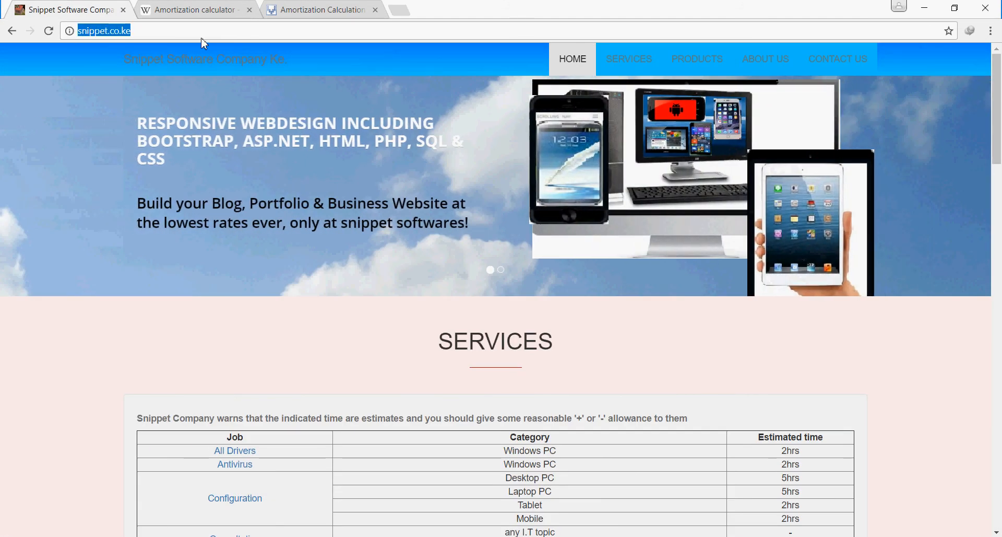
mouse_move(357, 134)
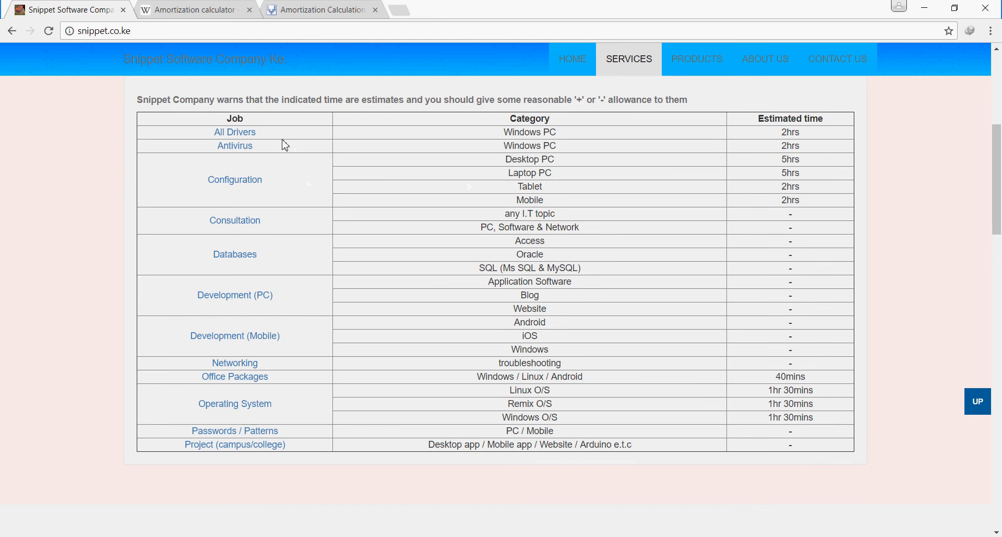
mouse_move(235, 132)
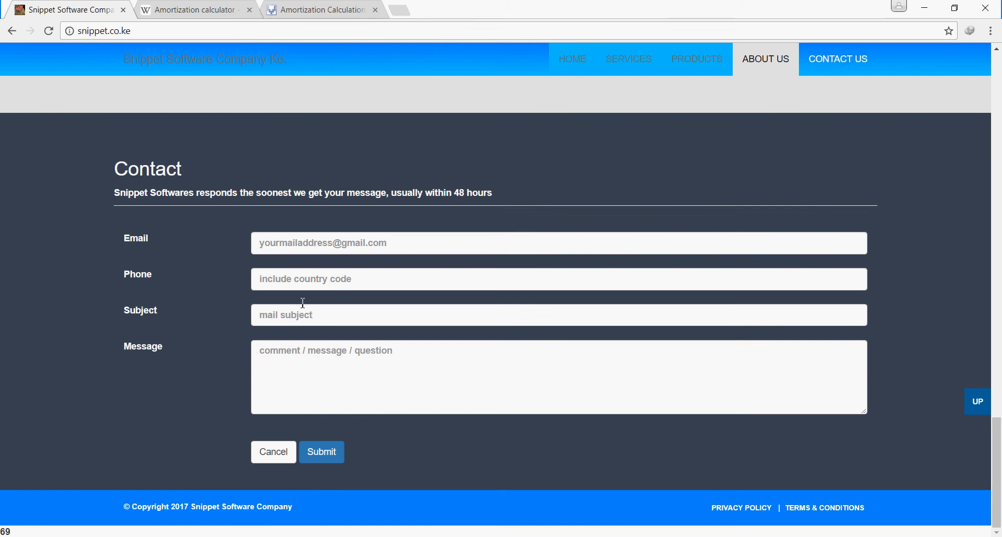
mouse_move(365, 307)
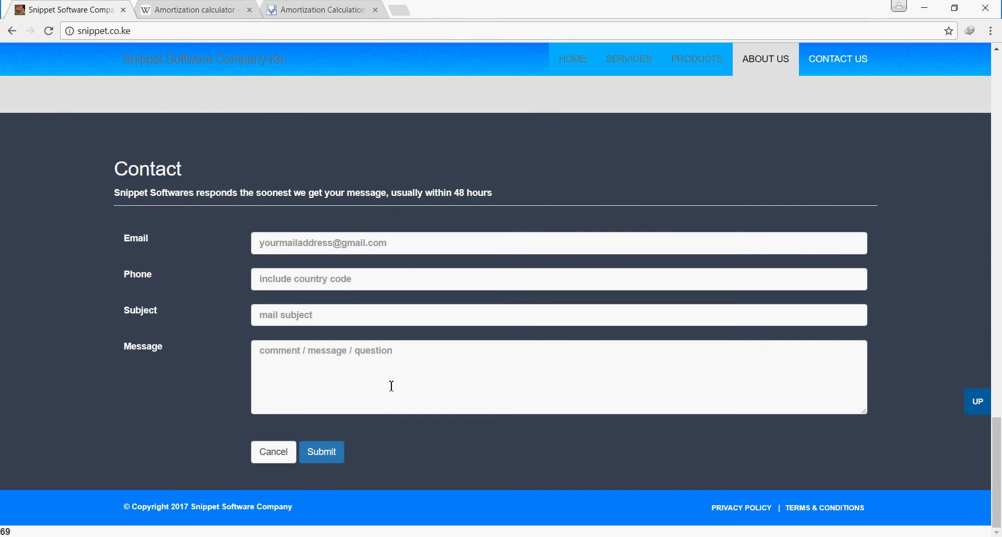
mouse_move(445, 275)
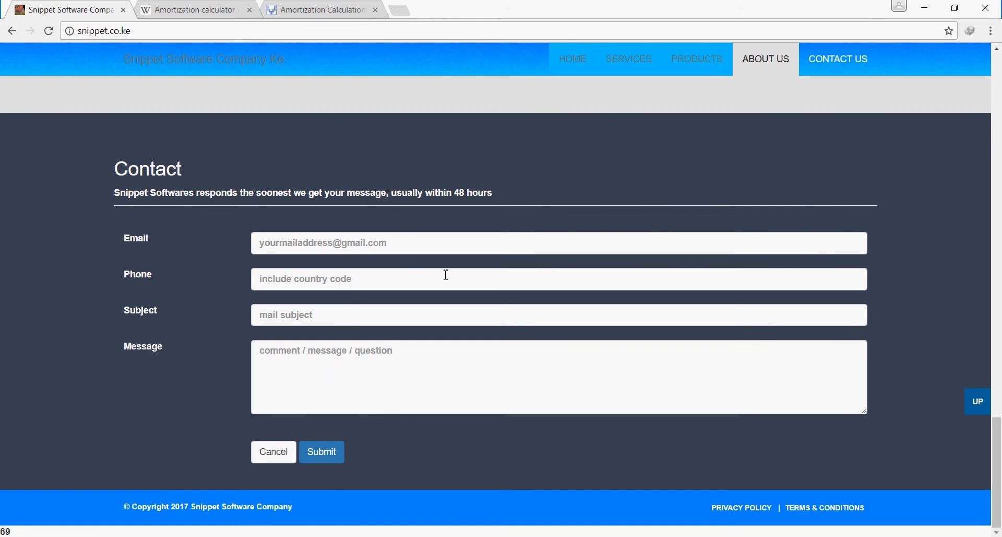
mouse_move(438, 264)
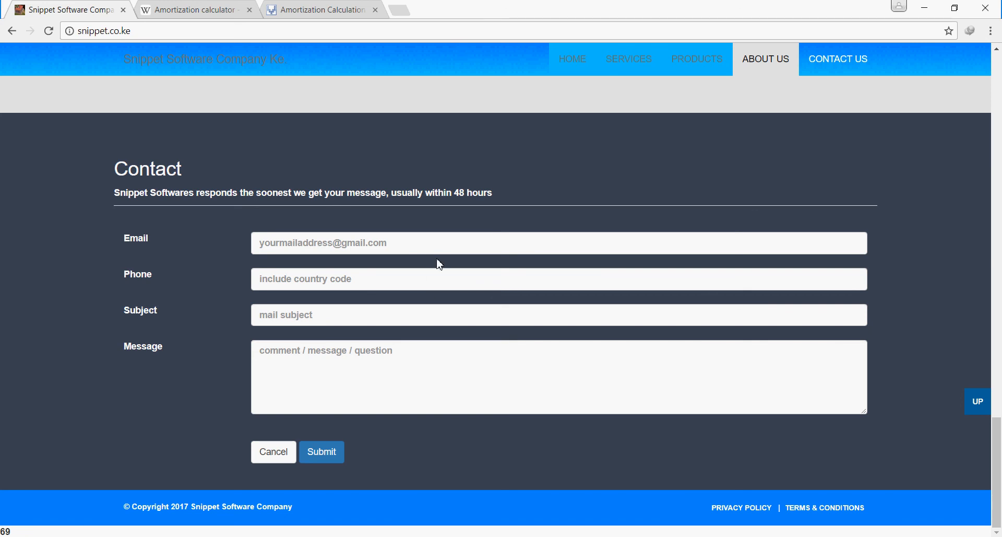
click(321, 451)
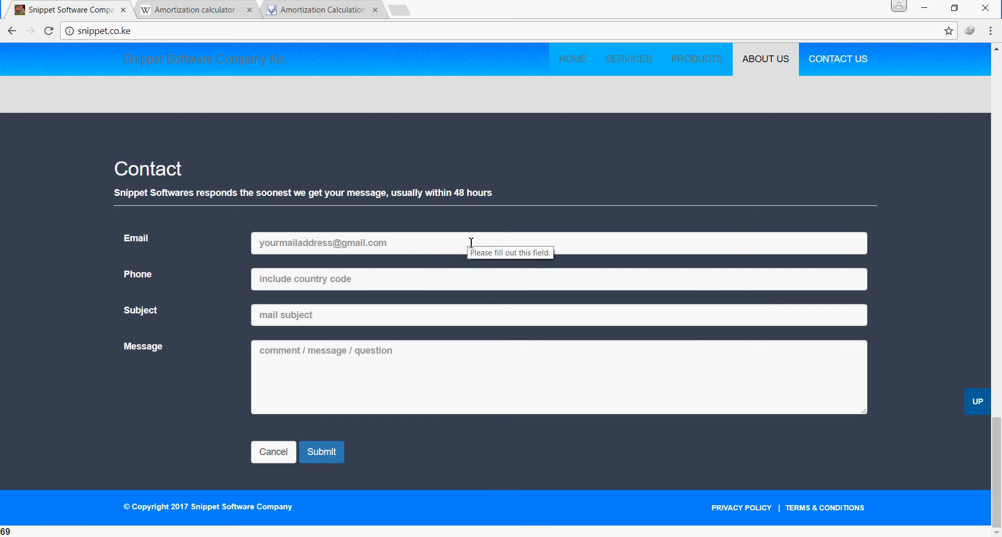